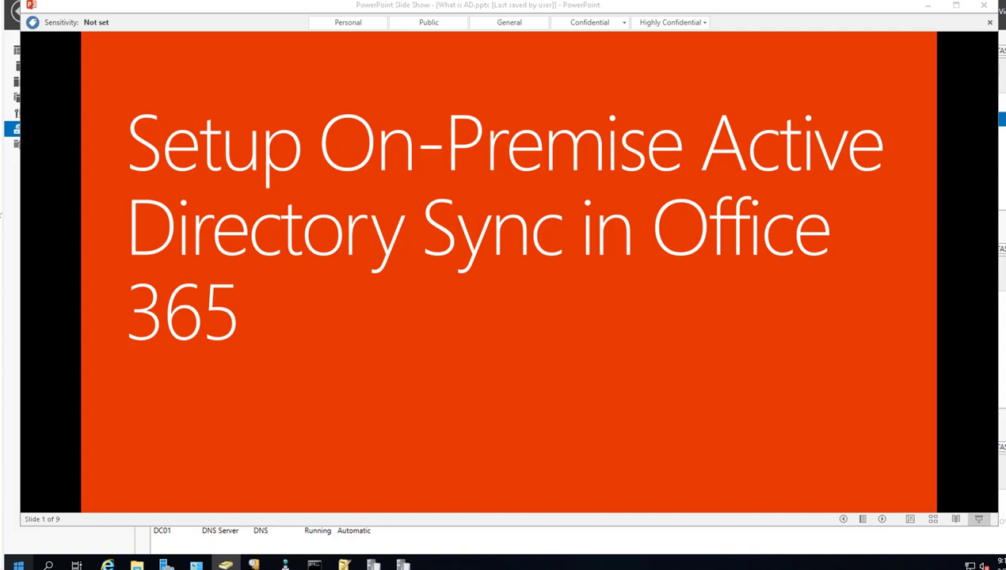
mouse_move(339, 328)
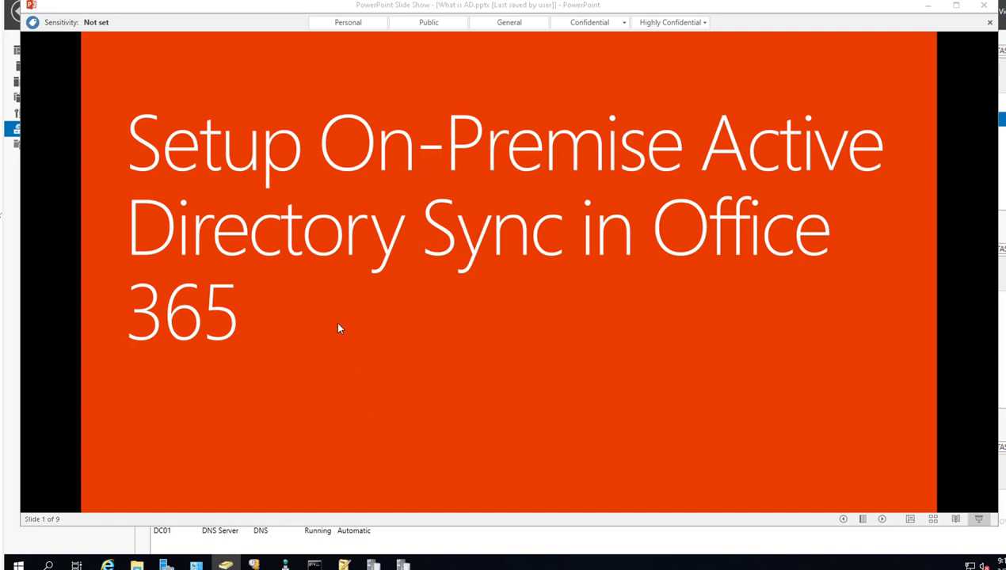
mouse_move(581, 259)
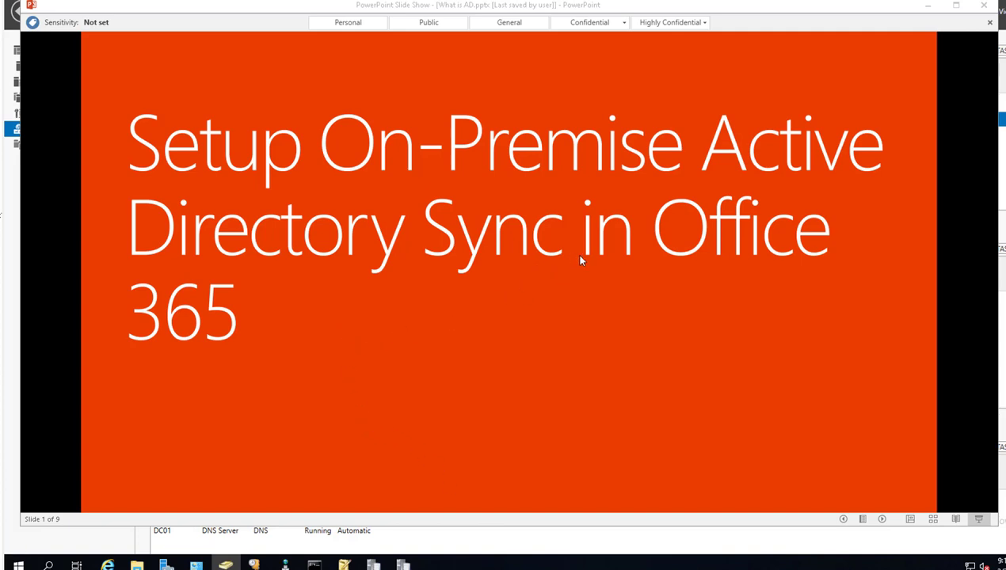
mouse_move(453, 434)
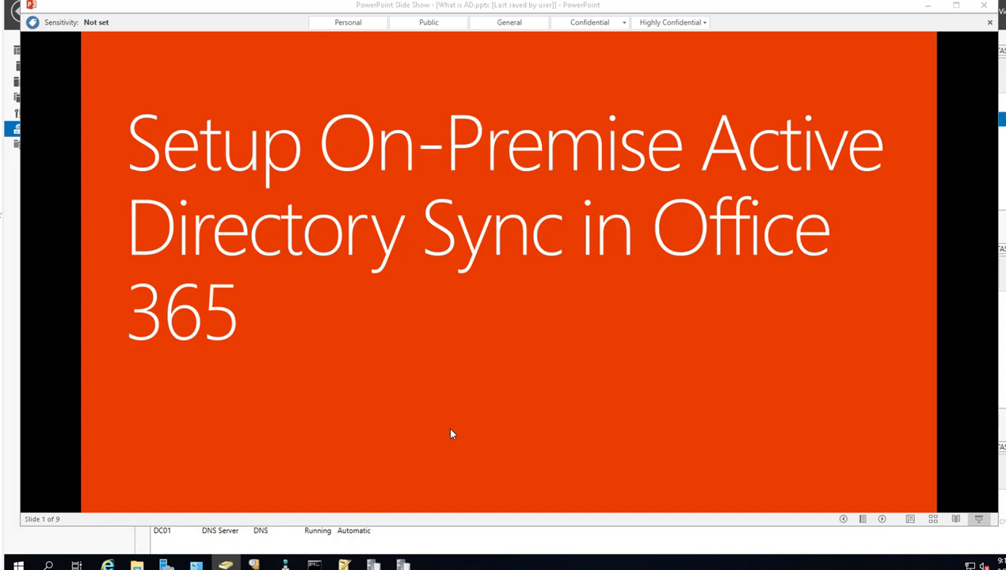
mouse_move(437, 444)
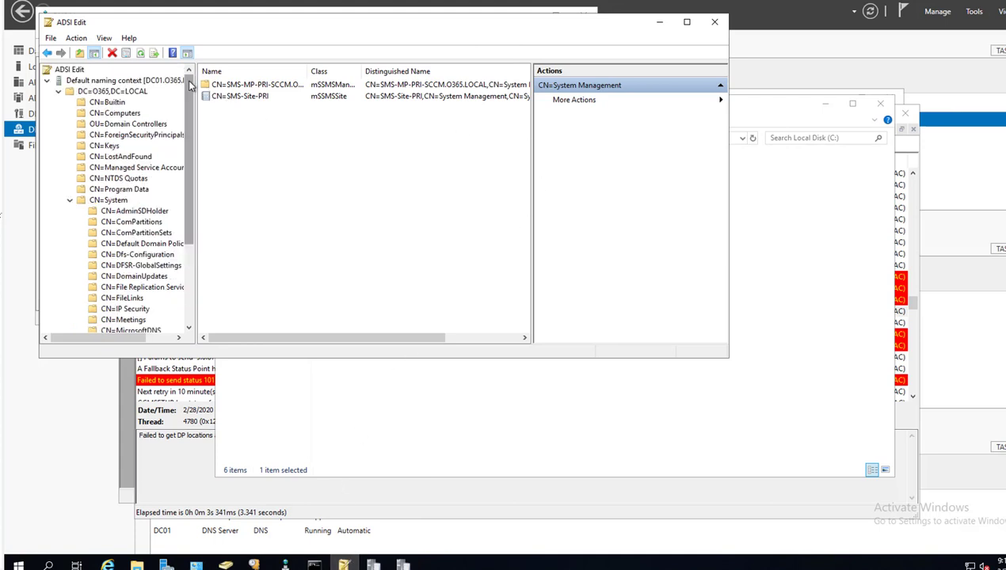
mouse_move(406, 474)
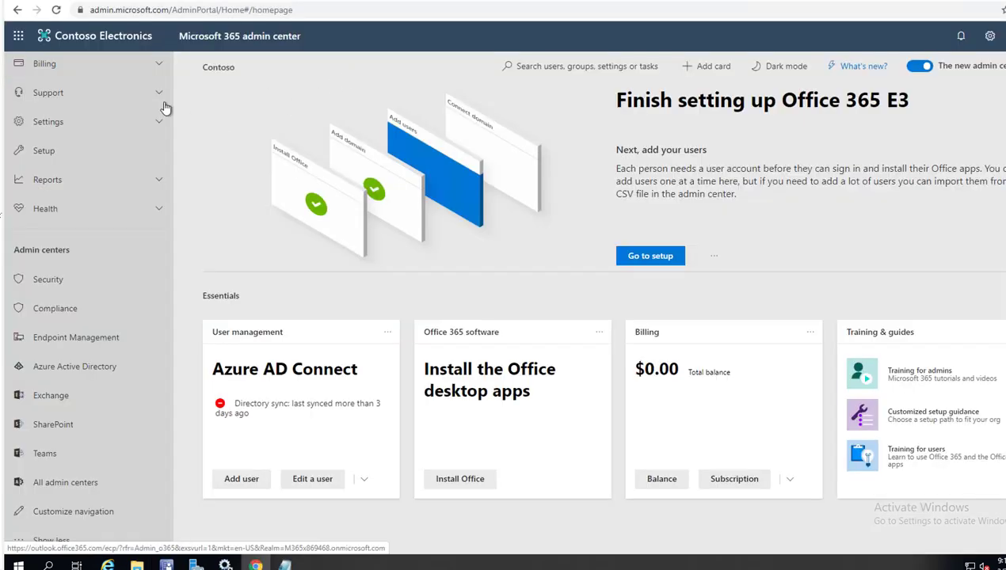
mouse_move(19, 35)
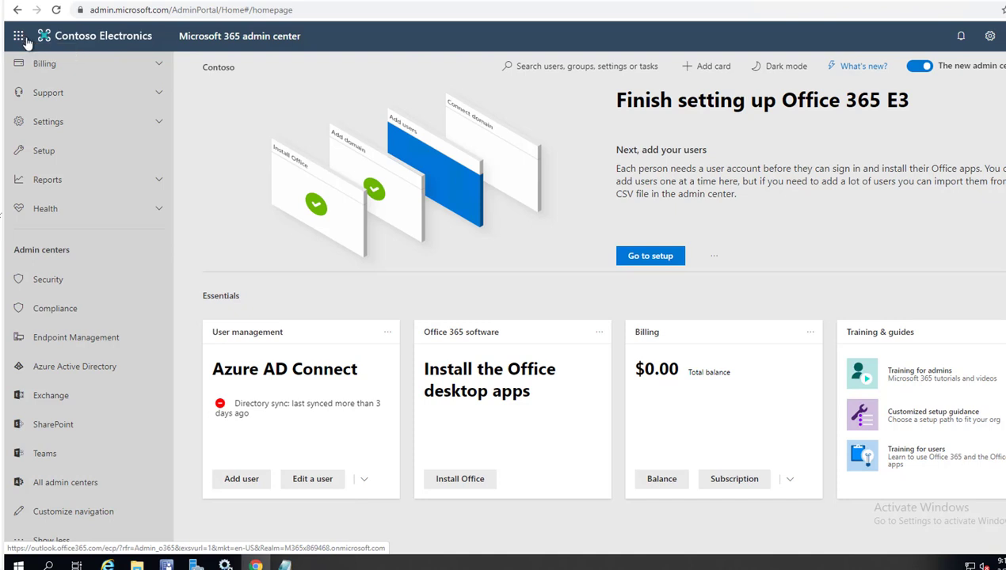
mouse_move(31, 61)
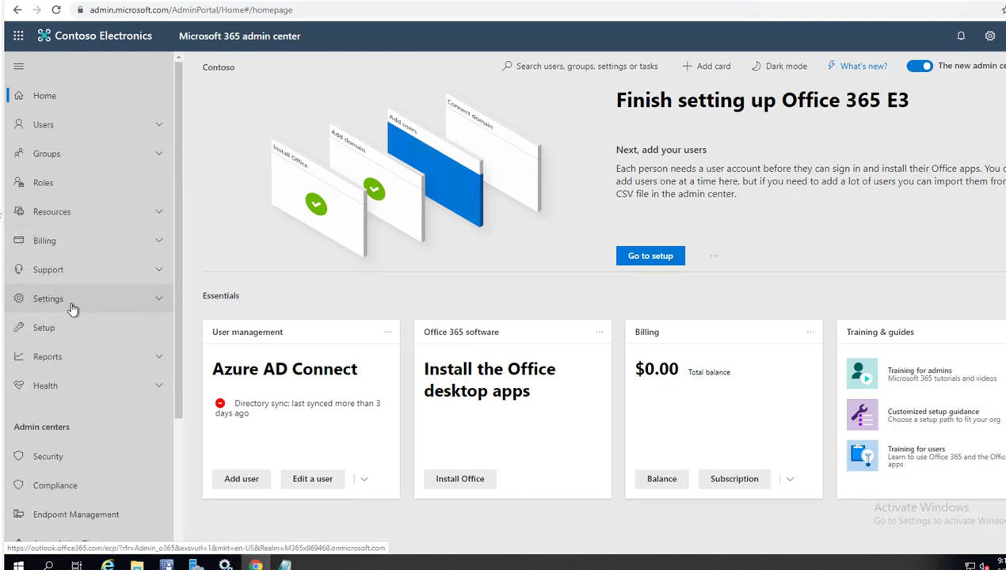
Step: Expand Settings in the admin center navigation and go to the Domains page
left_click(47, 298)
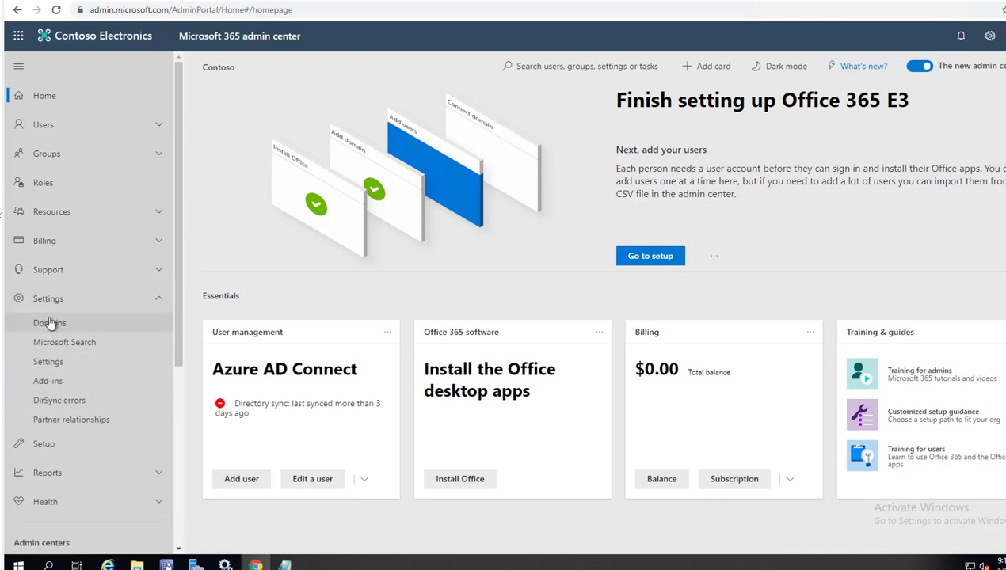
left_click(49, 323)
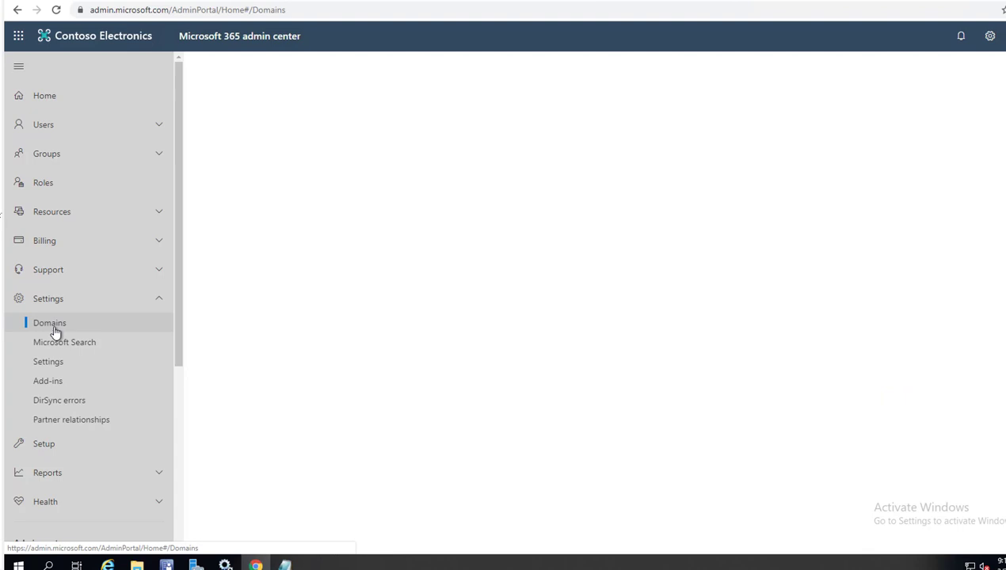
mouse_move(56, 328)
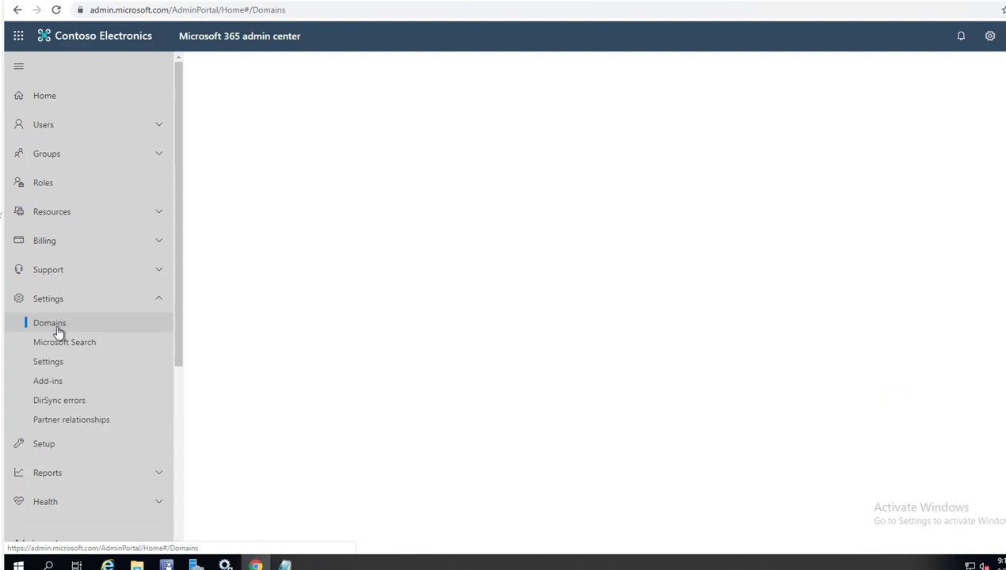
left_click(49, 323)
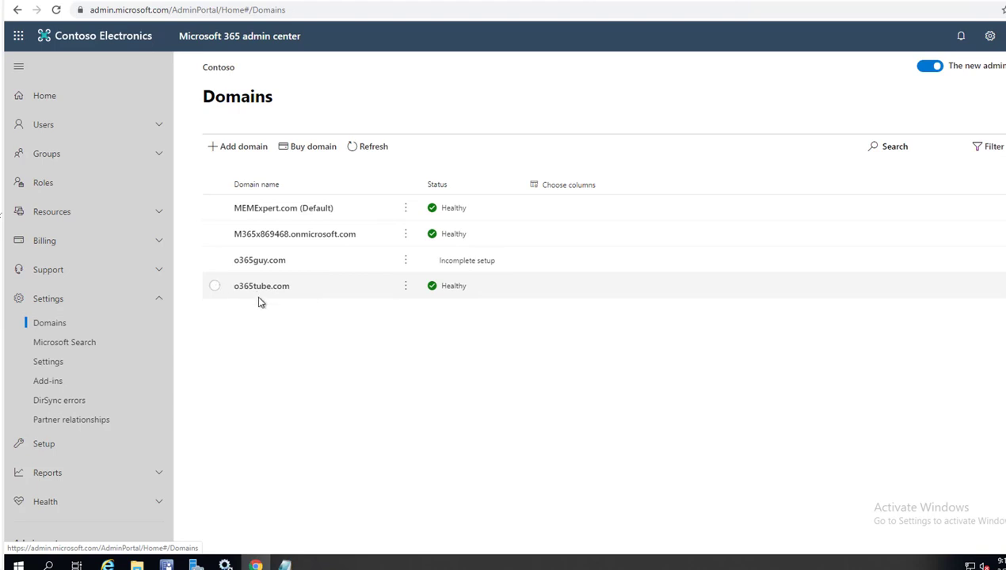
mouse_move(231, 287)
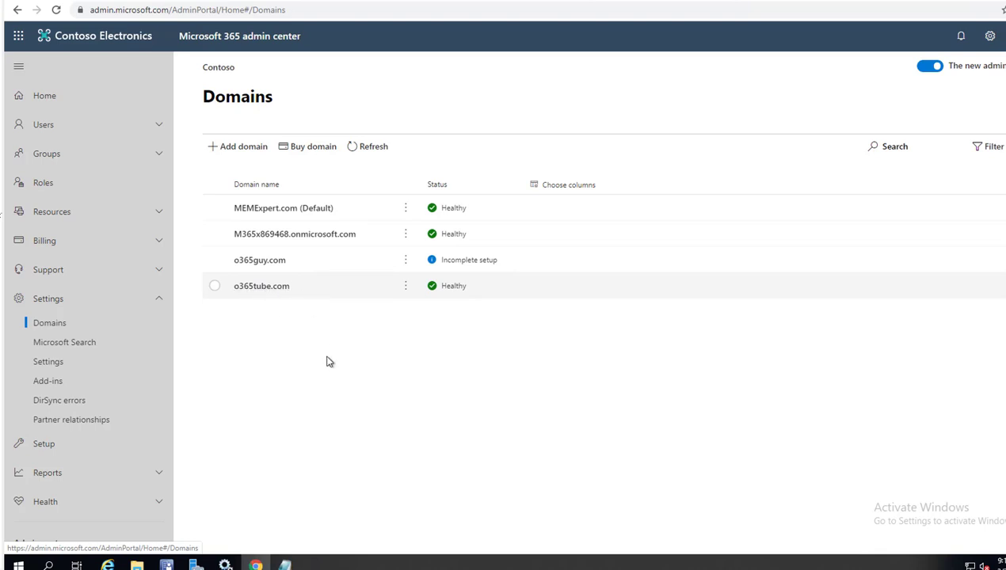
mouse_move(385, 282)
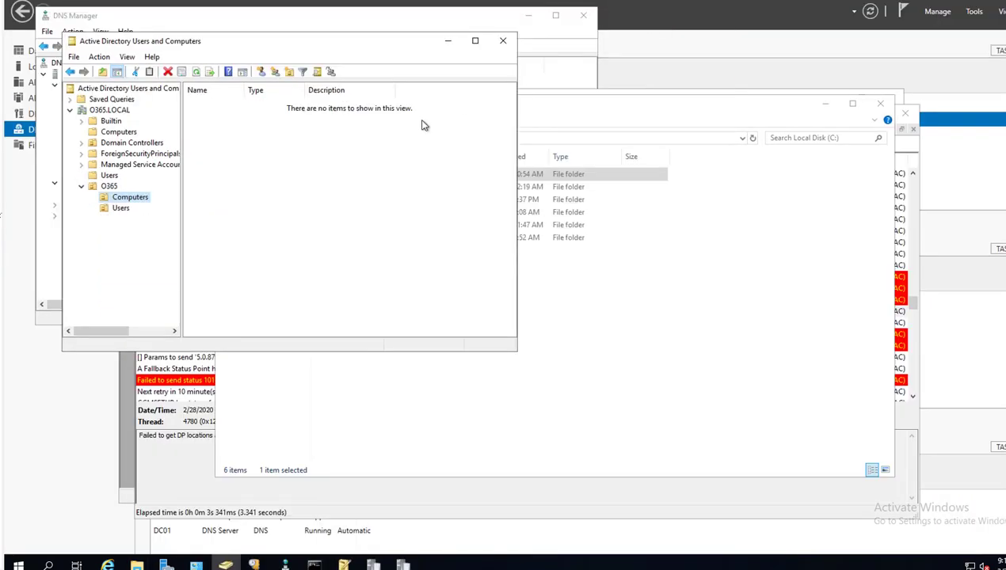
mouse_move(901, 30)
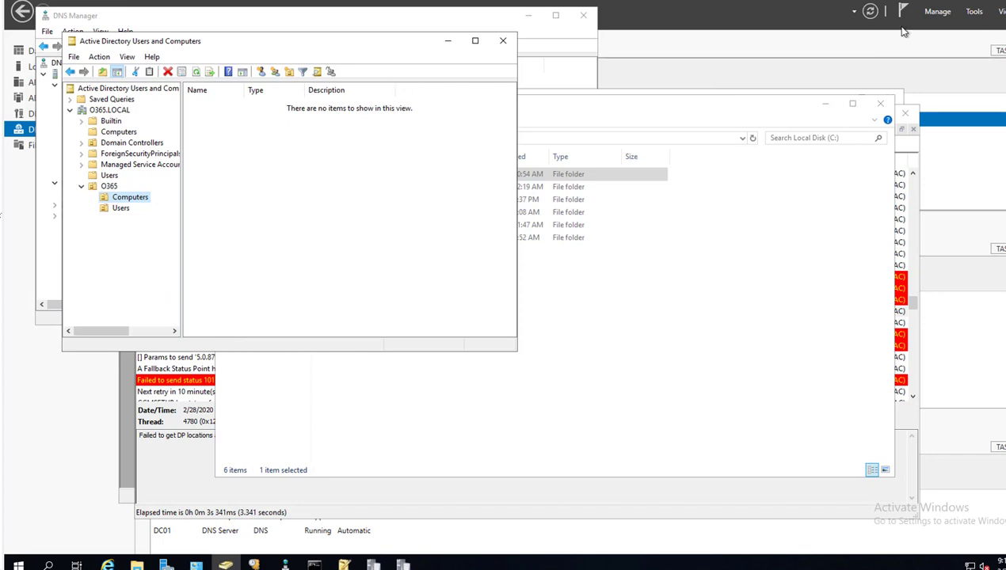
Step: Show Server Manager's Tools list of administrative consoles
left_click(972, 13)
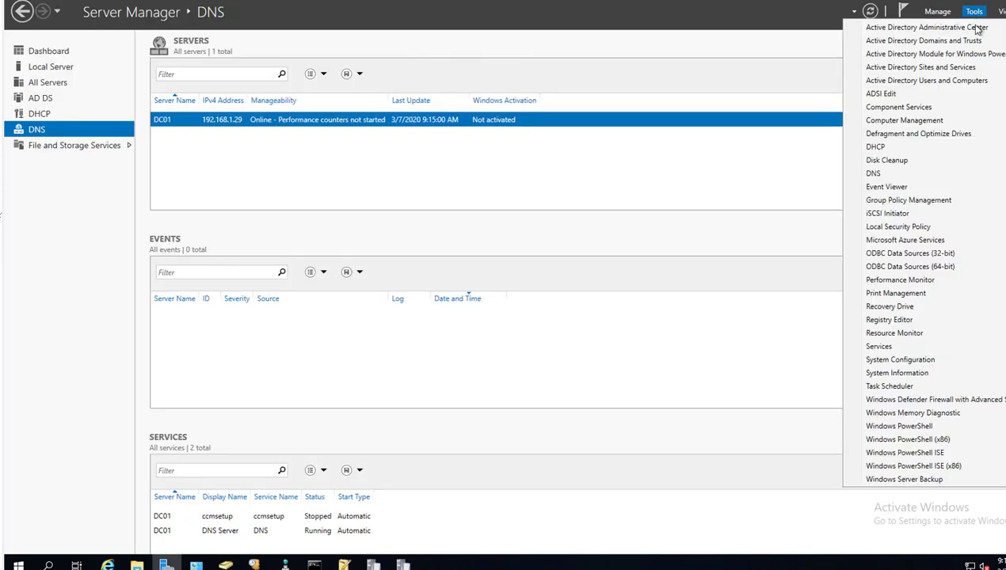
mouse_move(902, 70)
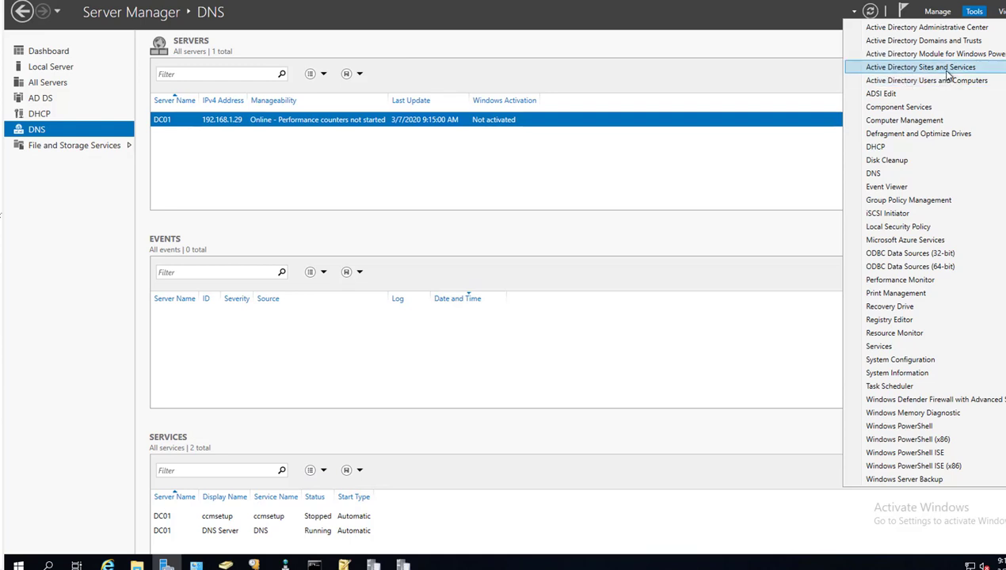
mouse_move(900, 42)
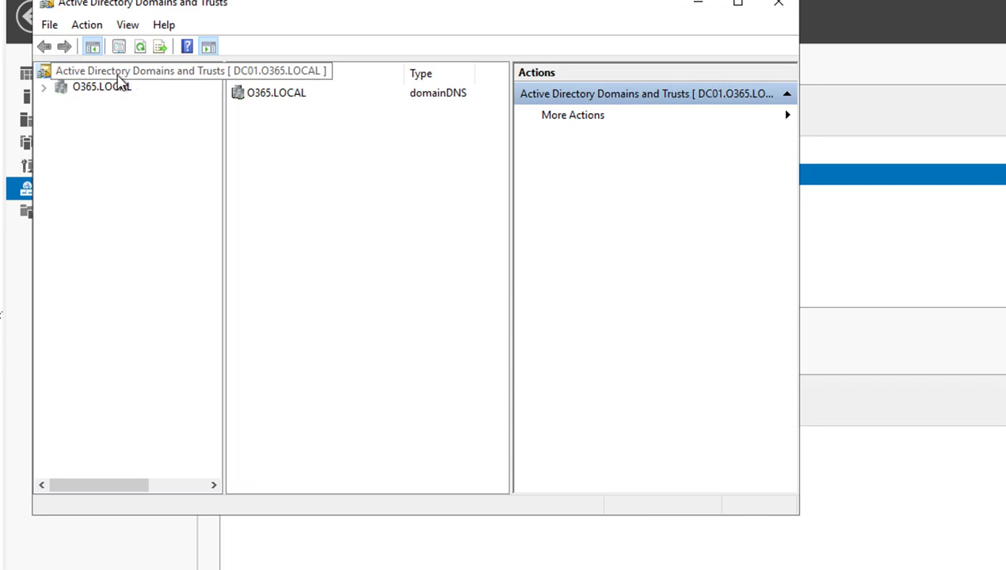
Step: Add o365tube.com as an alternative UPN suffix in the forest root properties and close the console
right_click(143, 70)
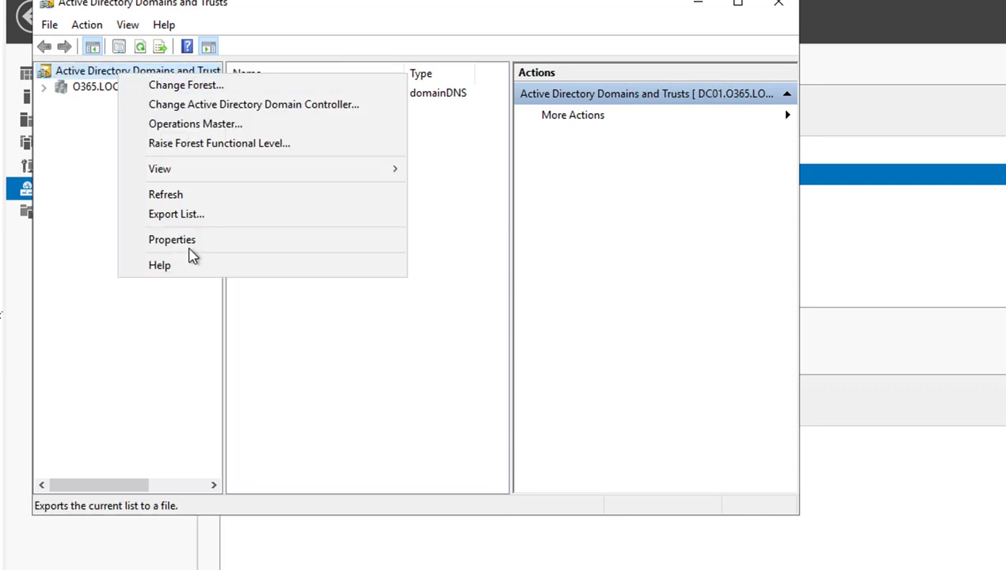
left_click(171, 239)
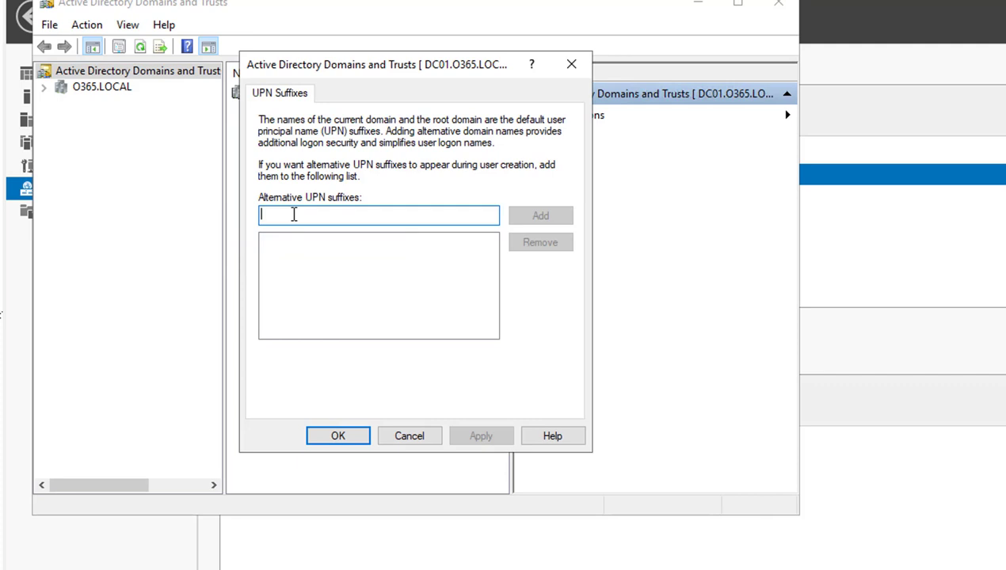
type("o365tut")
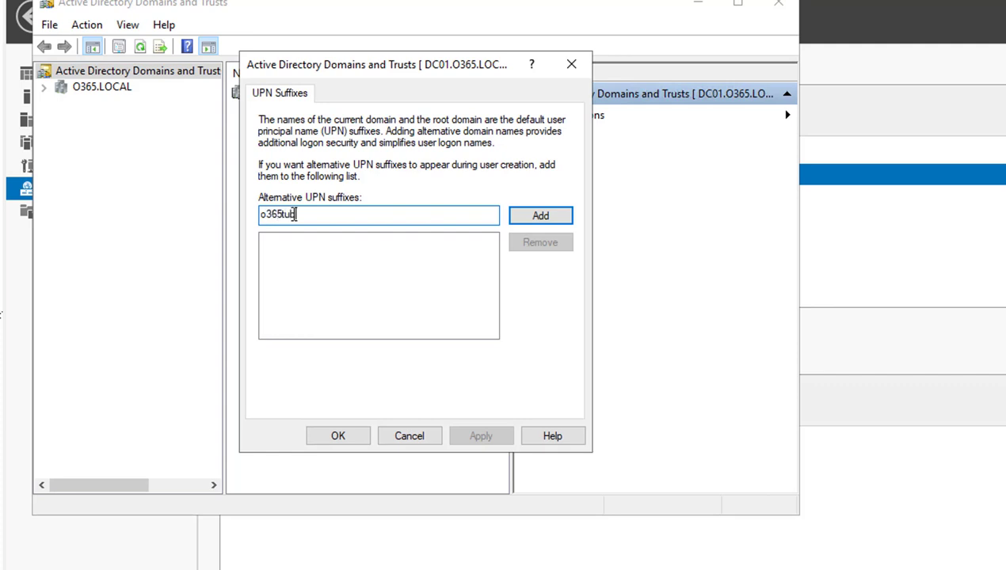
type("e.com")
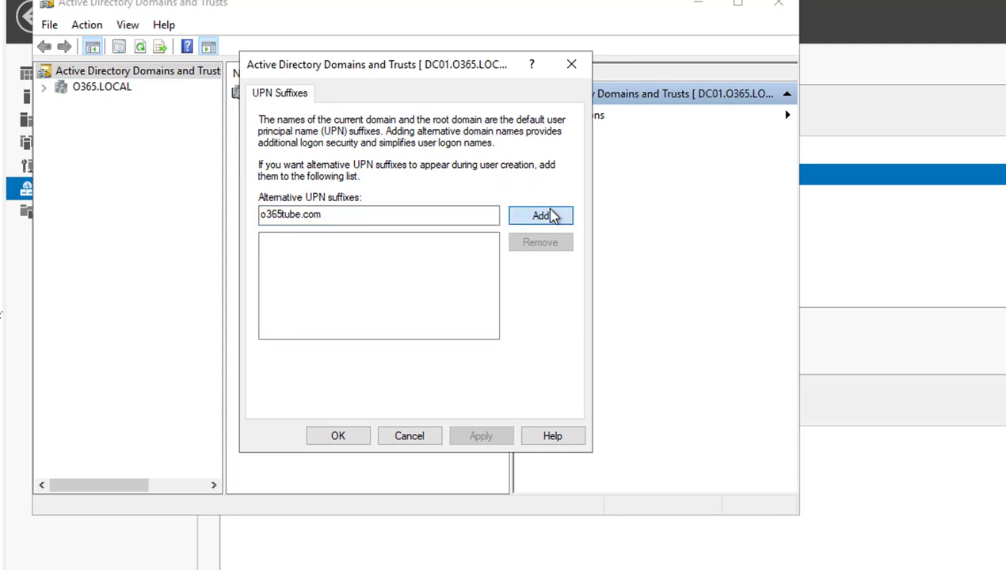
left_click(540, 216)
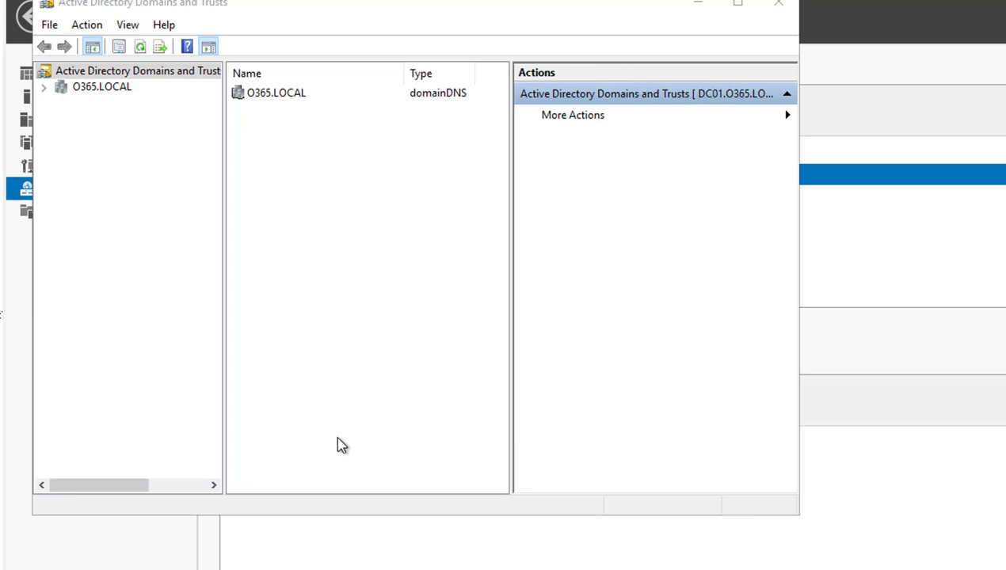
mouse_move(749, 62)
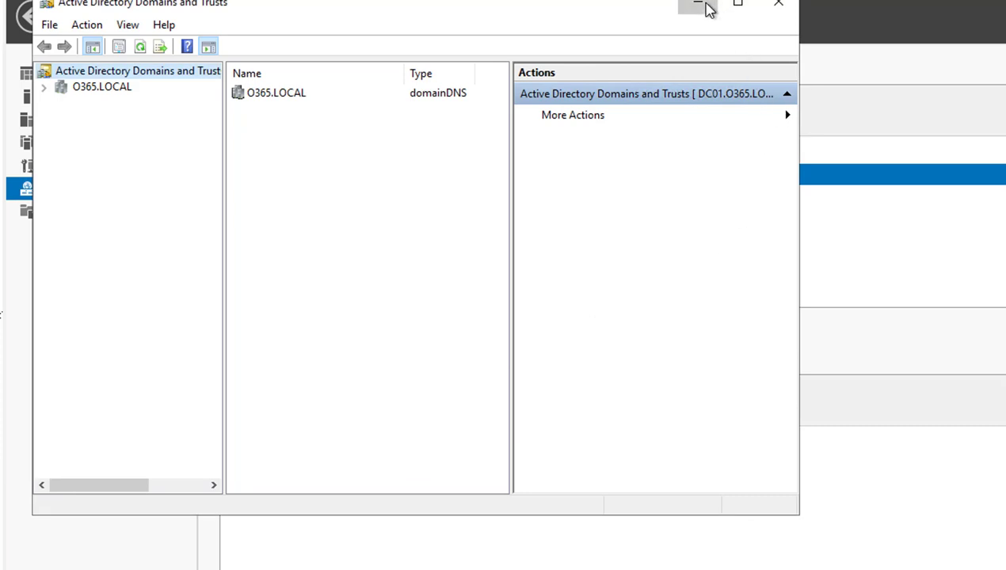
mouse_move(778, 8)
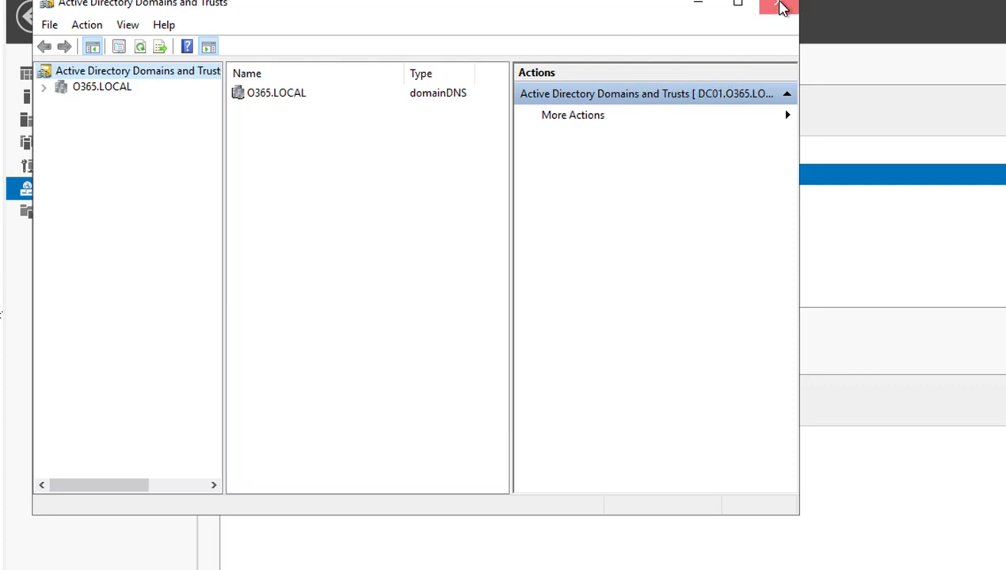
left_click(776, 6)
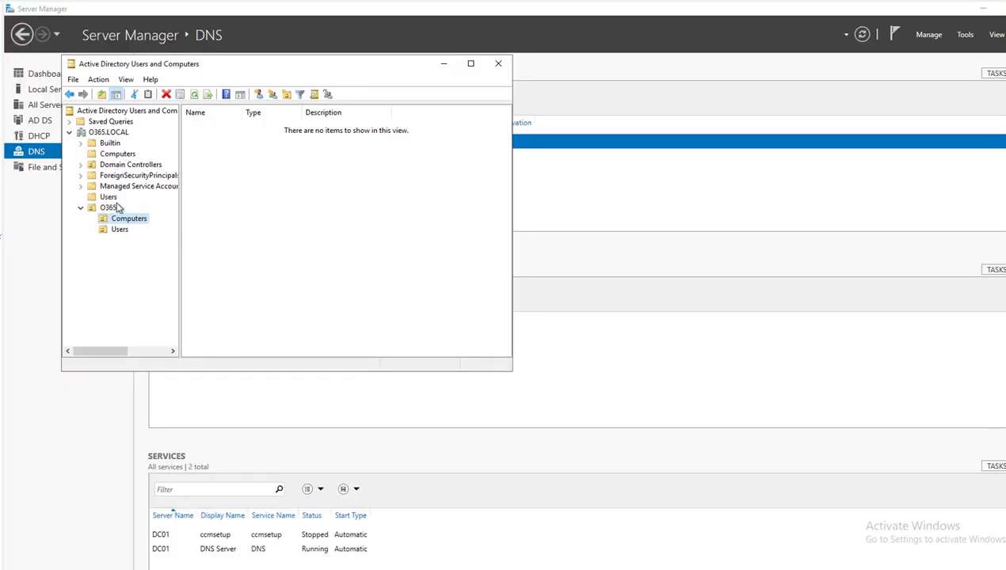
right_click(109, 208)
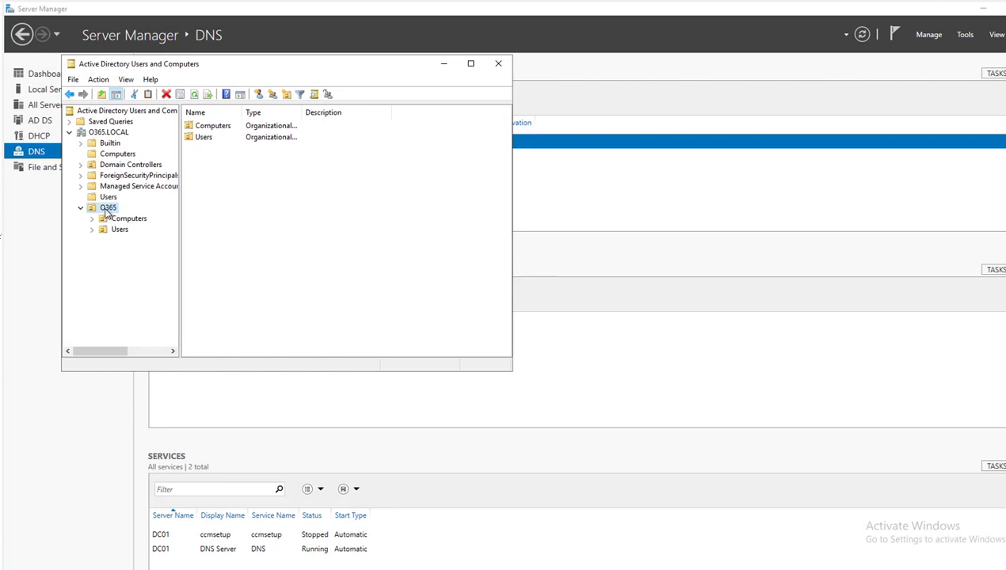
left_click(120, 228)
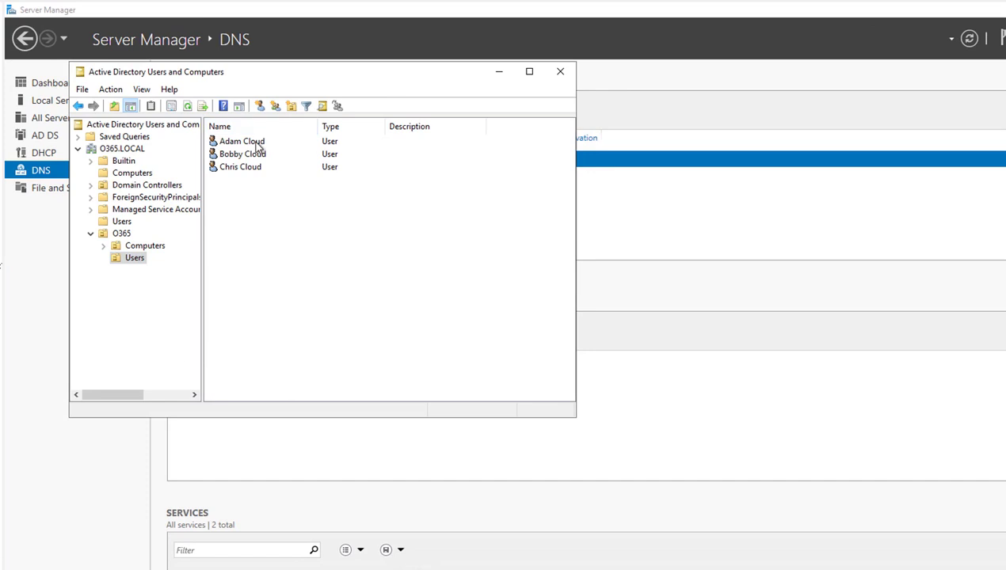
right_click(241, 141)
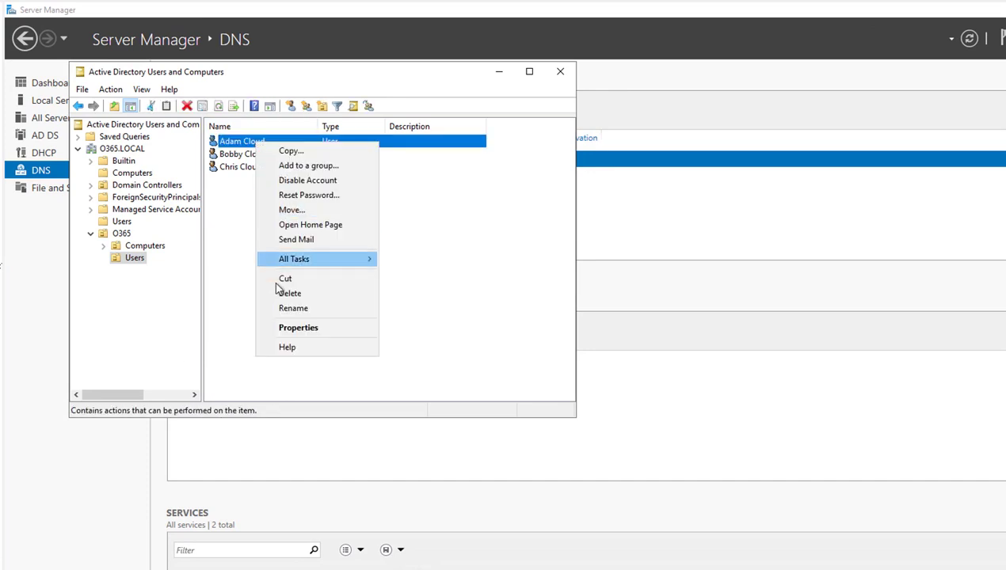
mouse_move(309, 332)
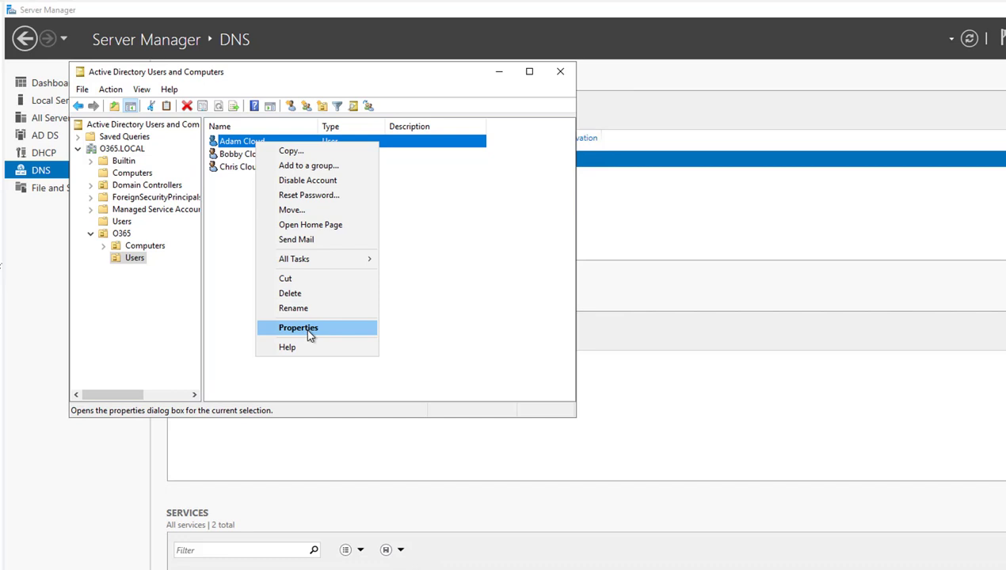
left_click(297, 326)
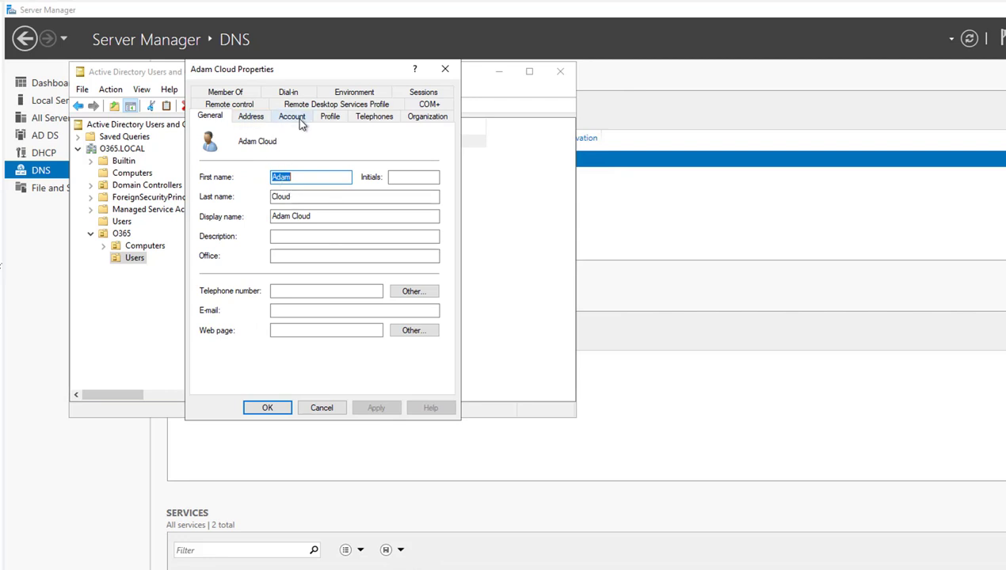
left_click(291, 115)
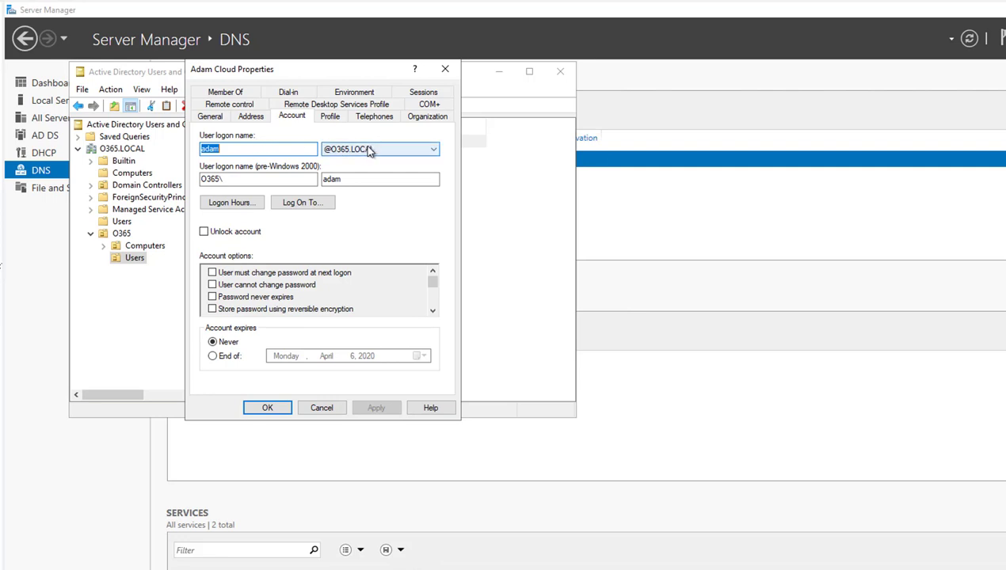
left_click(430, 149)
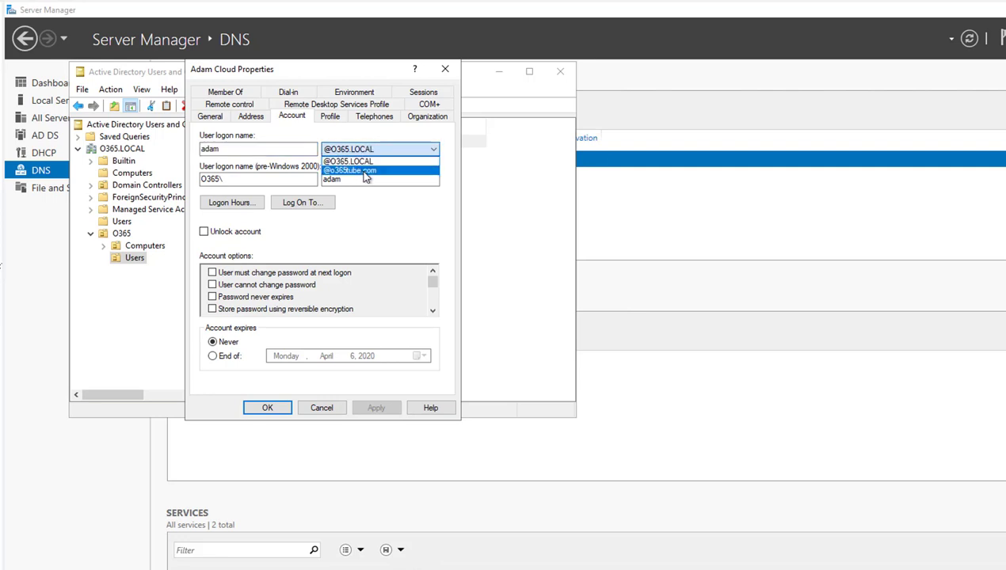
left_click(353, 171)
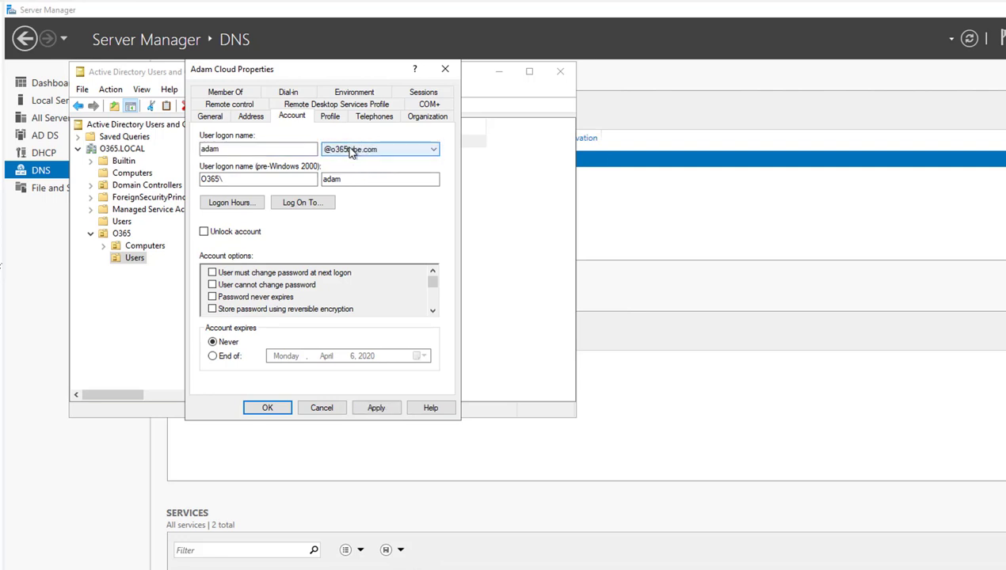
left_click(375, 408)
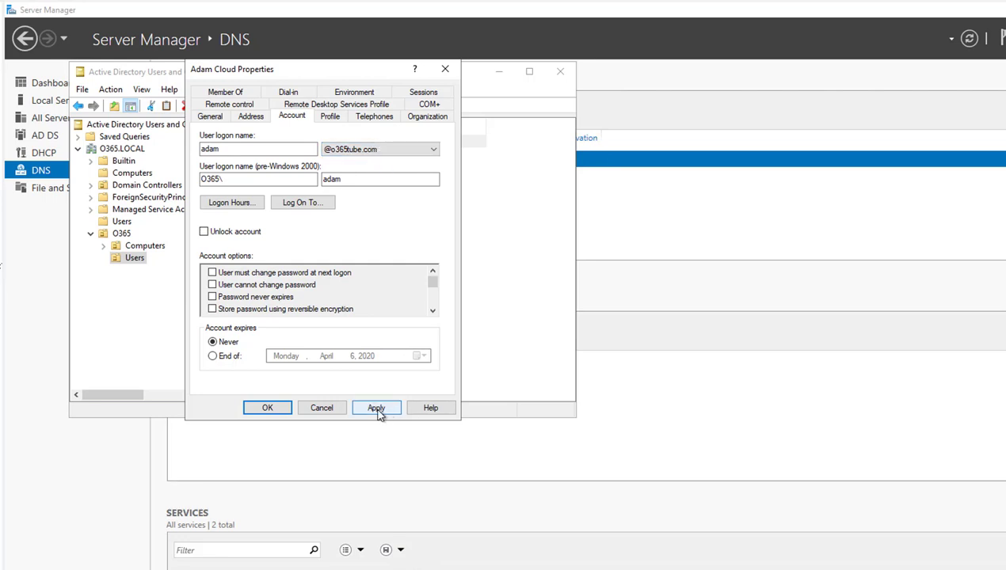
left_click(377, 407)
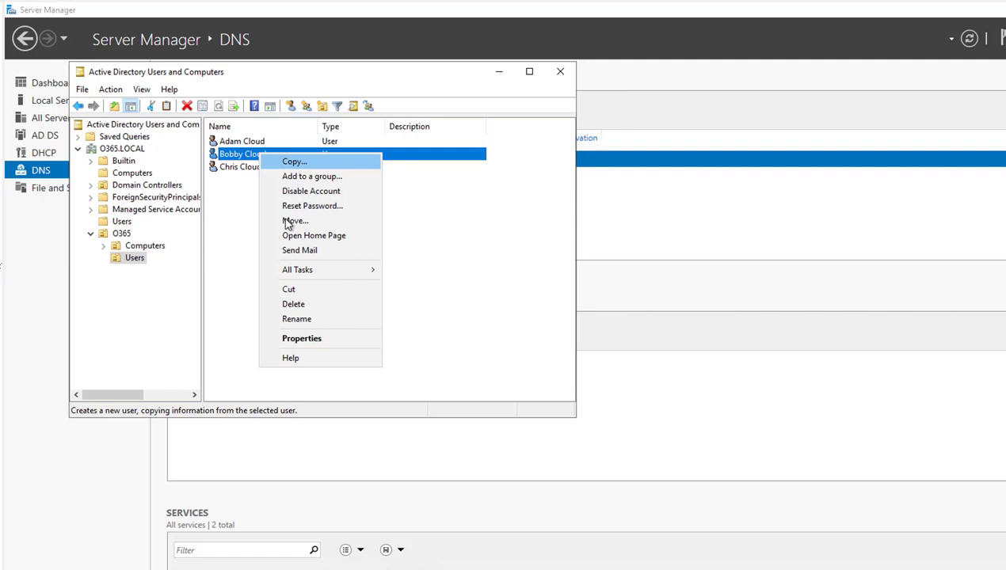
left_click(301, 339)
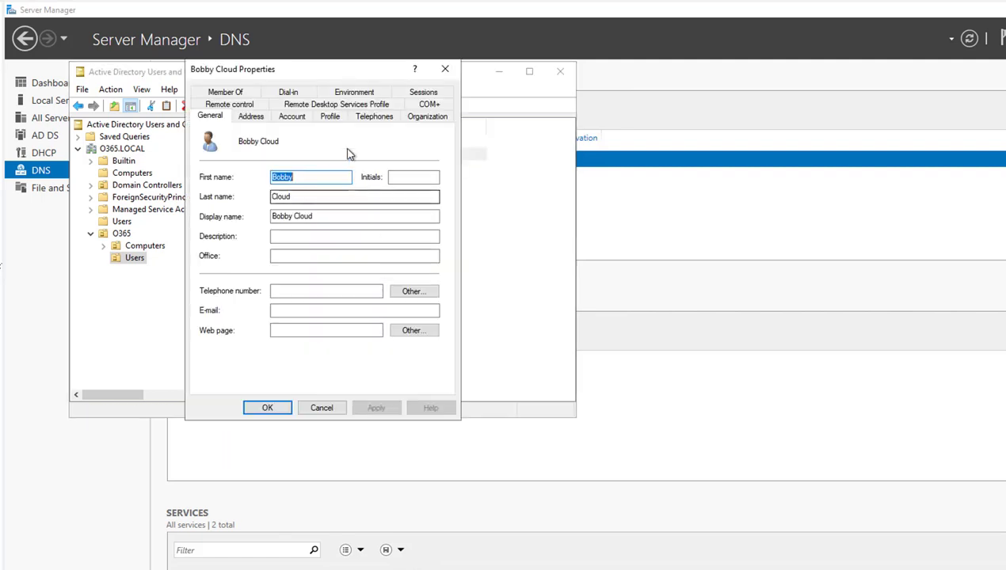
left_click(290, 116)
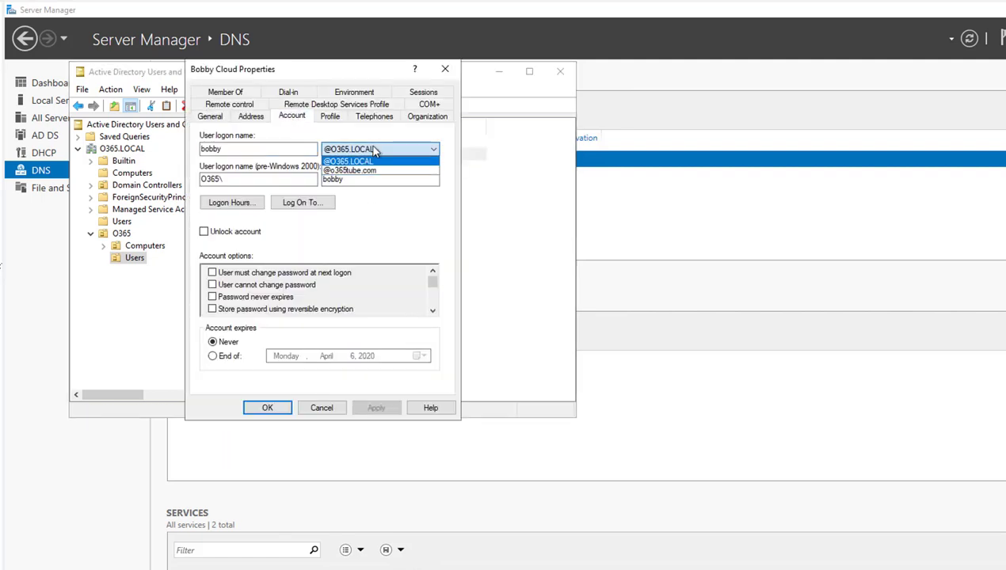
left_click(345, 169)
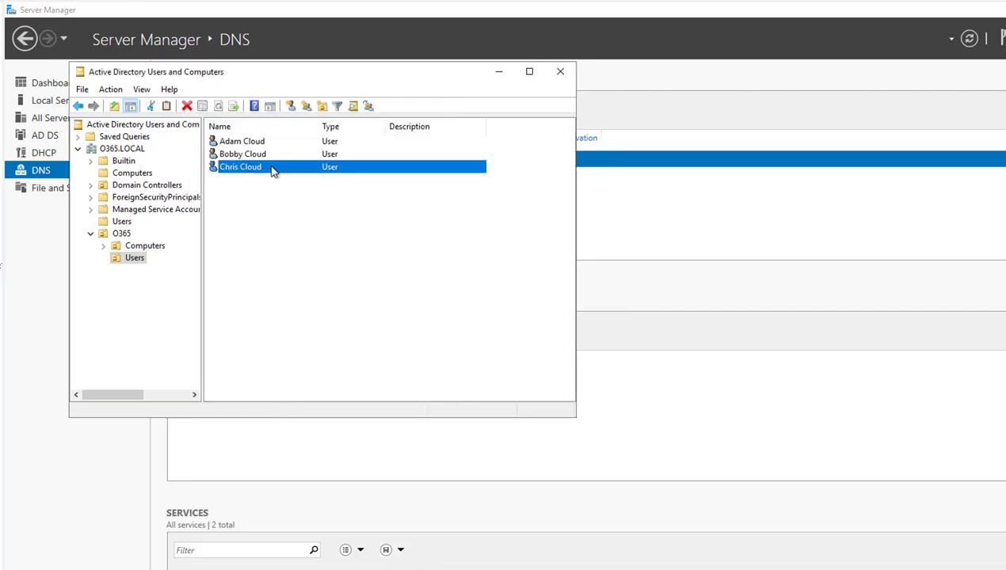
double_click(241, 167)
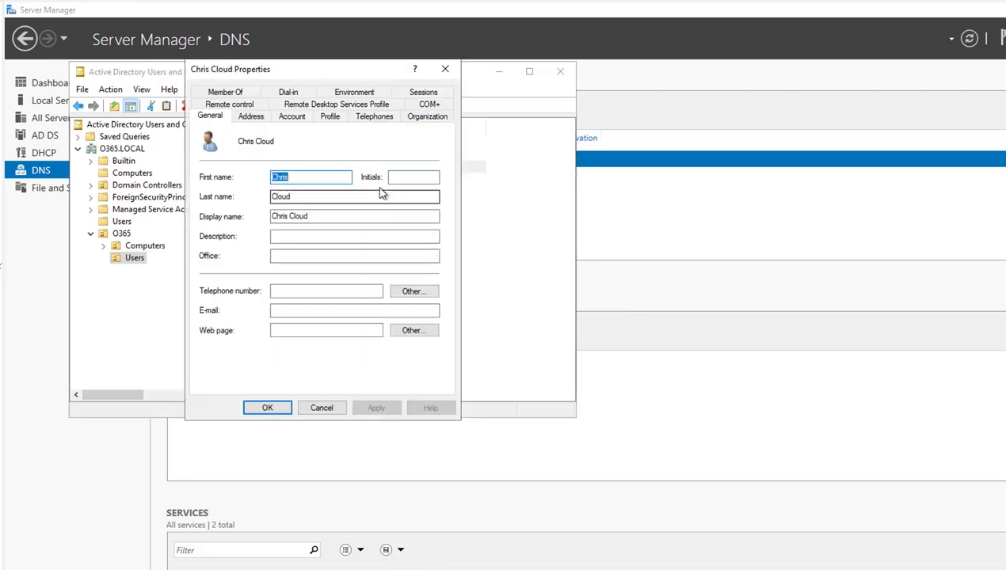
left_click(290, 116)
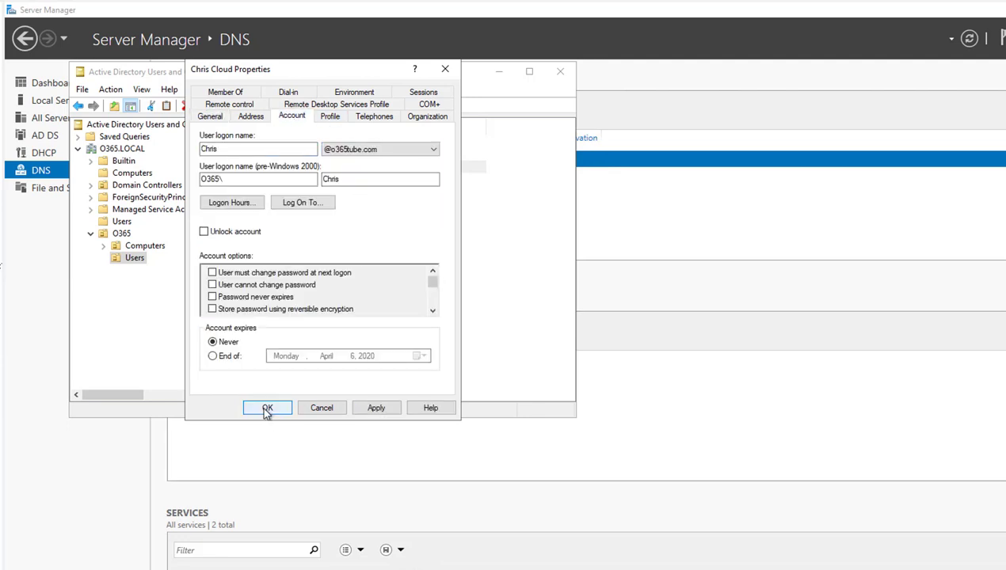
left_click(266, 407)
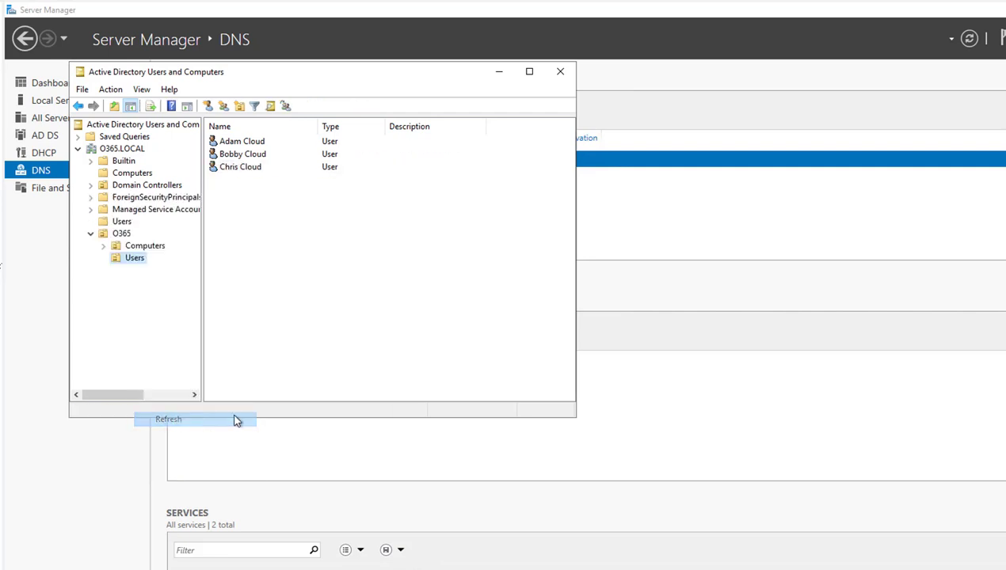
left_click(168, 418)
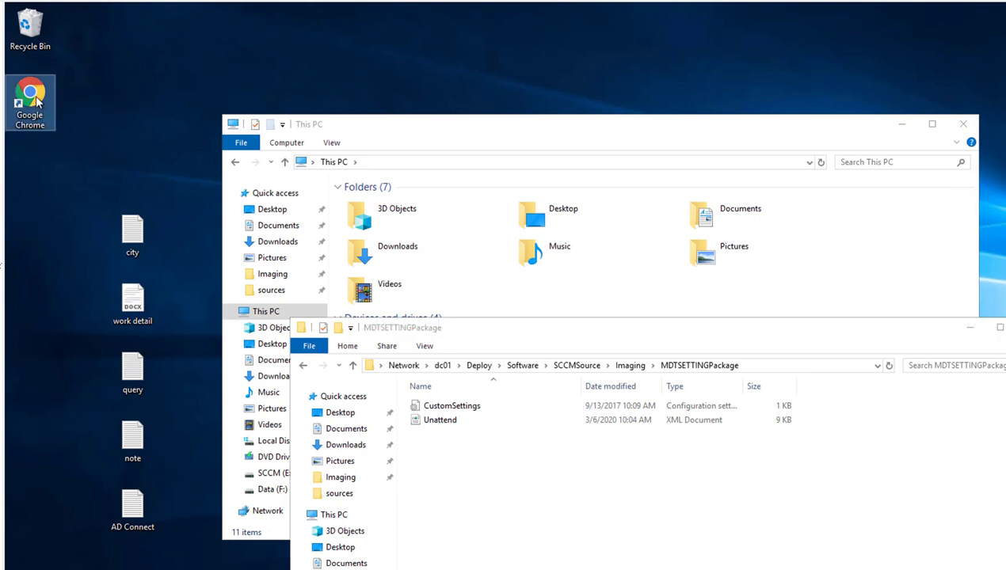
Step: Launch Chrome, search Google for 'download ad connect' and pick Microsoft's Azure AD Connect result
double_click(30, 92)
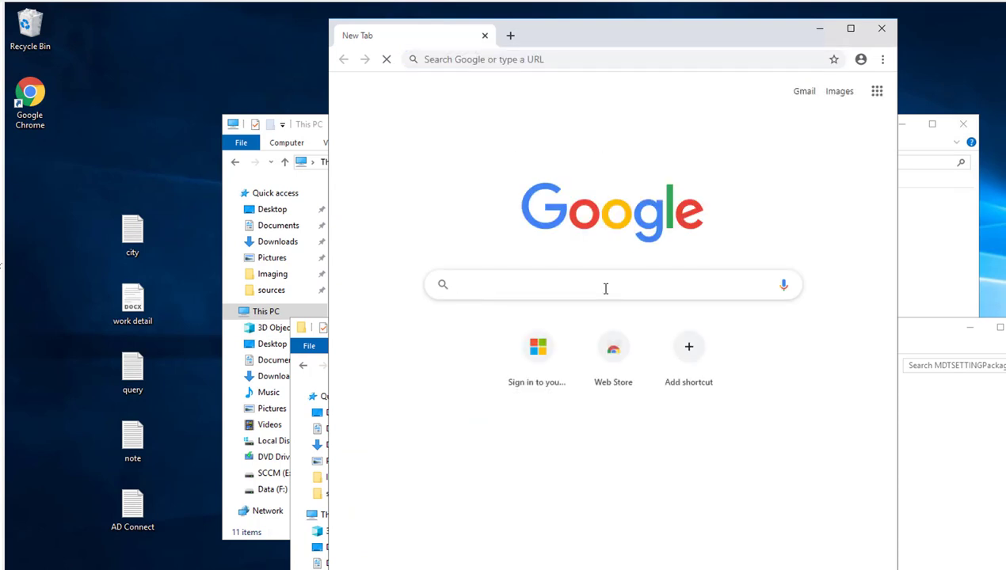
type("download AD Con")
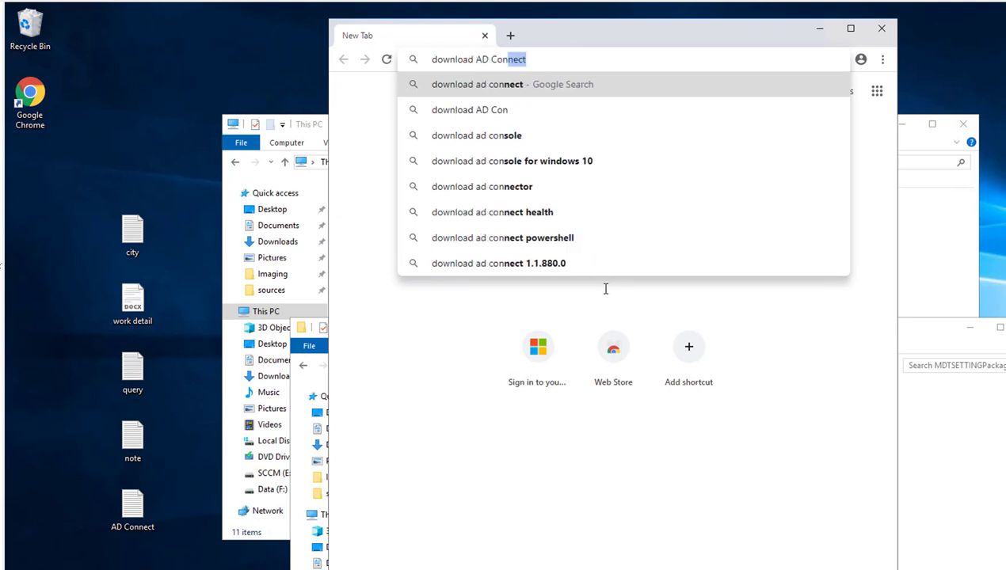
left_click(501, 83)
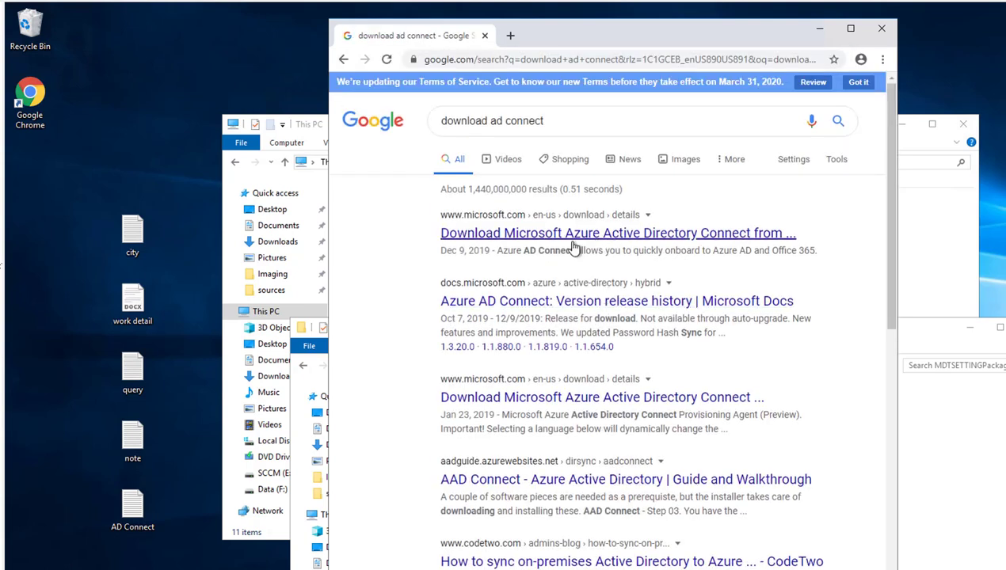
mouse_move(535, 241)
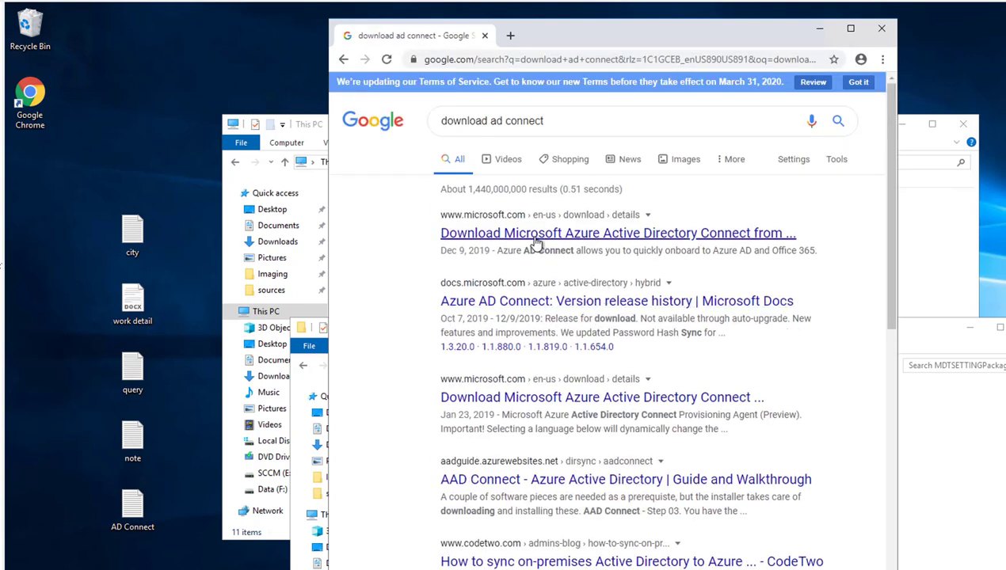
mouse_move(608, 235)
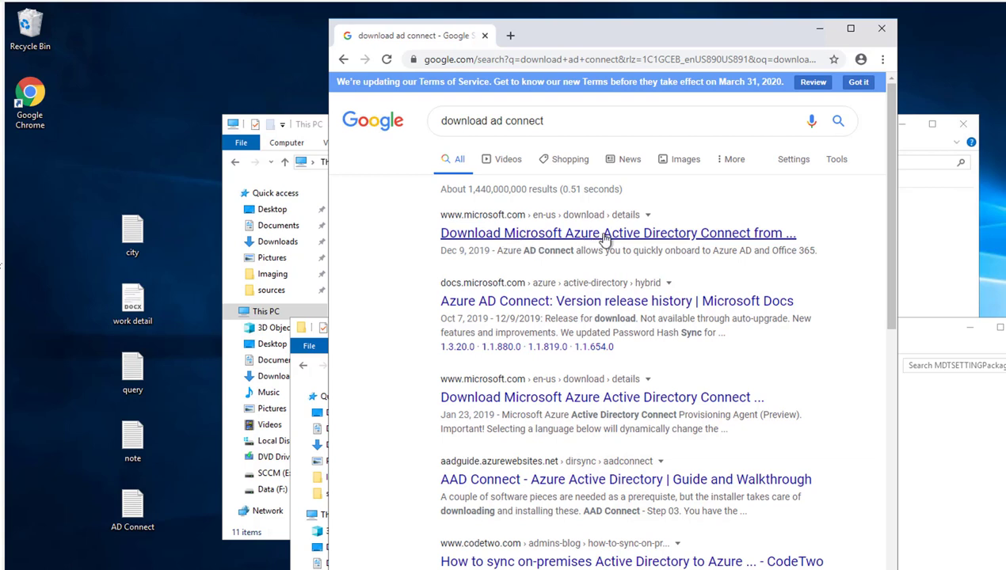
left_click(605, 232)
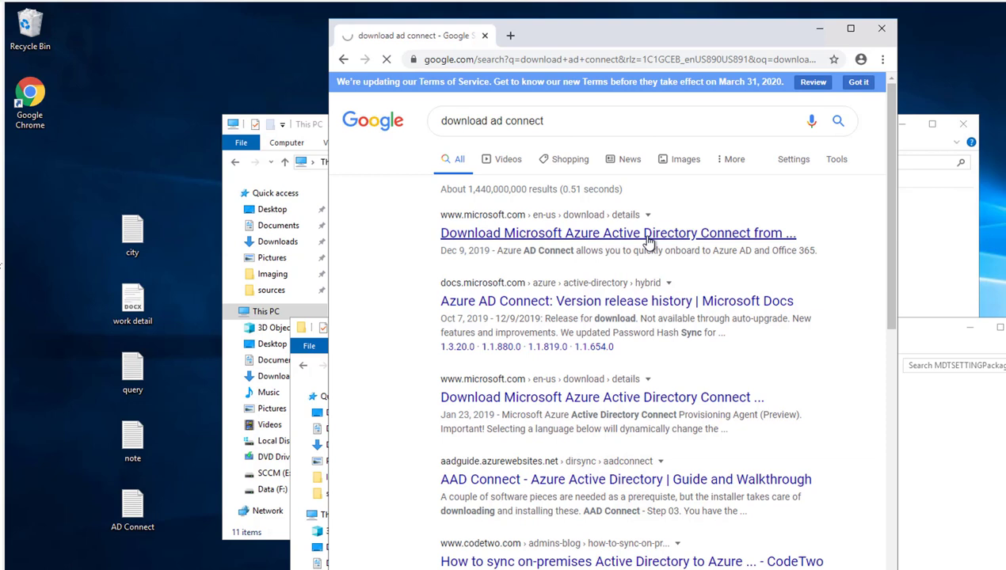
Step: Start the AzureADConnect.msi download from the Microsoft Download Center page
left_click(621, 233)
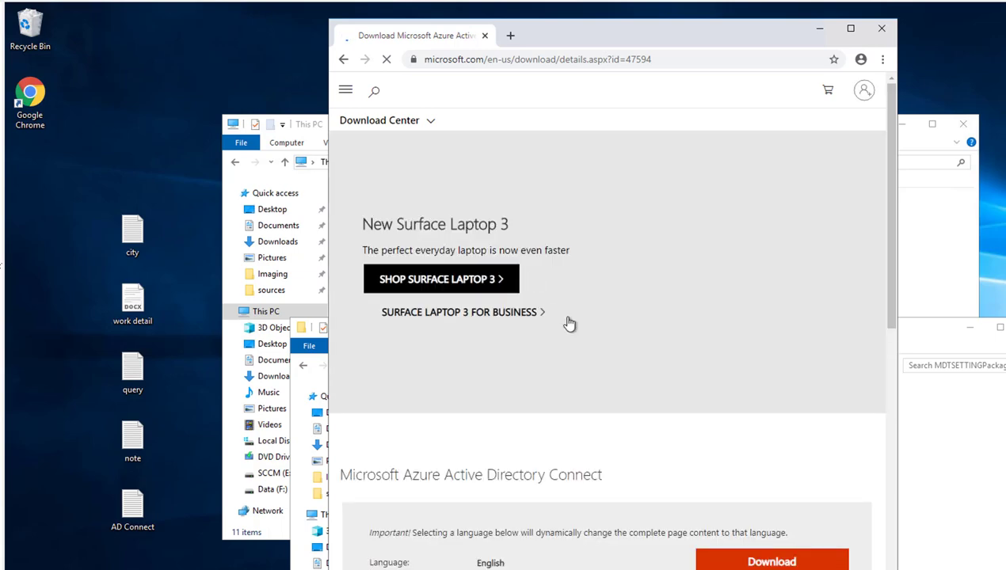
scroll("down", 3)
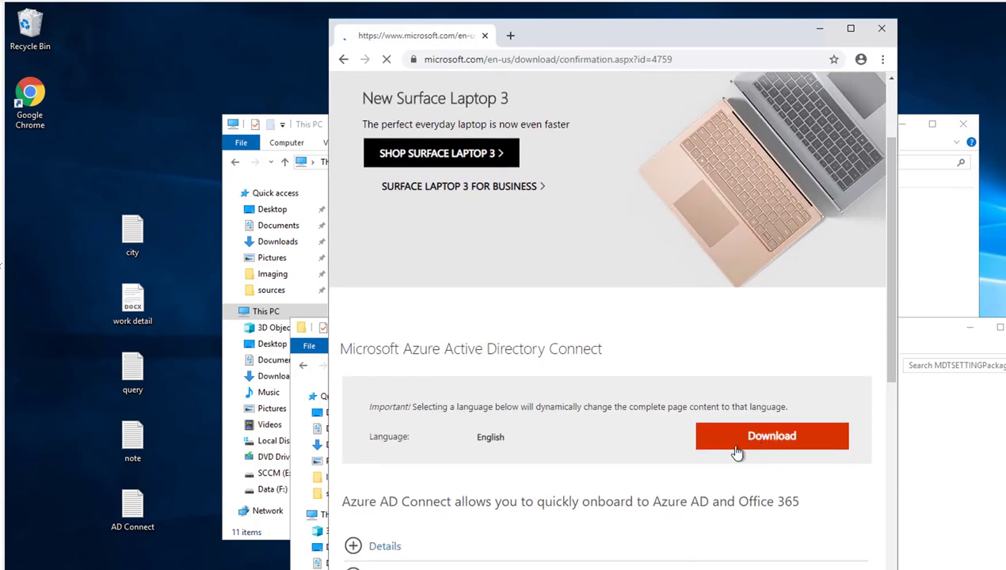
left_click(771, 436)
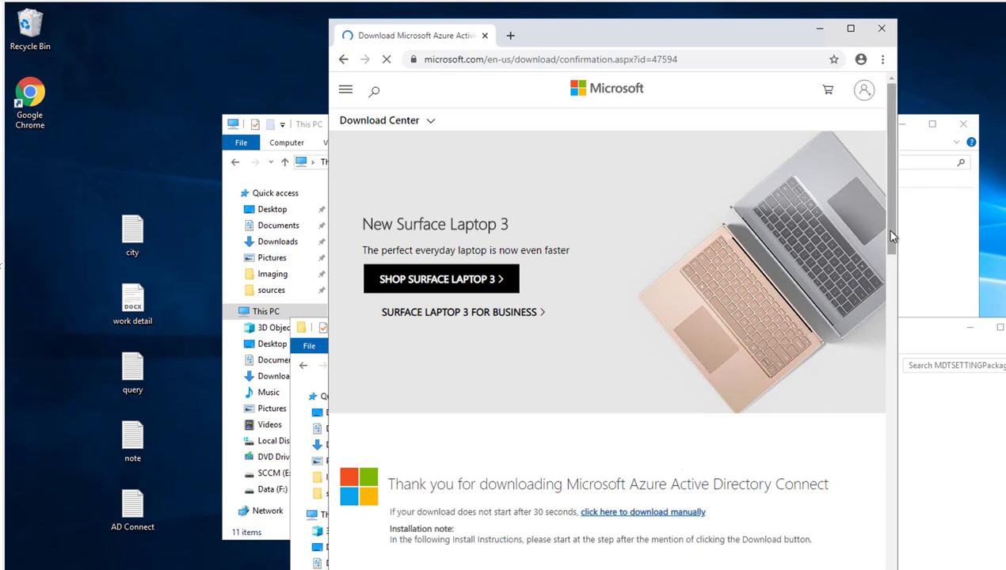
scroll("down", 3)
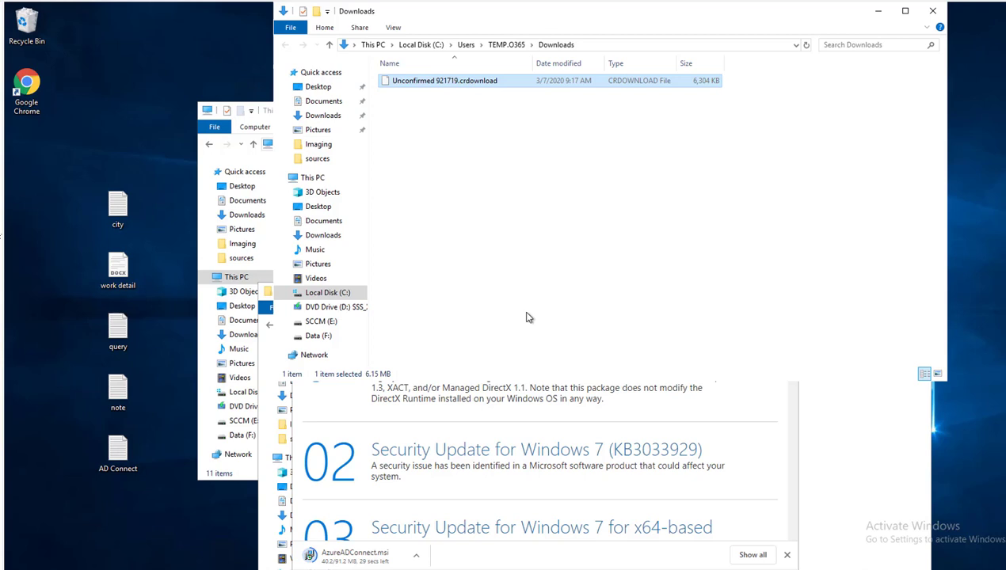
mouse_move(542, 279)
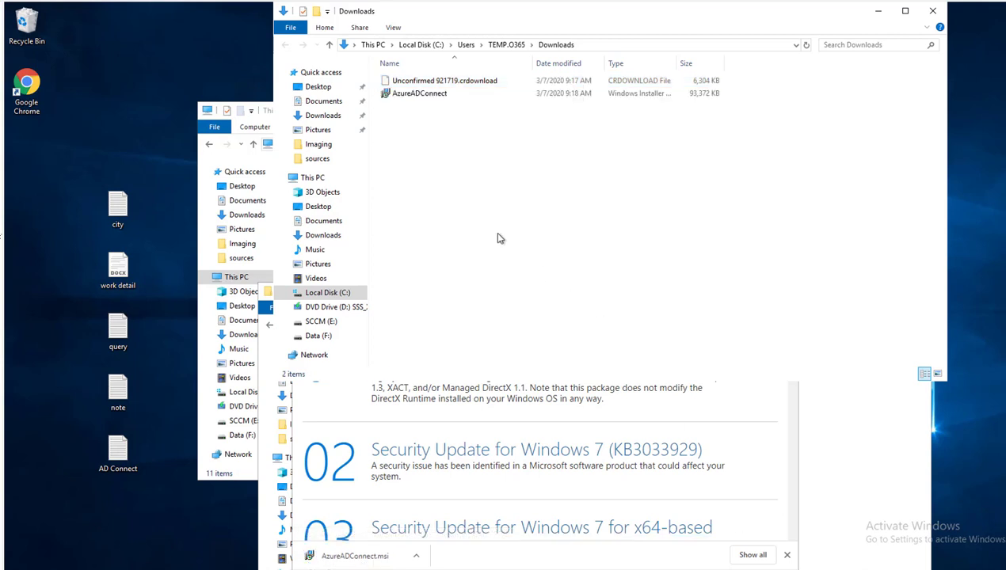
mouse_move(593, 142)
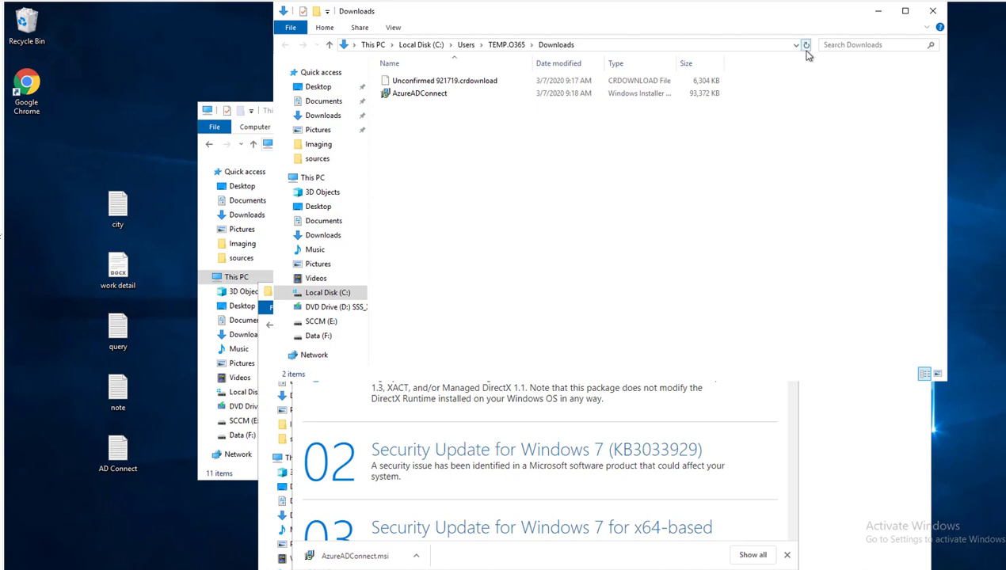
mouse_move(725, 371)
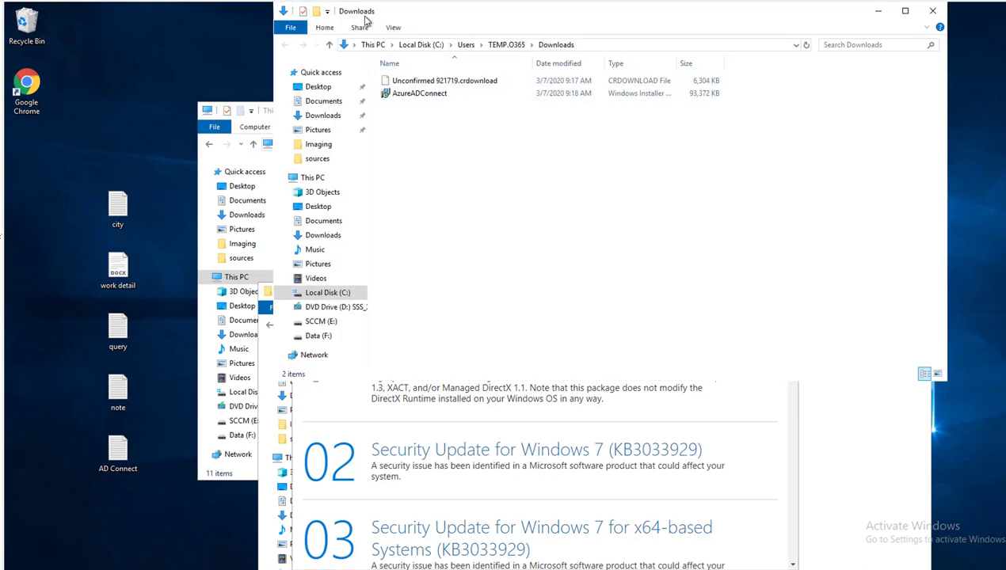
Step: Show the Downloads folder and select the completed AzureADConnect installer
left_click(323, 114)
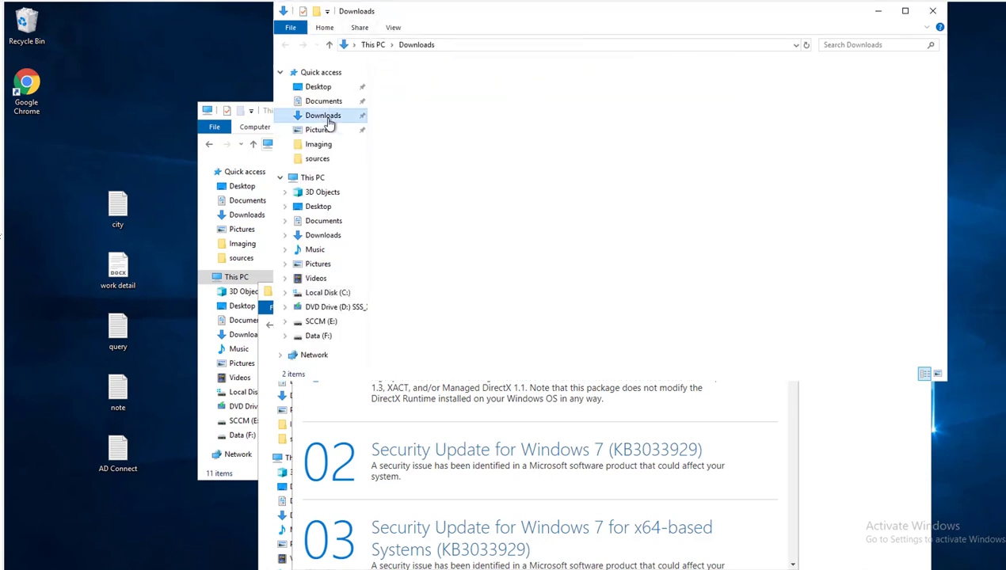
left_click(323, 114)
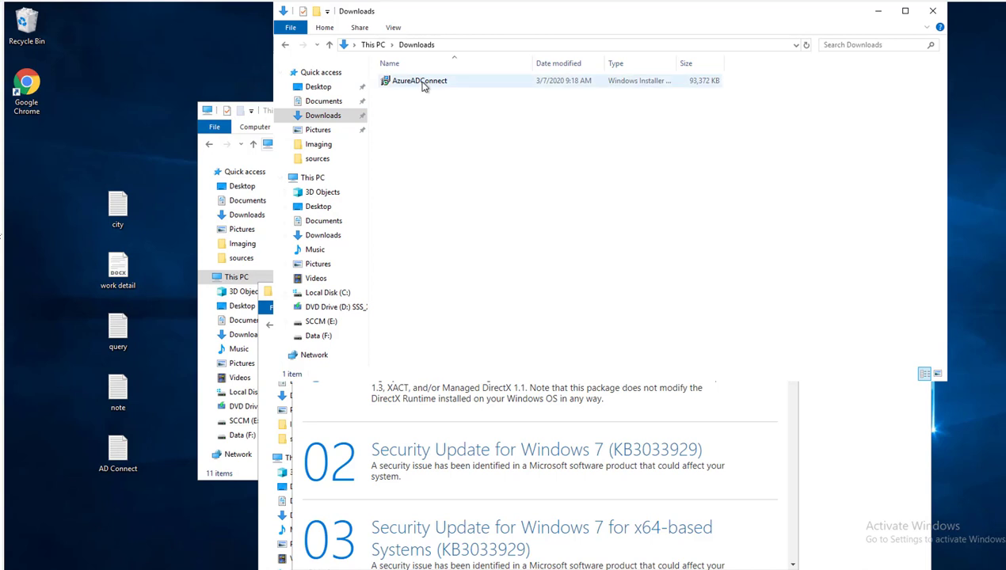
mouse_move(423, 85)
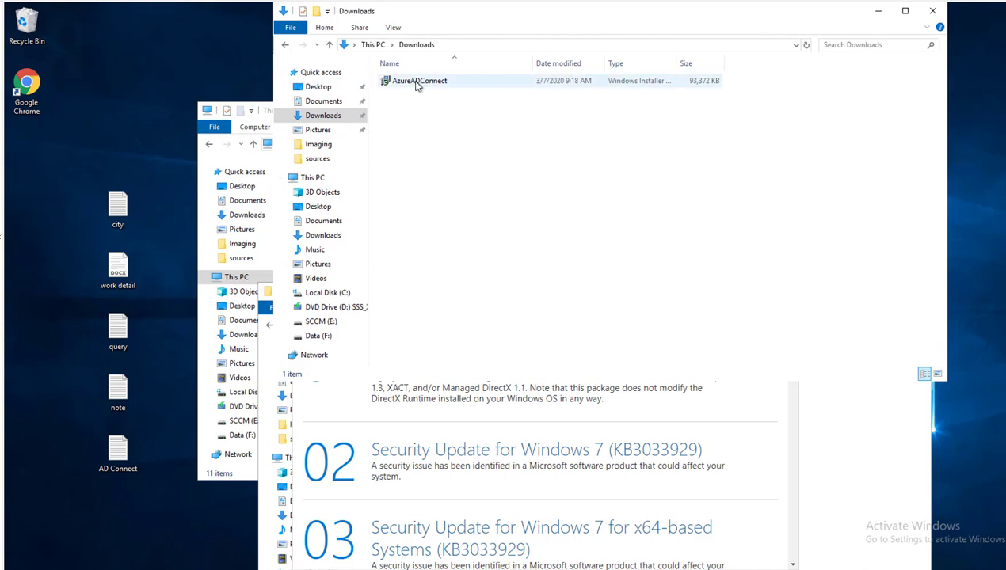
left_click(418, 81)
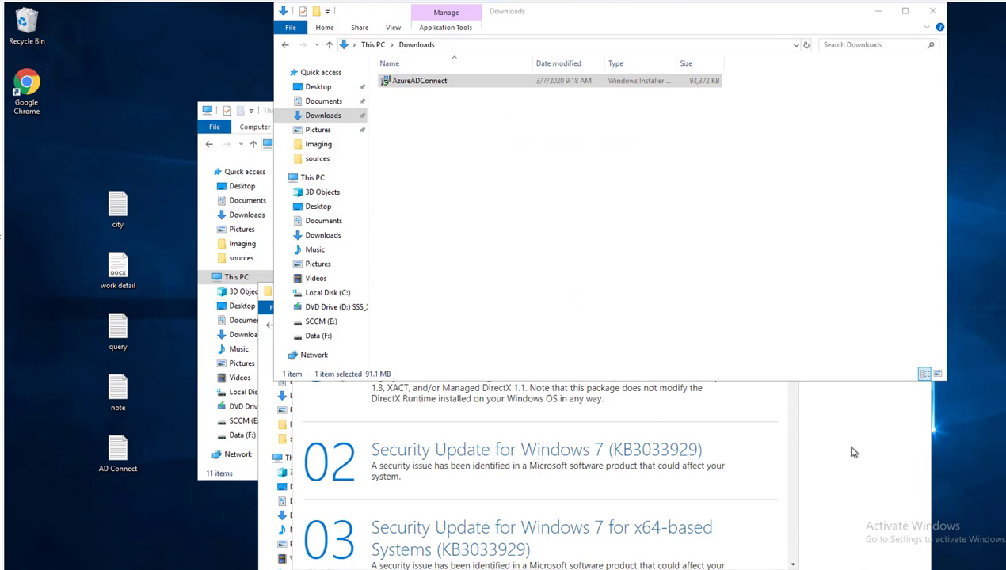
Step: Run the AzureADConnect installer, allowing both UAC prompts, so the setup wizard's welcome page appears
double_click(417, 81)
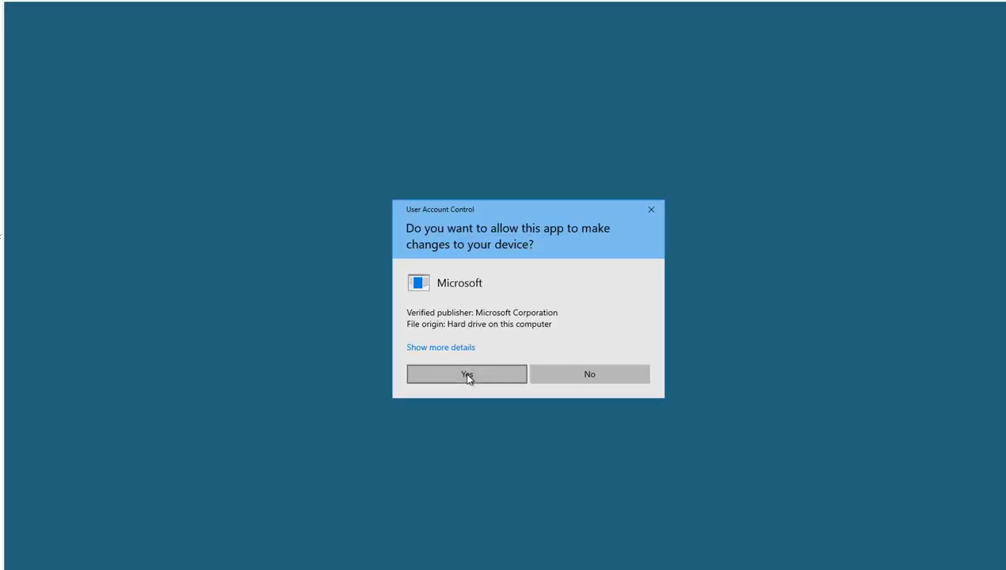
left_click(466, 374)
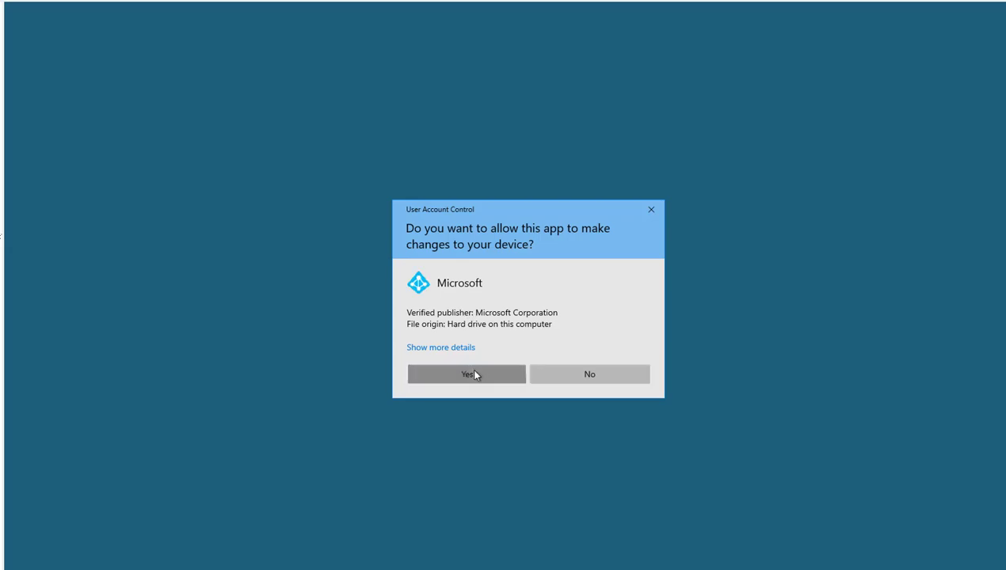
left_click(465, 374)
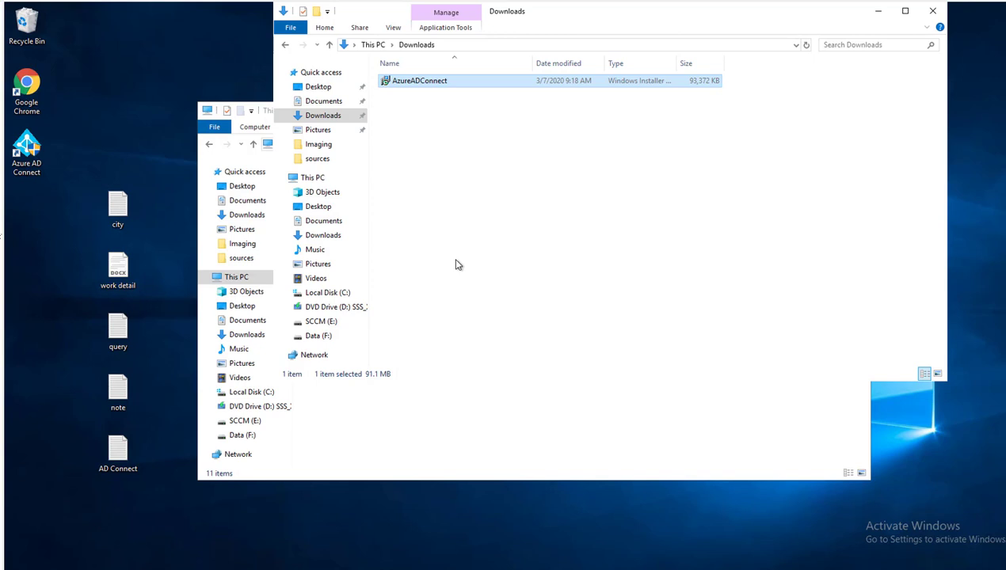
double_click(418, 81)
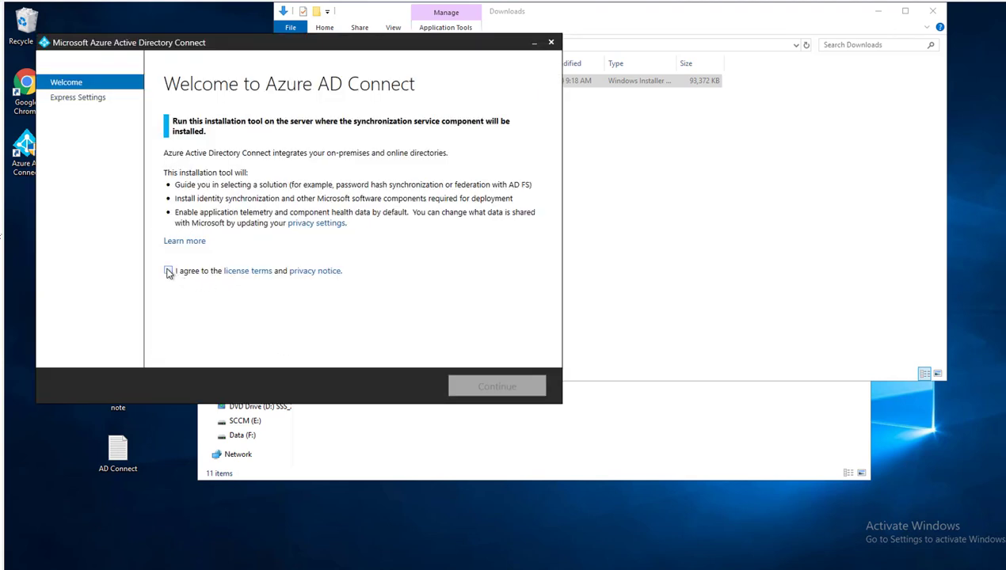
Step: Agree to the license terms and privacy notice and continue to Express Settings
left_click(168, 271)
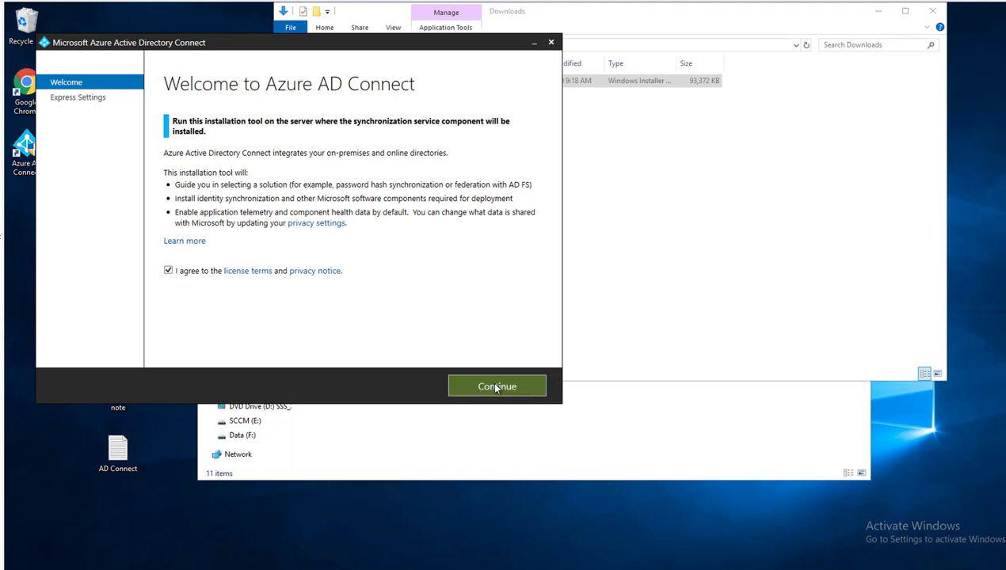
left_click(497, 386)
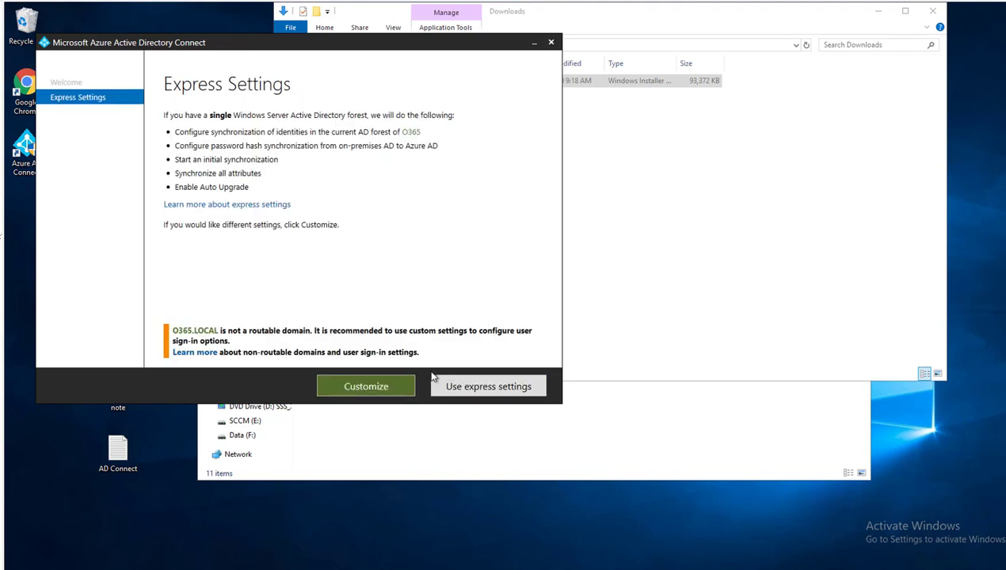
mouse_move(333, 374)
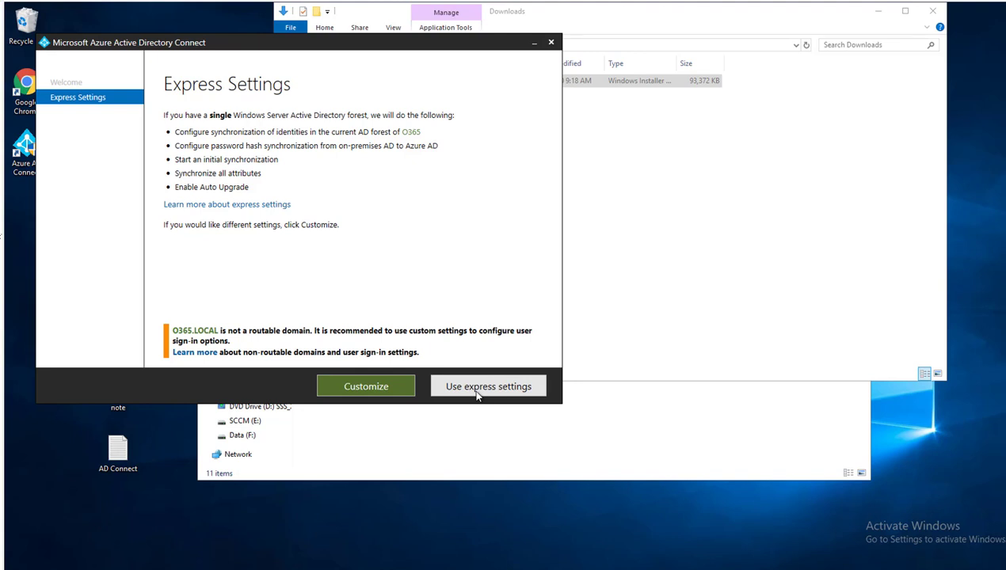
mouse_move(258, 103)
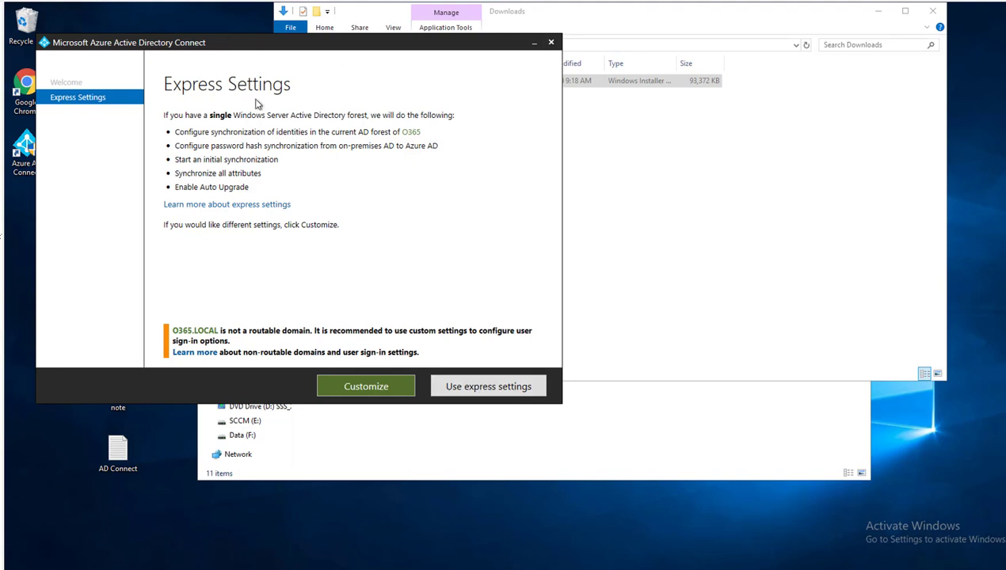
mouse_move(345, 196)
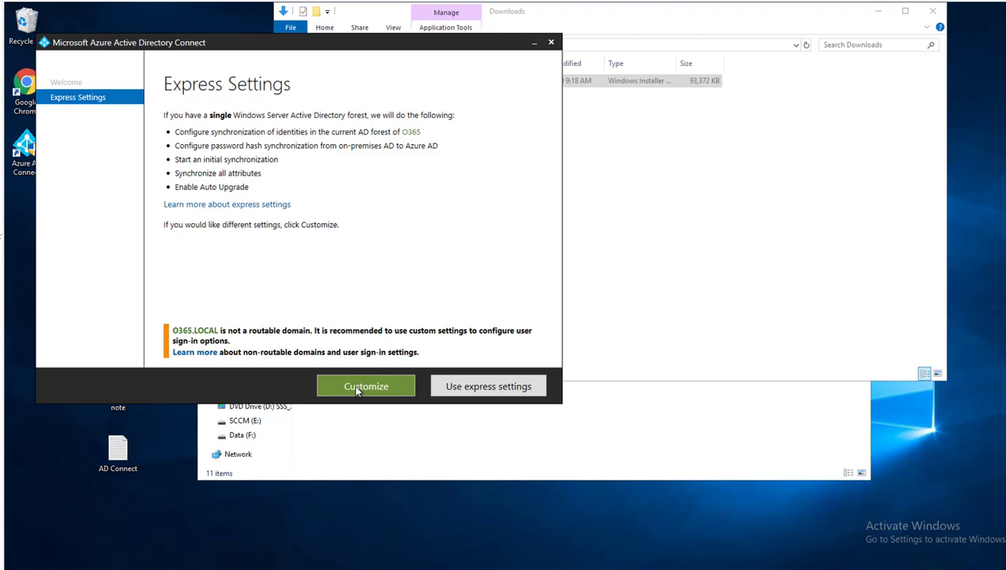
Step: Choose Customize instead of express settings, leaving all optional component checkboxes unticked
left_click(364, 386)
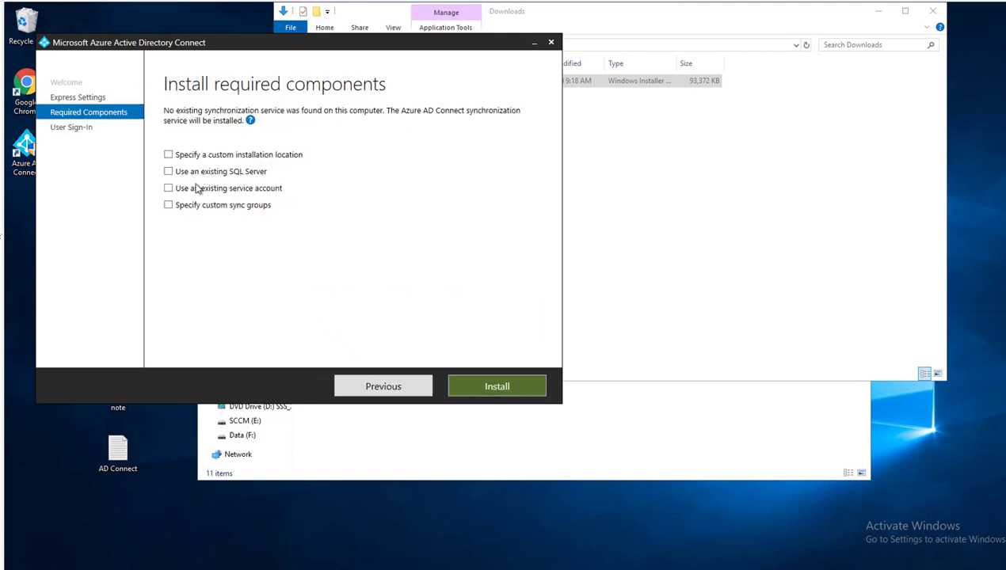
mouse_move(240, 164)
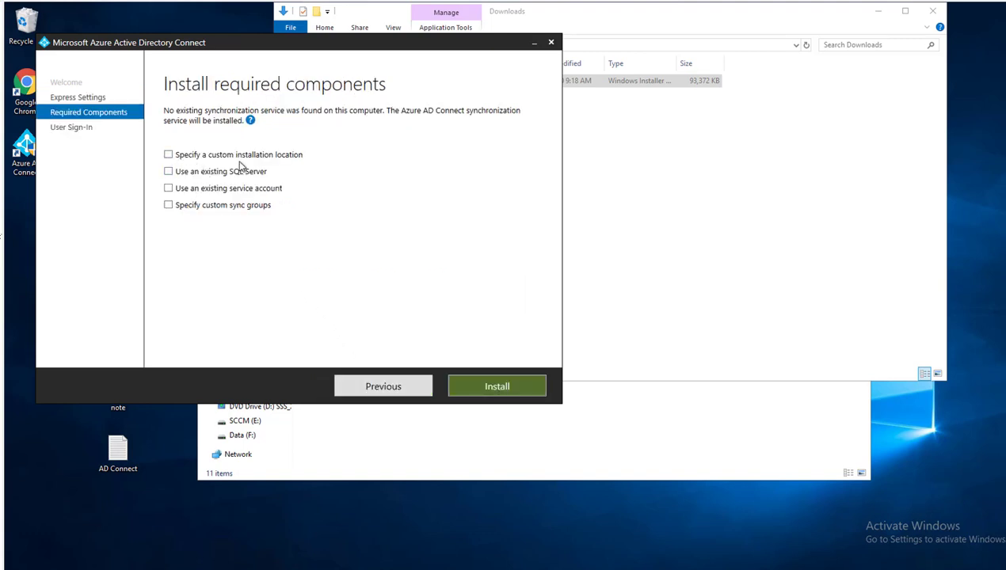
mouse_move(186, 158)
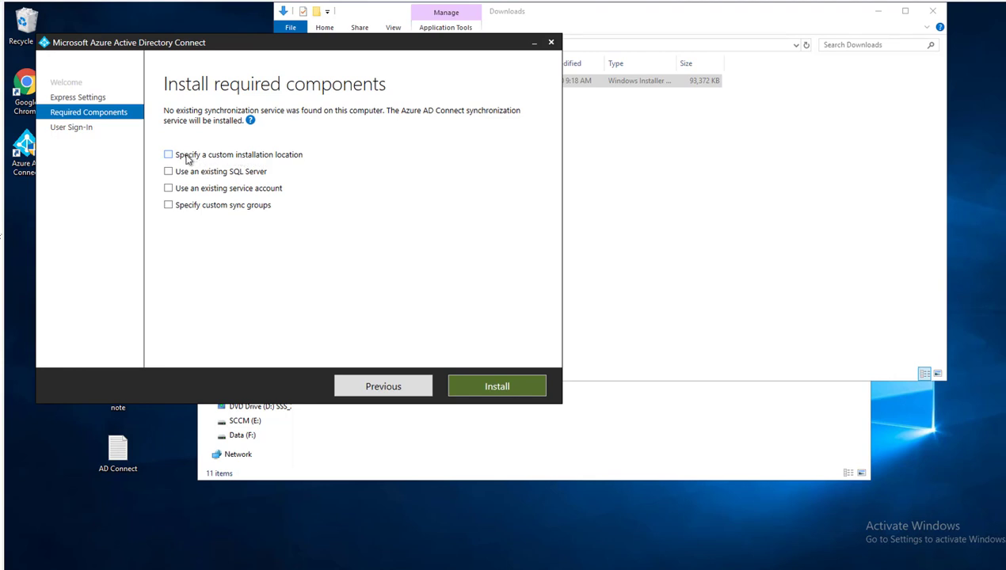
mouse_move(351, 168)
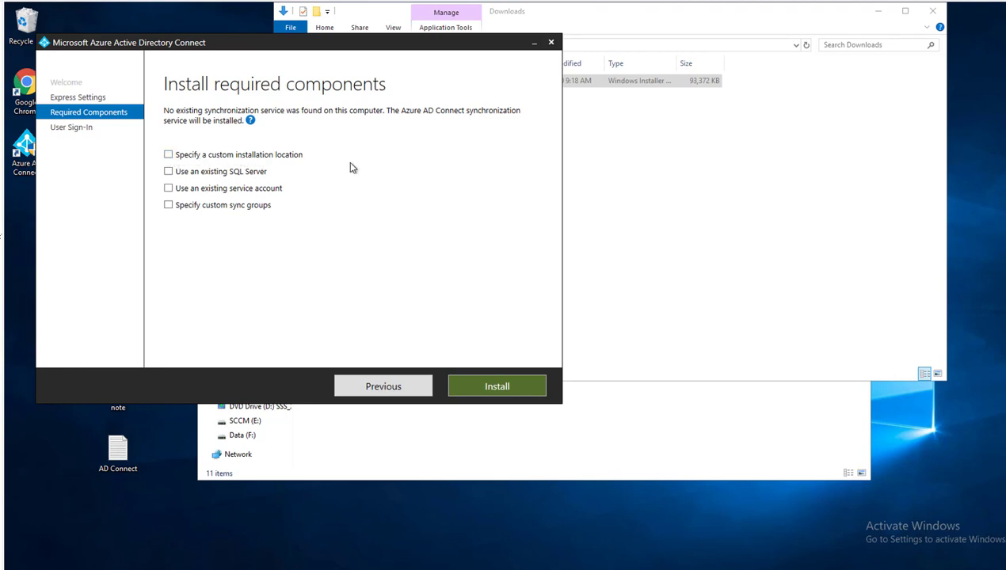
mouse_move(190, 178)
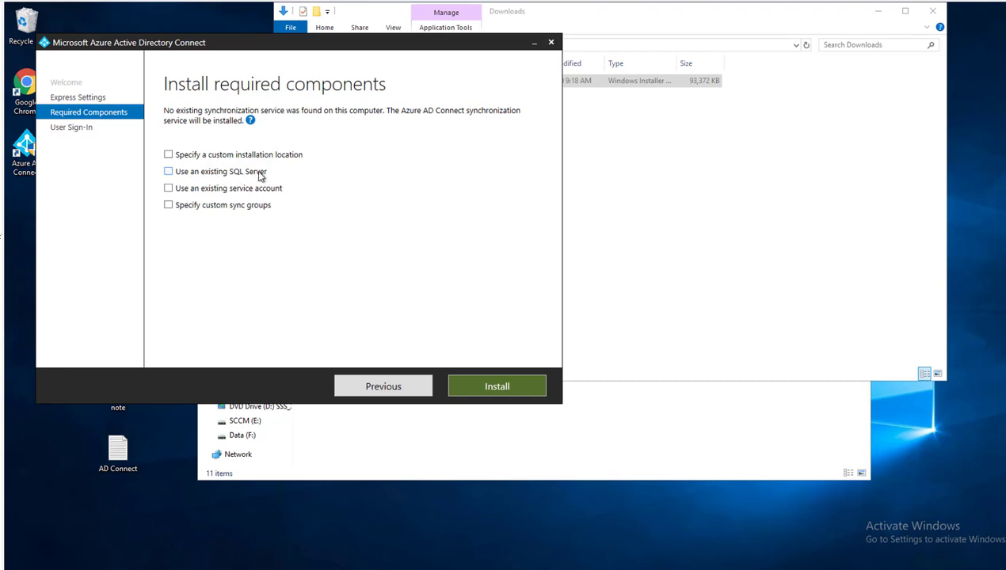
mouse_move(184, 184)
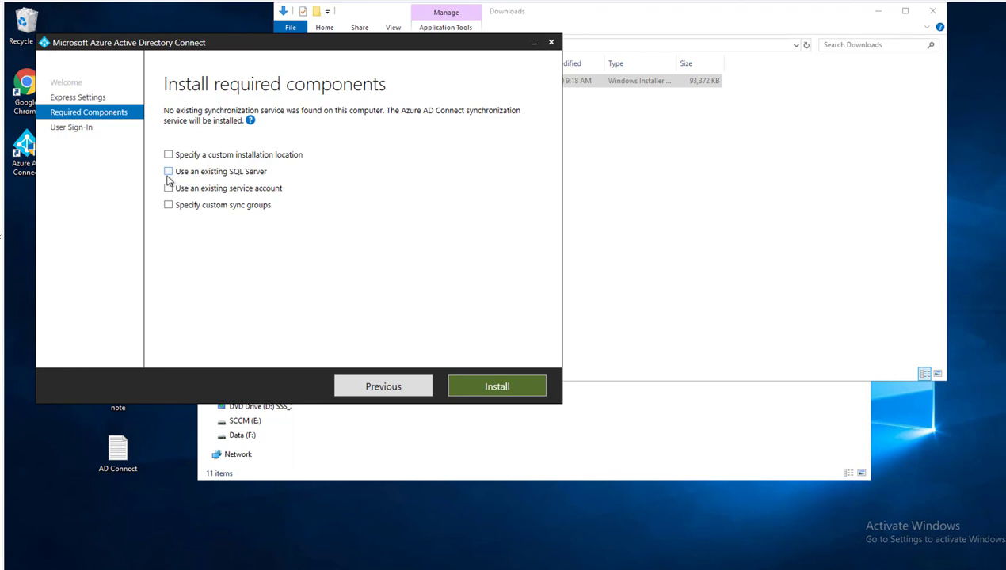
mouse_move(200, 177)
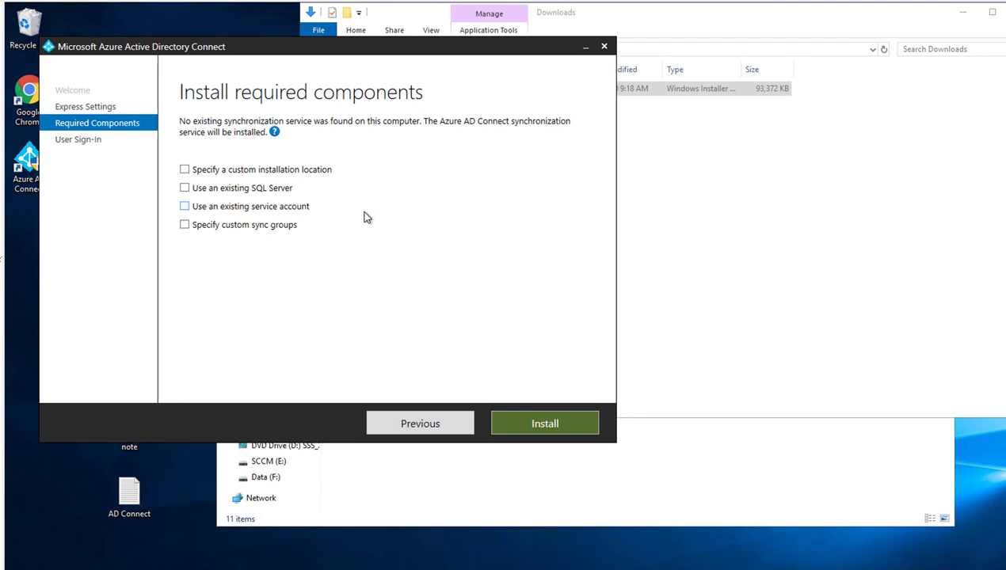
mouse_move(354, 217)
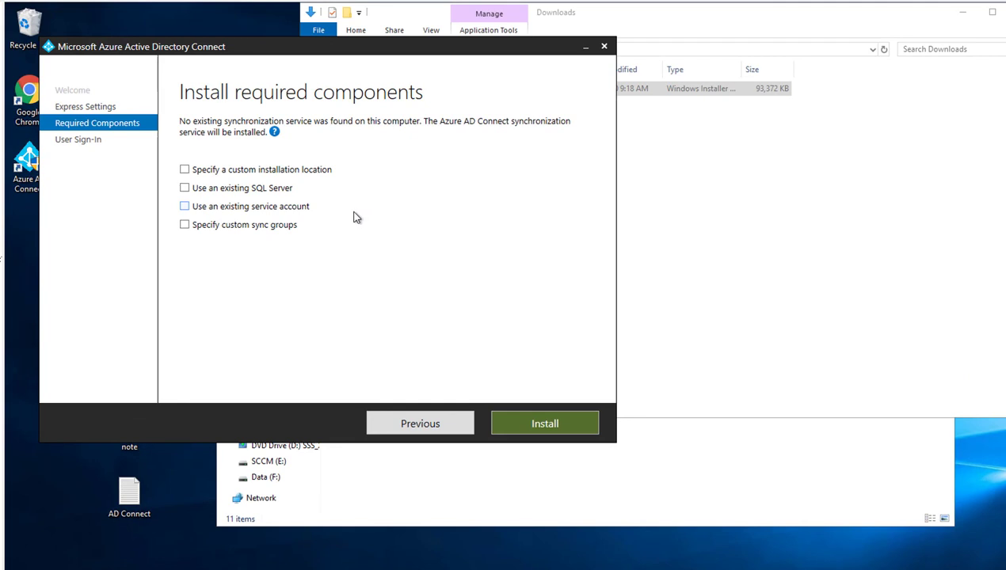
mouse_move(304, 218)
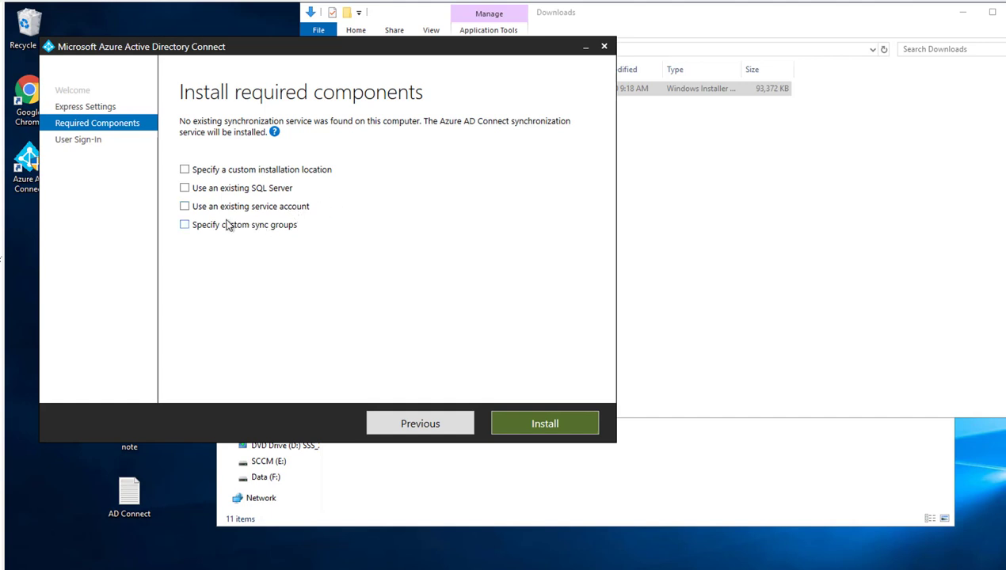
mouse_move(199, 220)
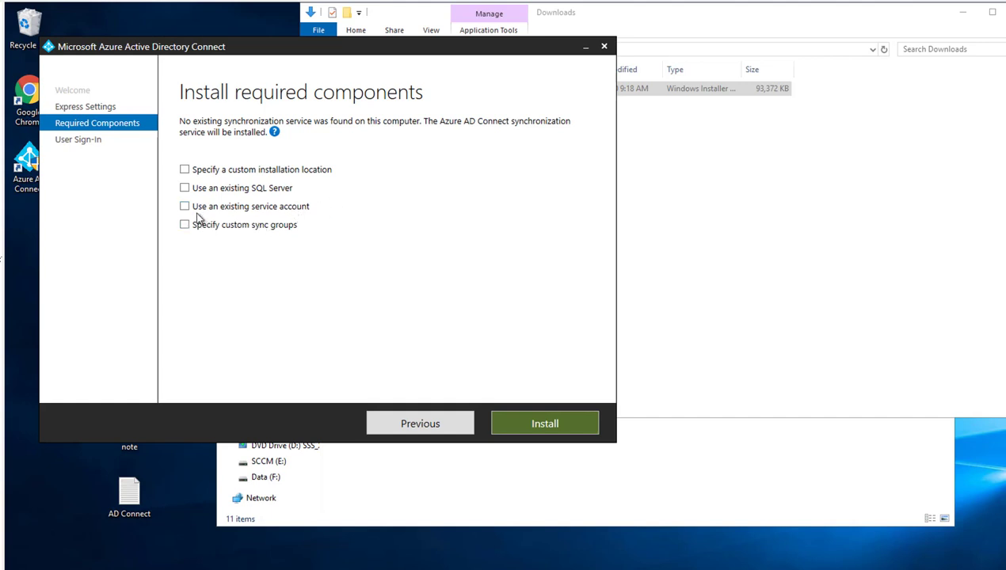
mouse_move(225, 210)
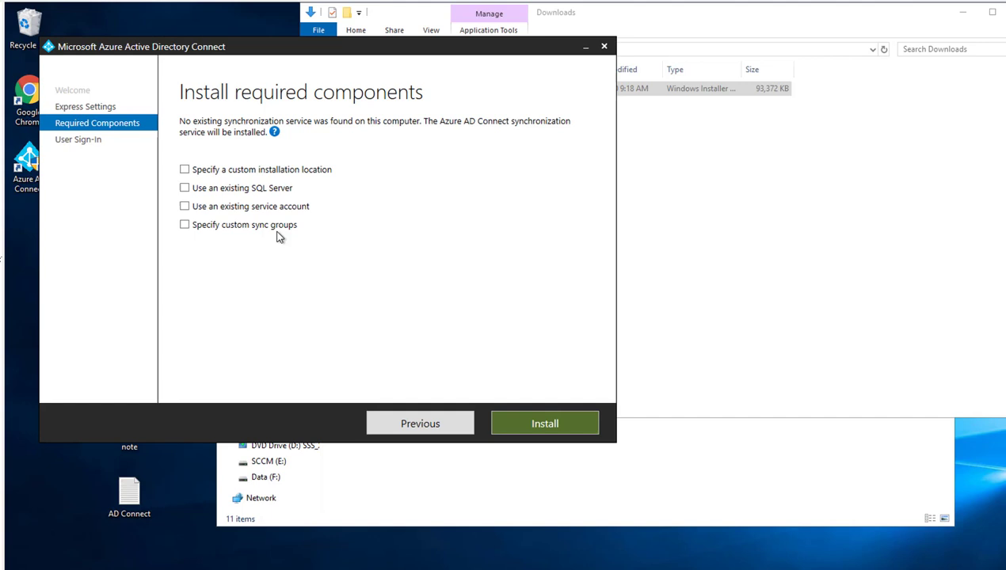
mouse_move(183, 231)
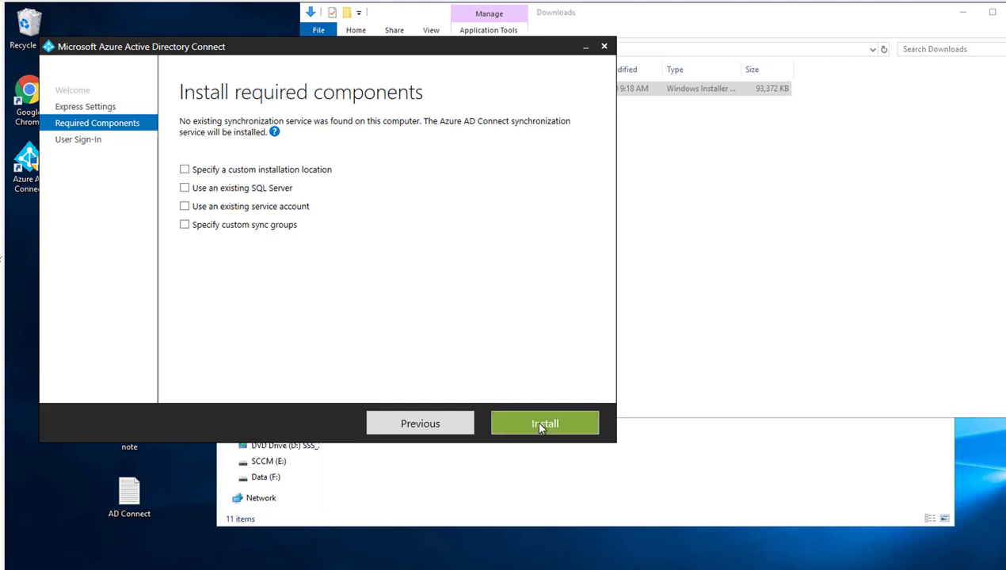
Step: Install the required components: SQL Server Express LocalDB and the Synchronization Service
left_click(545, 422)
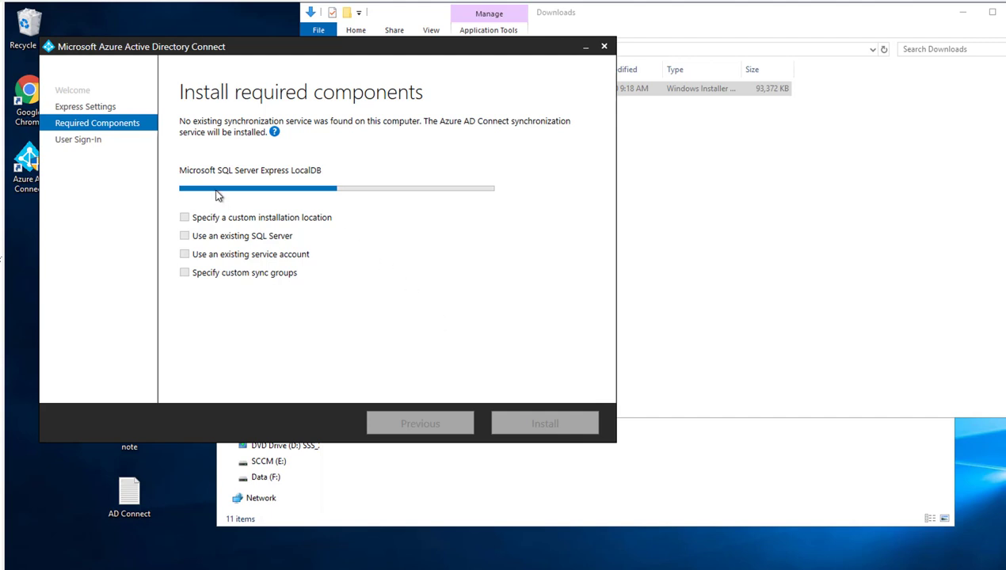
mouse_move(247, 174)
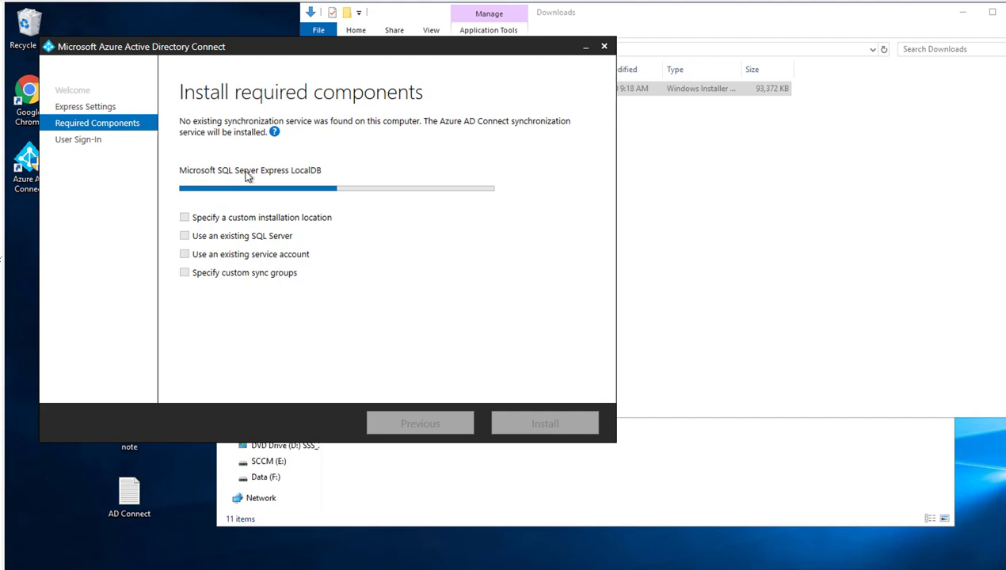
mouse_move(478, 298)
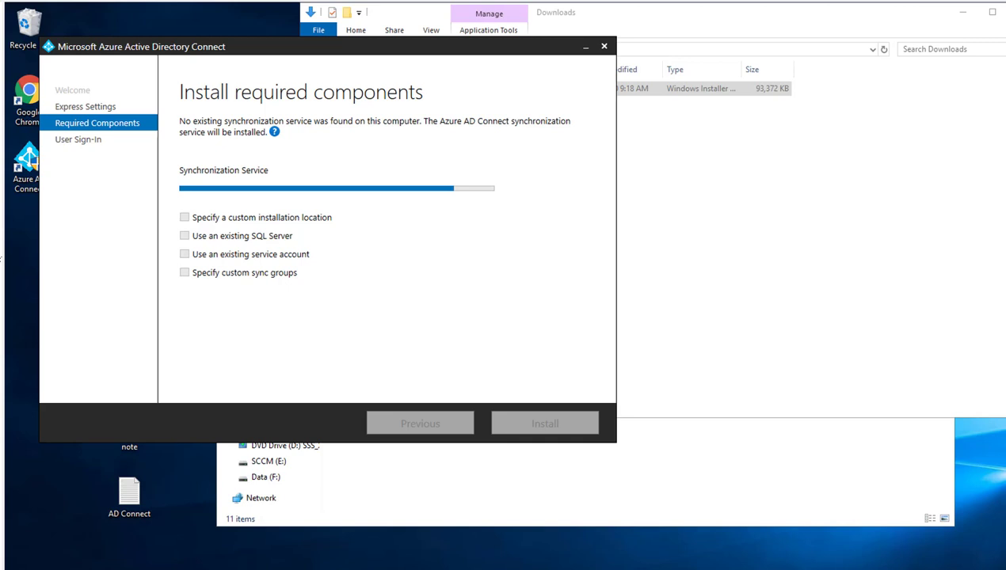
left_click(544, 423)
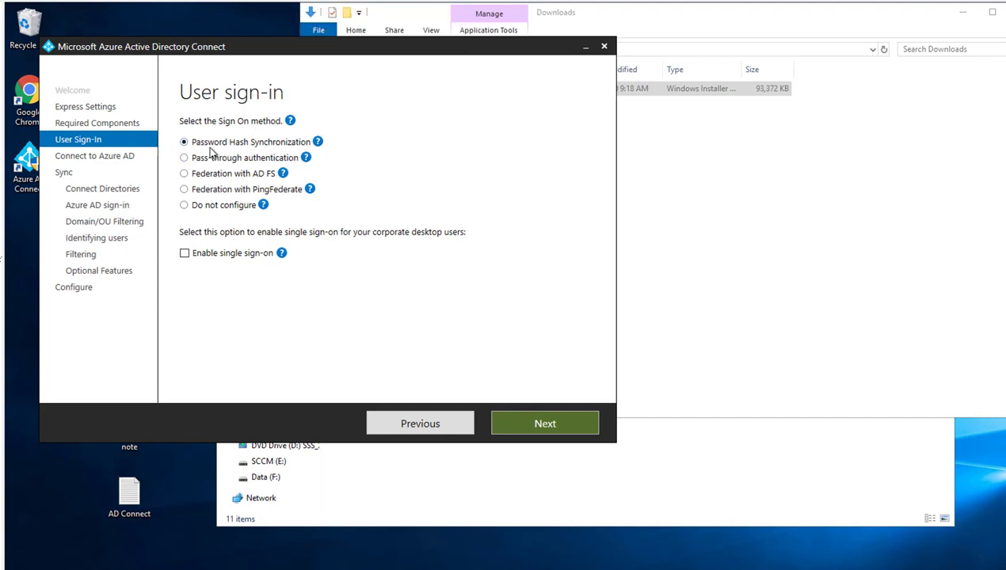
mouse_move(307, 157)
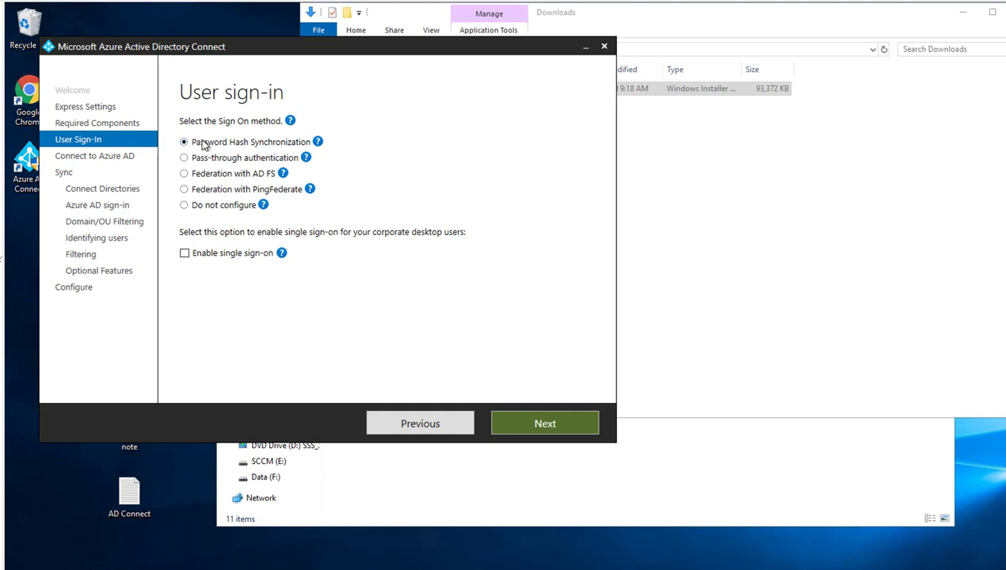
mouse_move(326, 141)
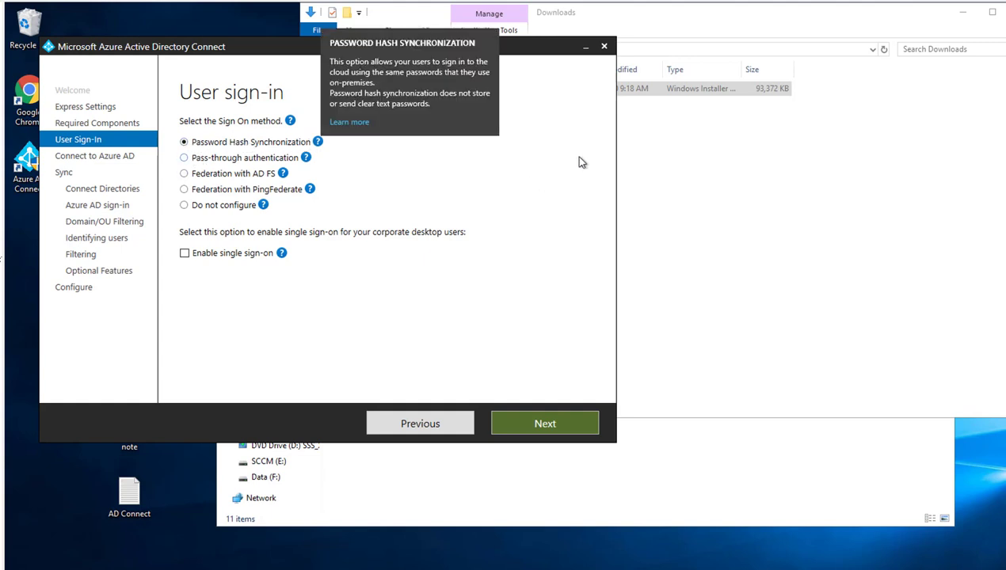
mouse_move(285, 150)
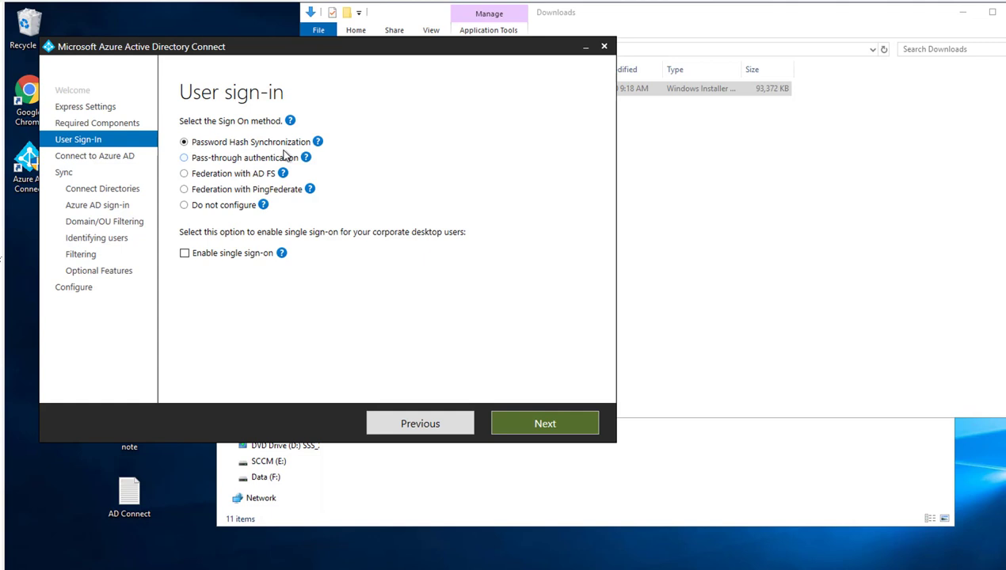
mouse_move(234, 142)
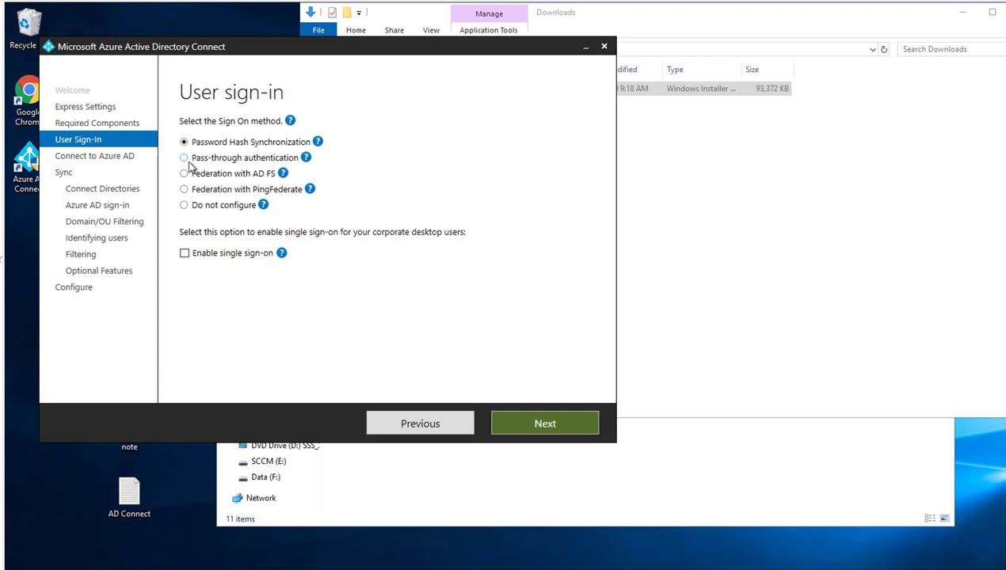
mouse_move(307, 157)
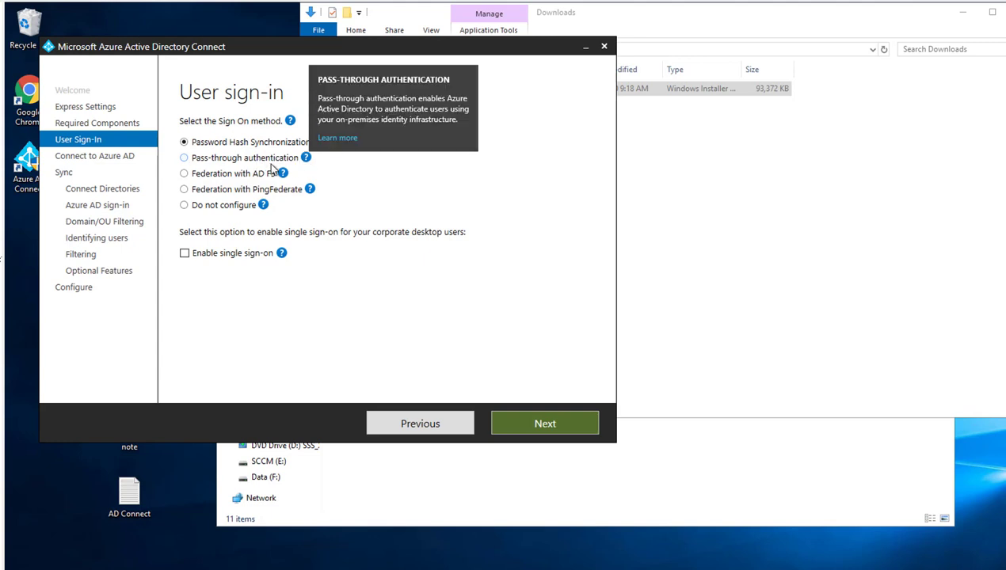
mouse_move(196, 172)
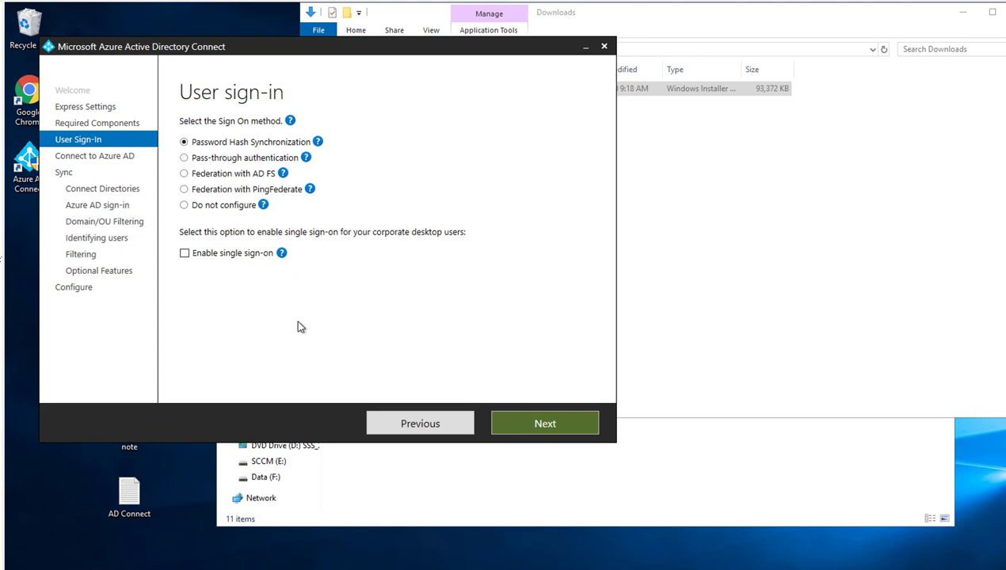
mouse_move(218, 281)
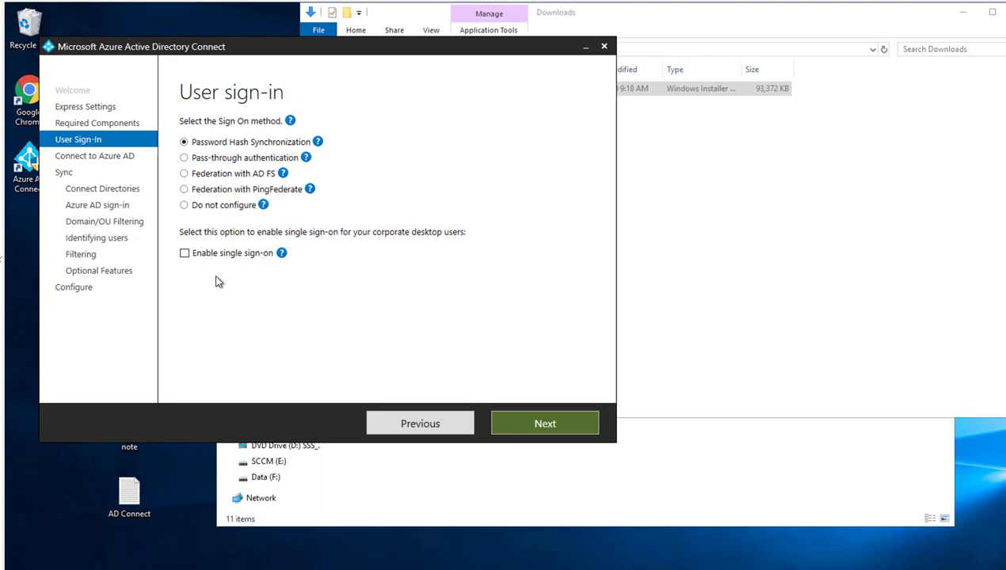
mouse_move(557, 288)
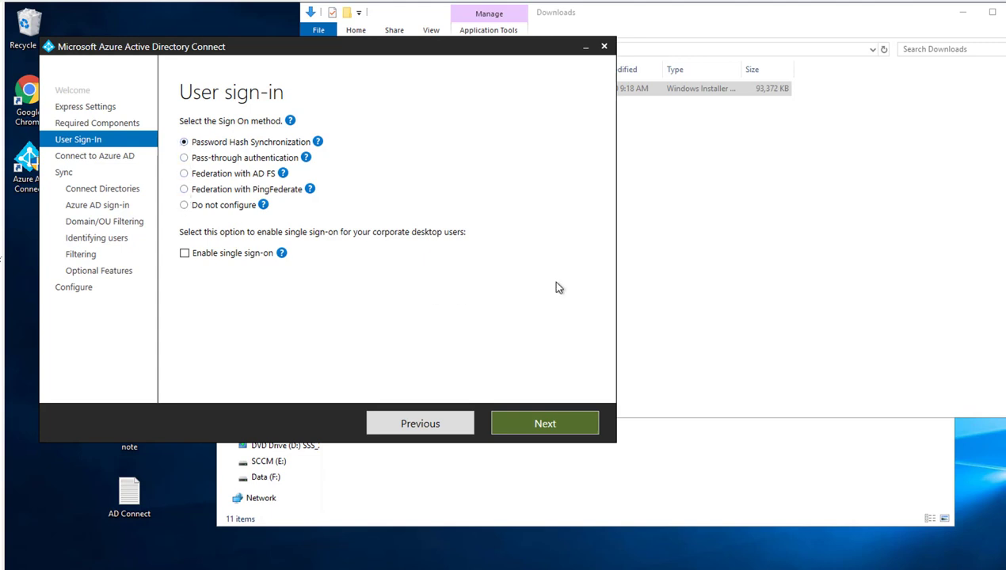
mouse_move(456, 291)
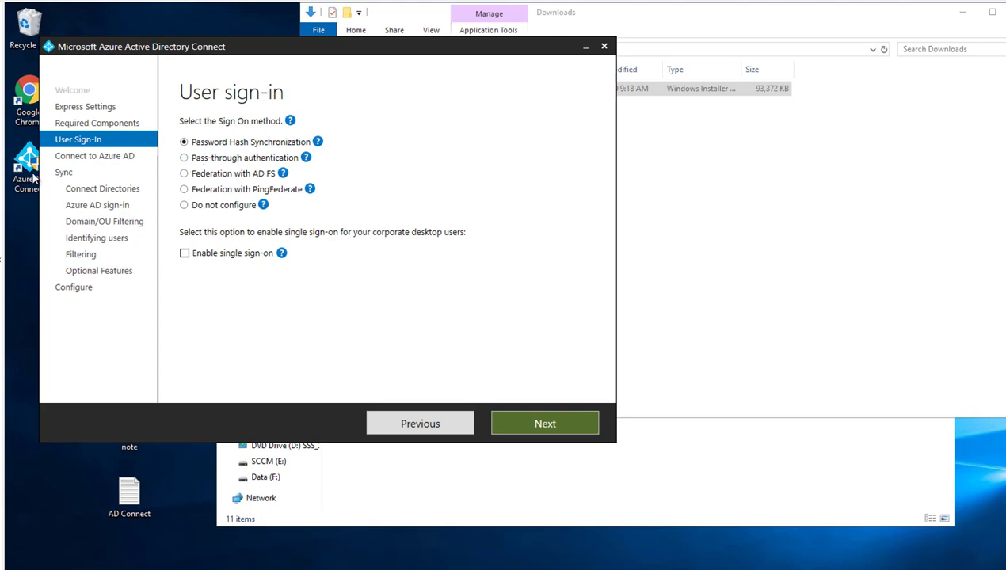
mouse_move(114, 156)
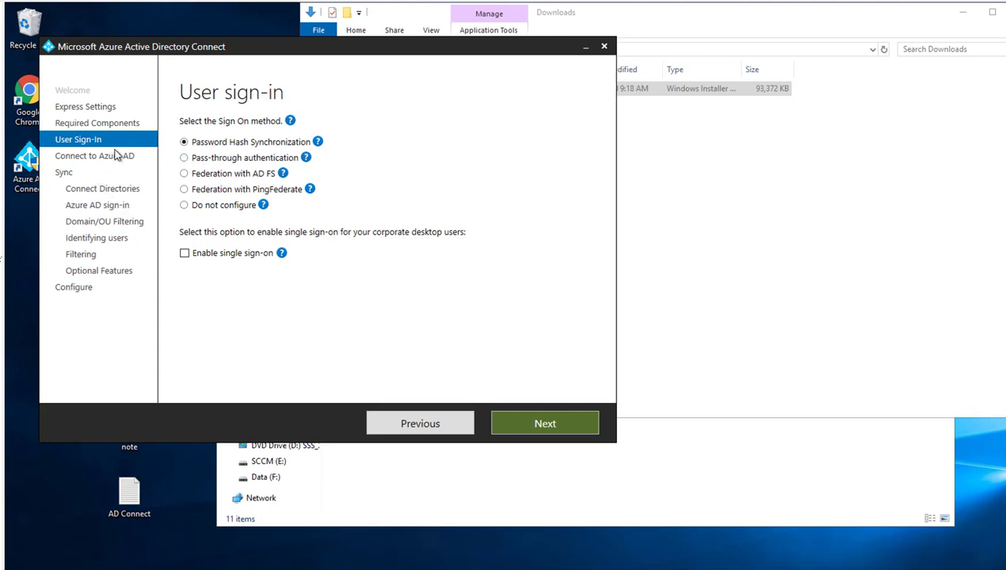
mouse_move(161, 171)
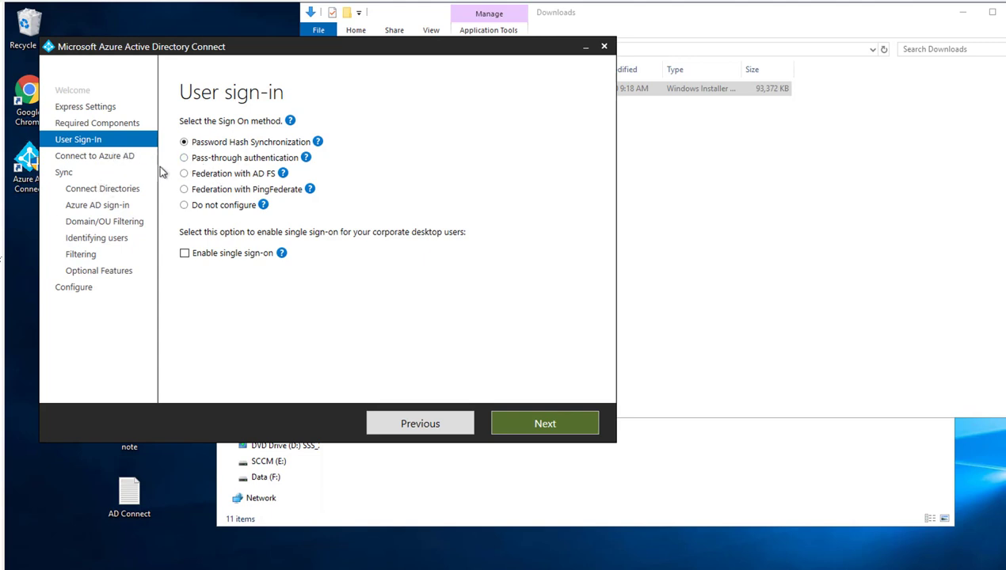
mouse_move(228, 183)
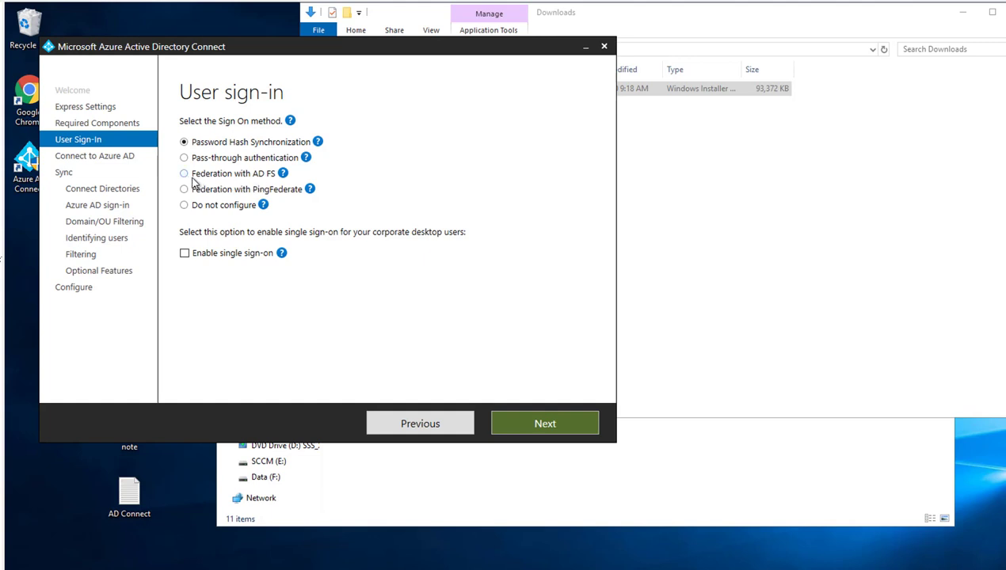
mouse_move(200, 185)
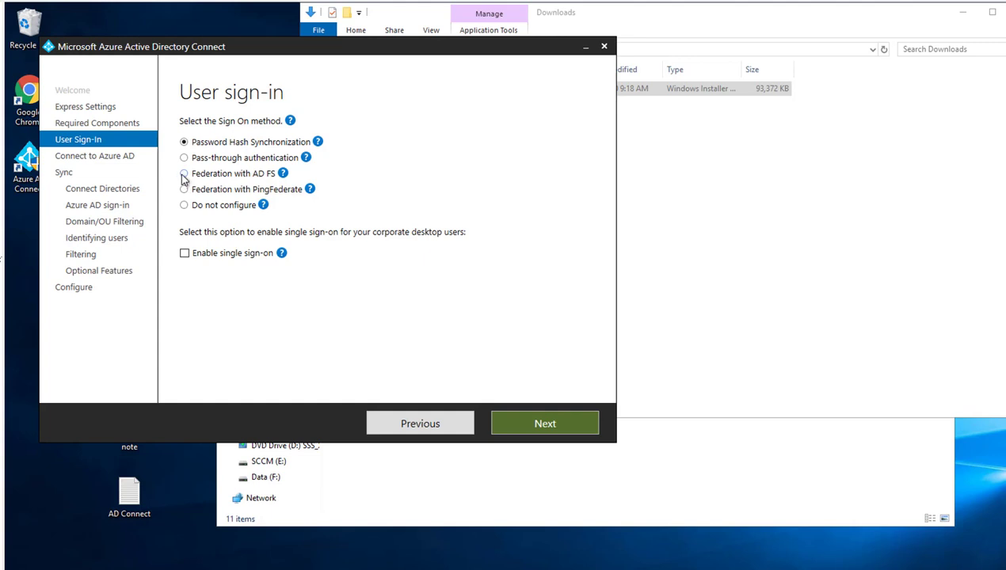
mouse_move(232, 179)
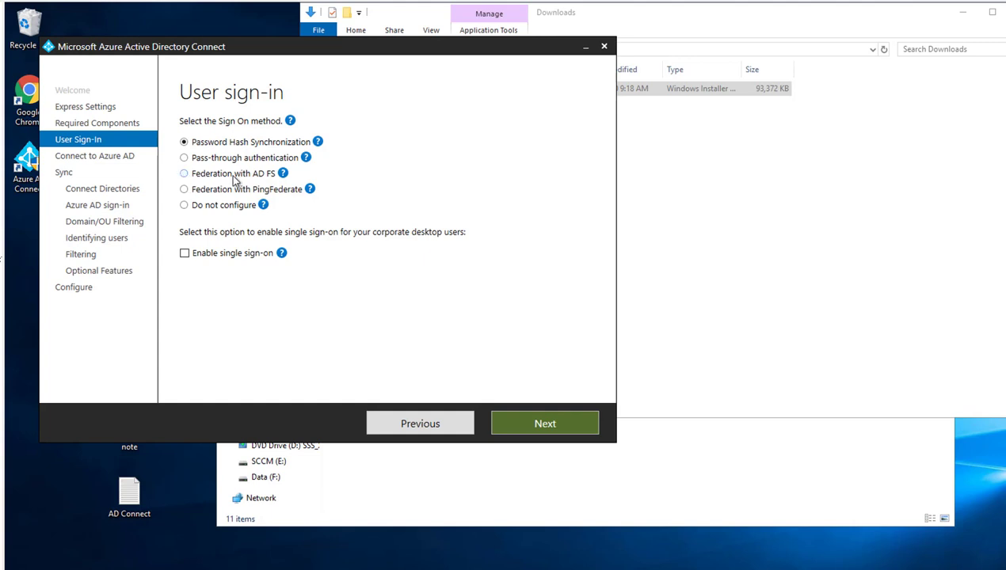
mouse_move(271, 175)
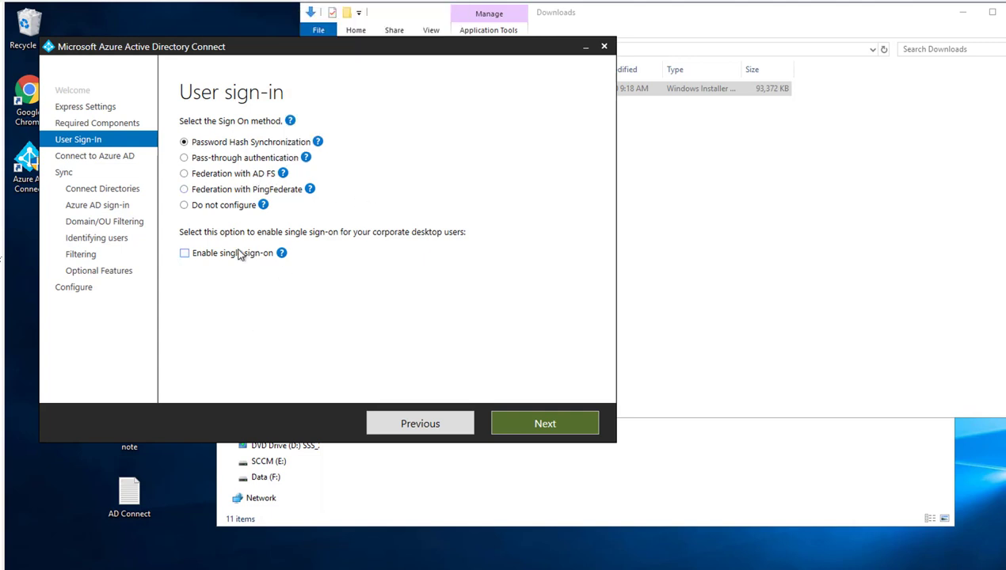
mouse_move(296, 196)
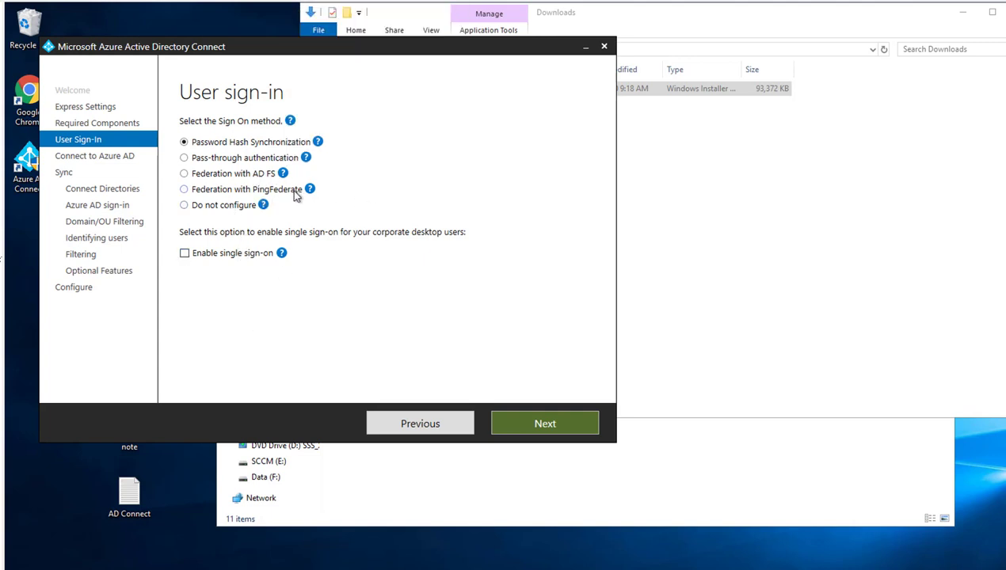
mouse_move(213, 193)
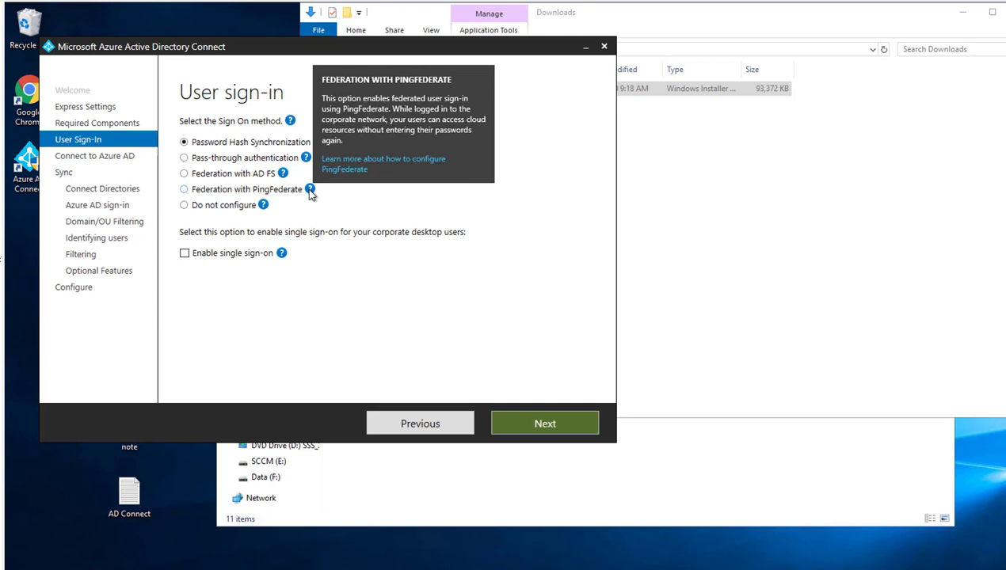
mouse_move(185, 268)
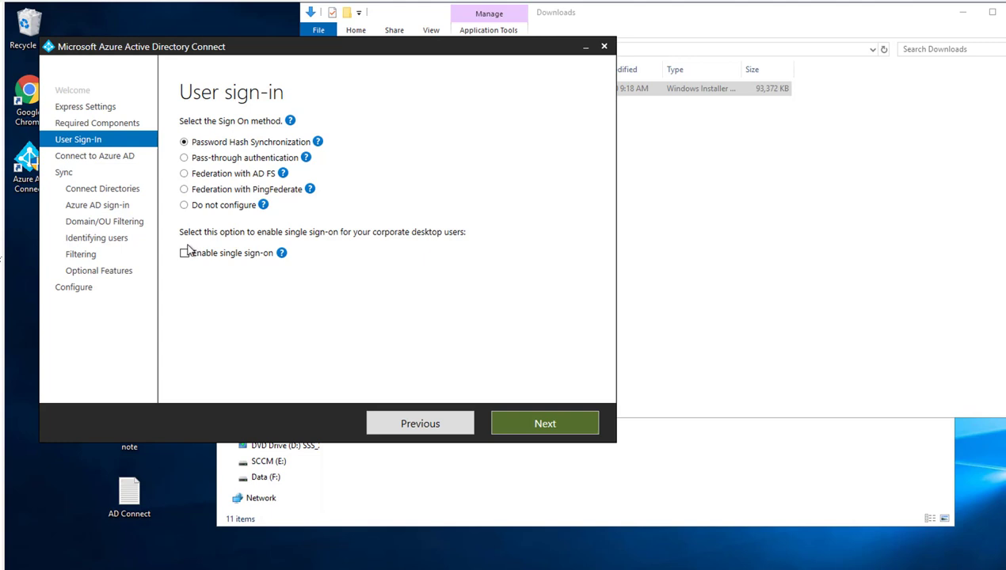
mouse_move(373, 244)
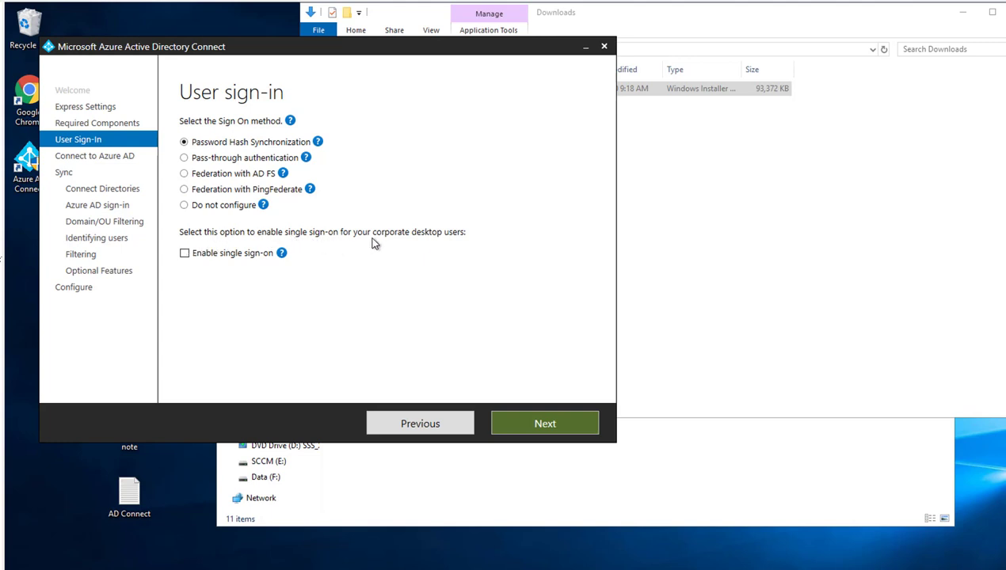
mouse_move(452, 239)
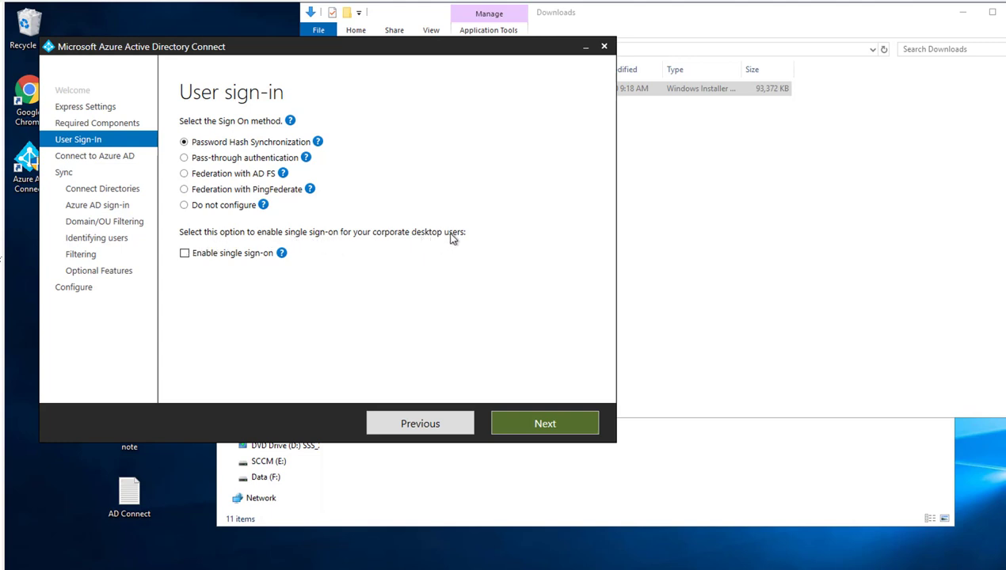
mouse_move(199, 313)
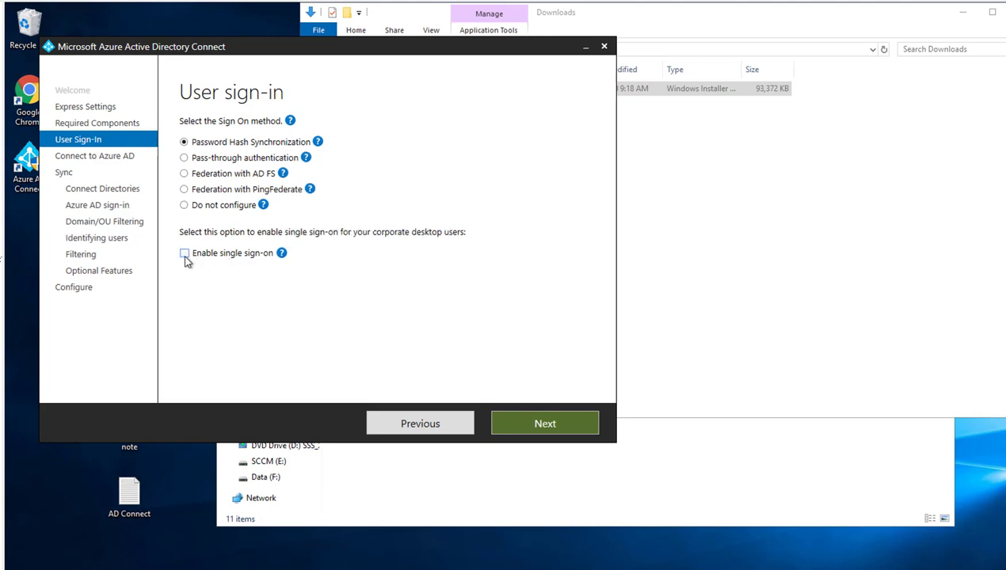
Step: Enable single sign-on with Password Hash Synchronization and continue to the Azure AD connection
left_click(184, 253)
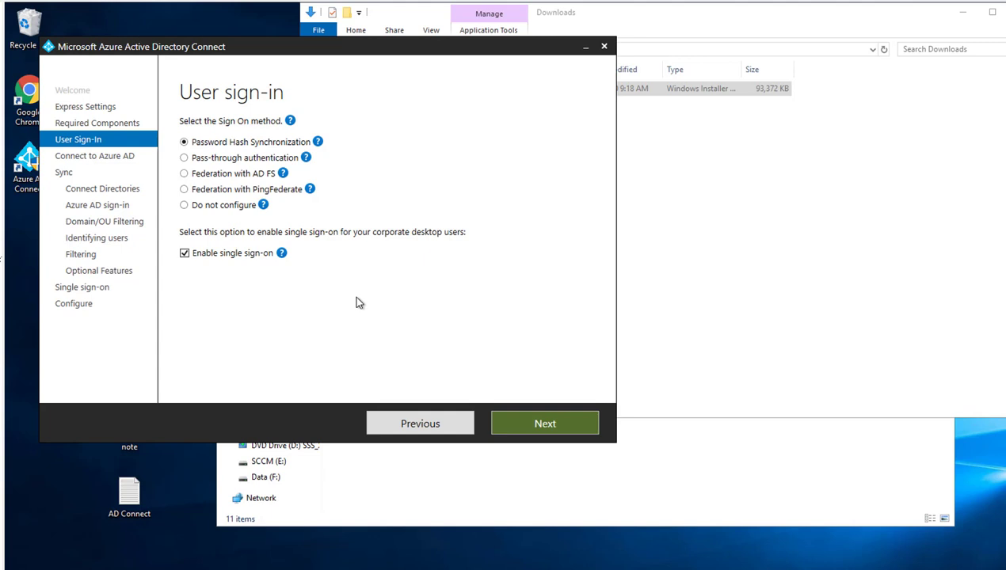
mouse_move(347, 252)
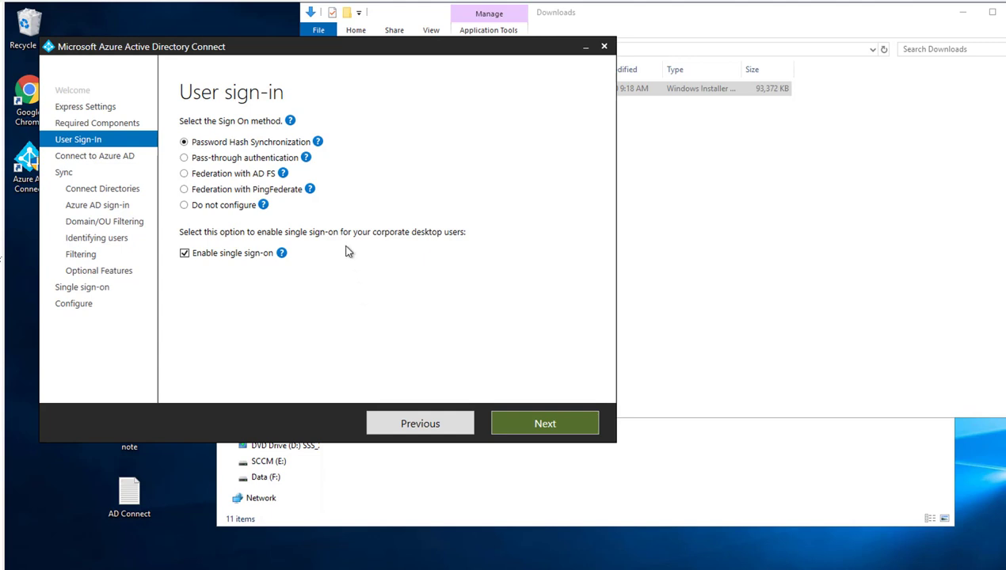
mouse_move(270, 253)
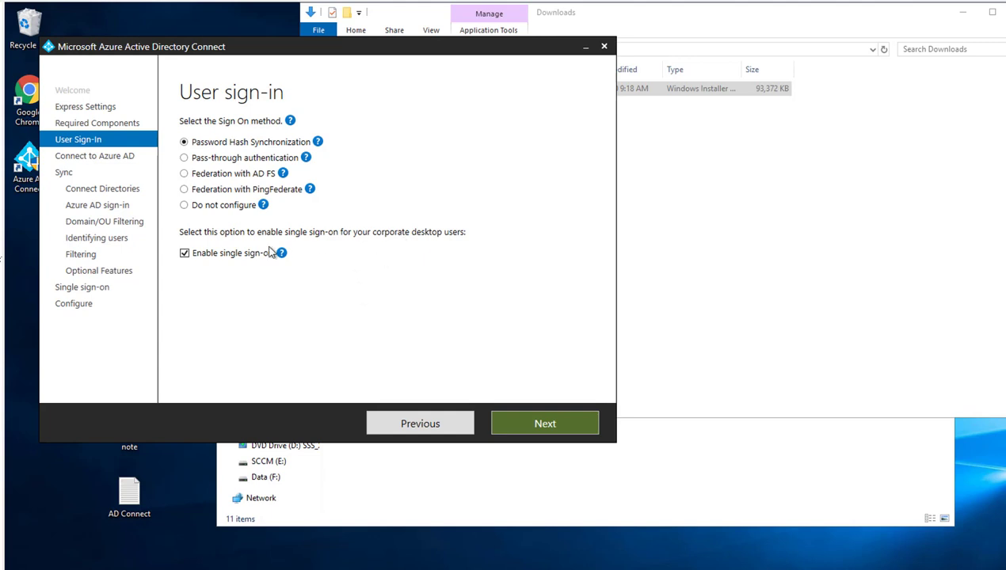
mouse_move(365, 338)
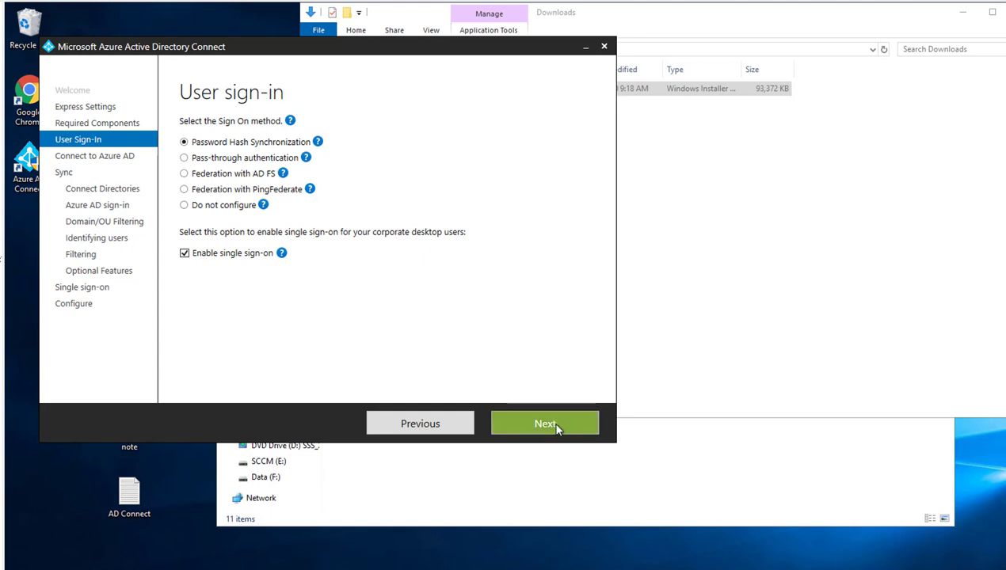
left_click(545, 423)
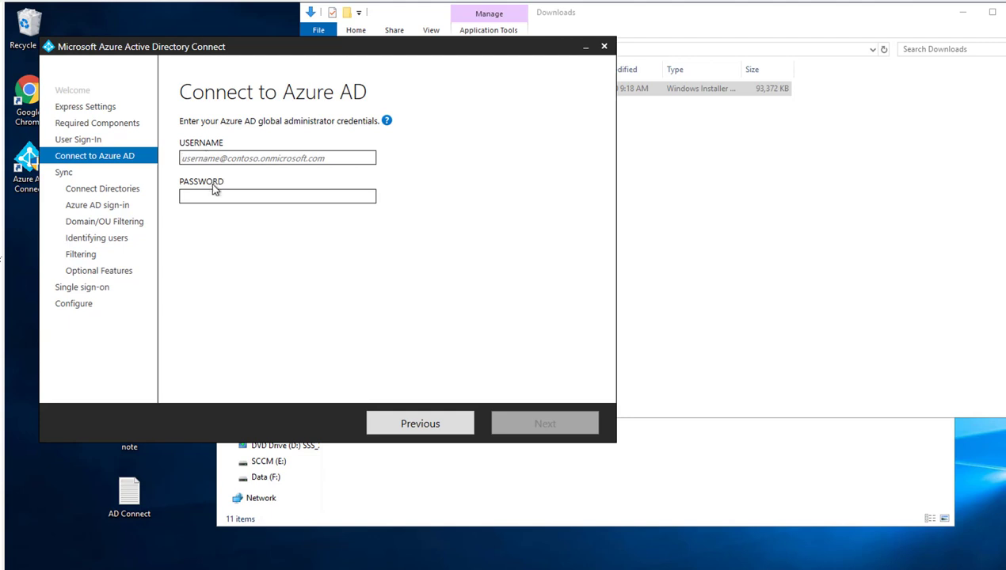
mouse_move(184, 468)
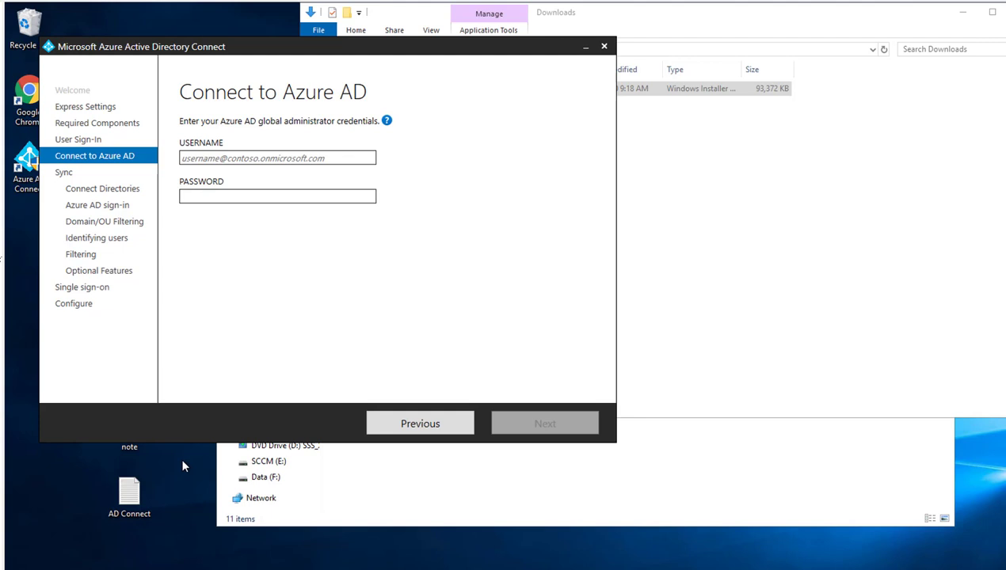
mouse_move(177, 516)
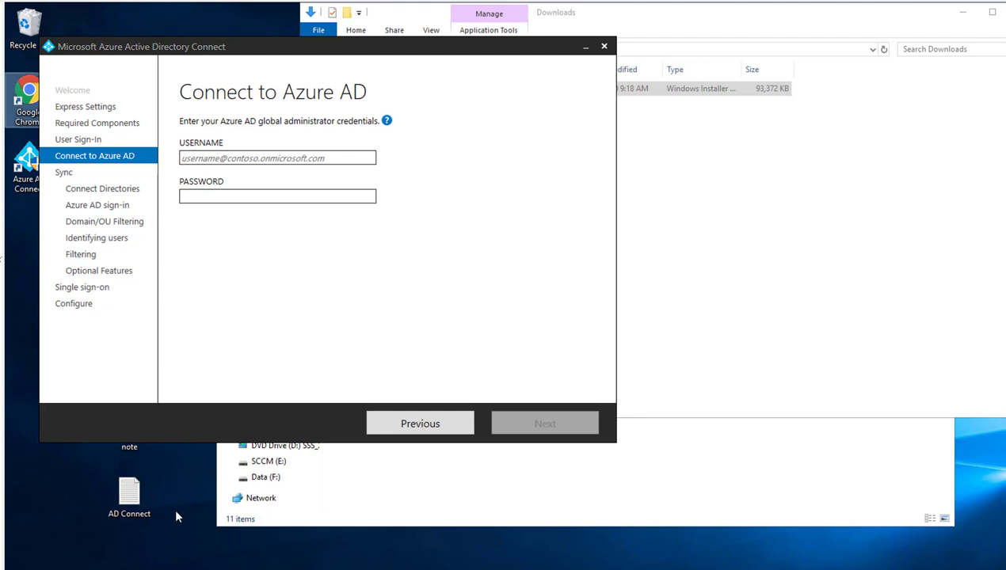
mouse_move(135, 503)
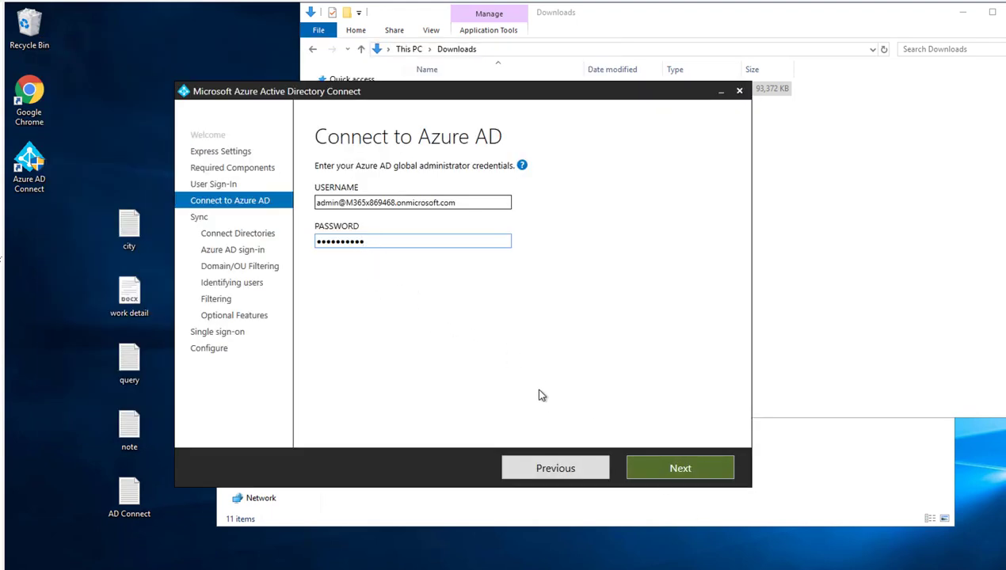
Step: Submit the Azure AD global administrator credentials for verification with Microsoft Online
left_click(679, 468)
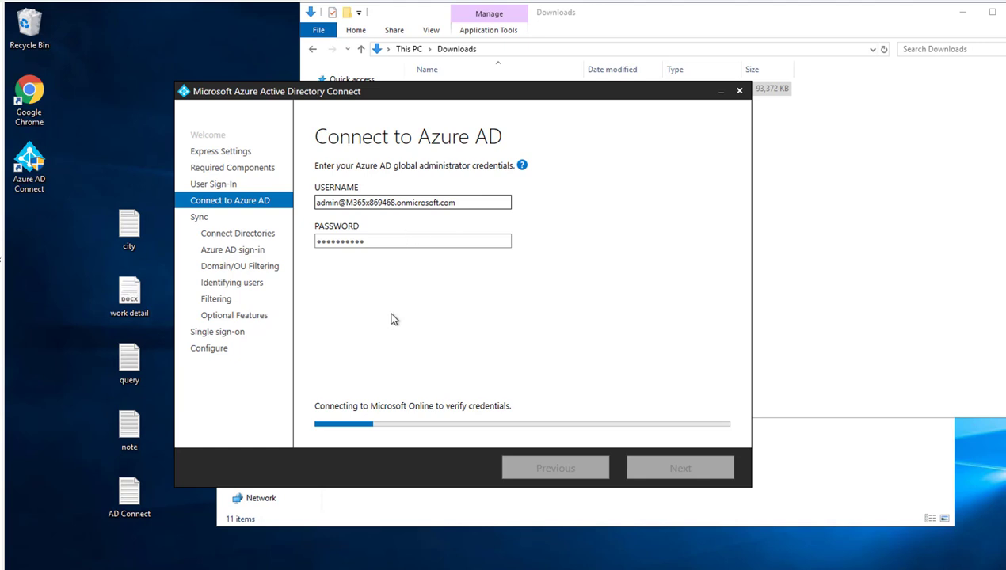
mouse_move(518, 307)
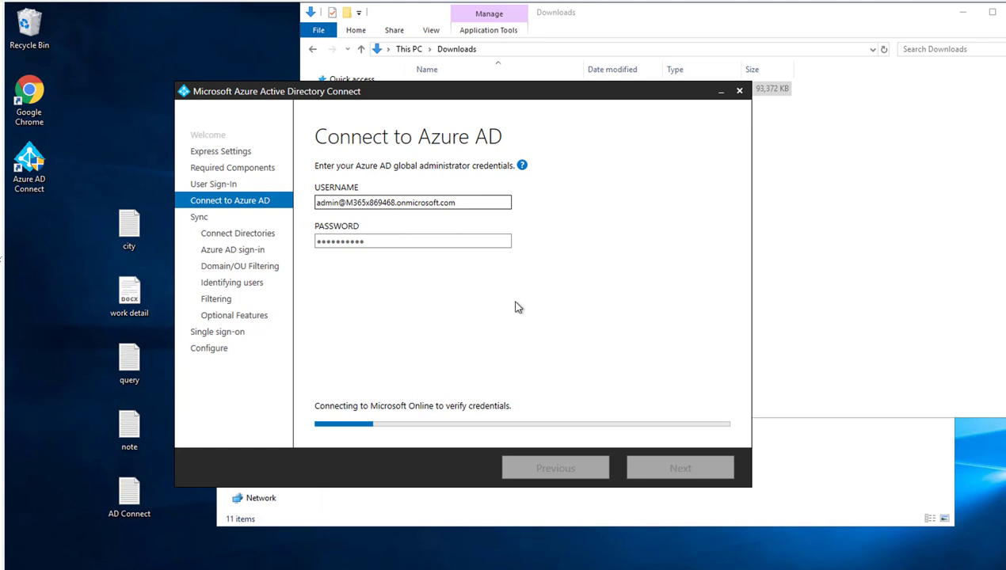
mouse_move(451, 315)
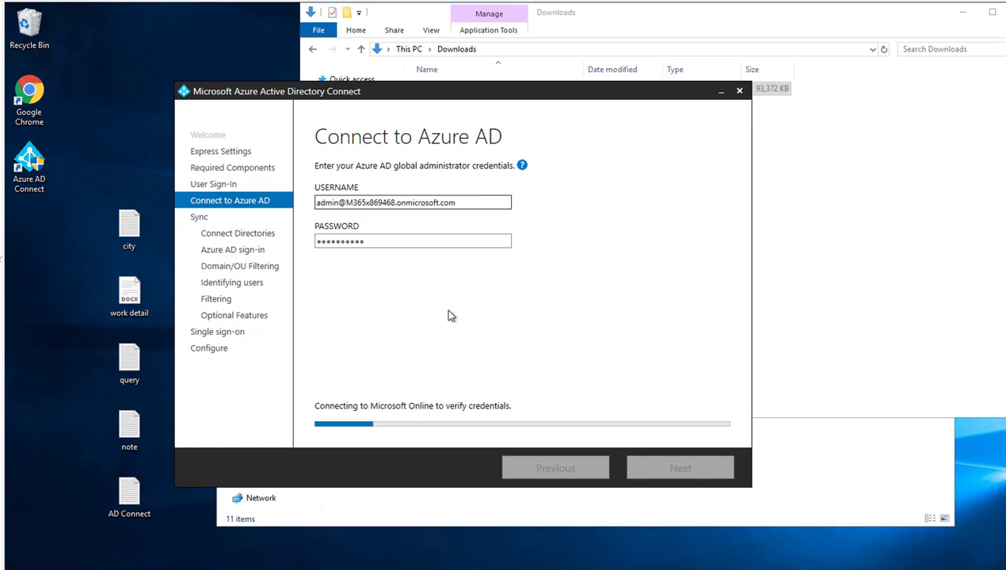
mouse_move(484, 326)
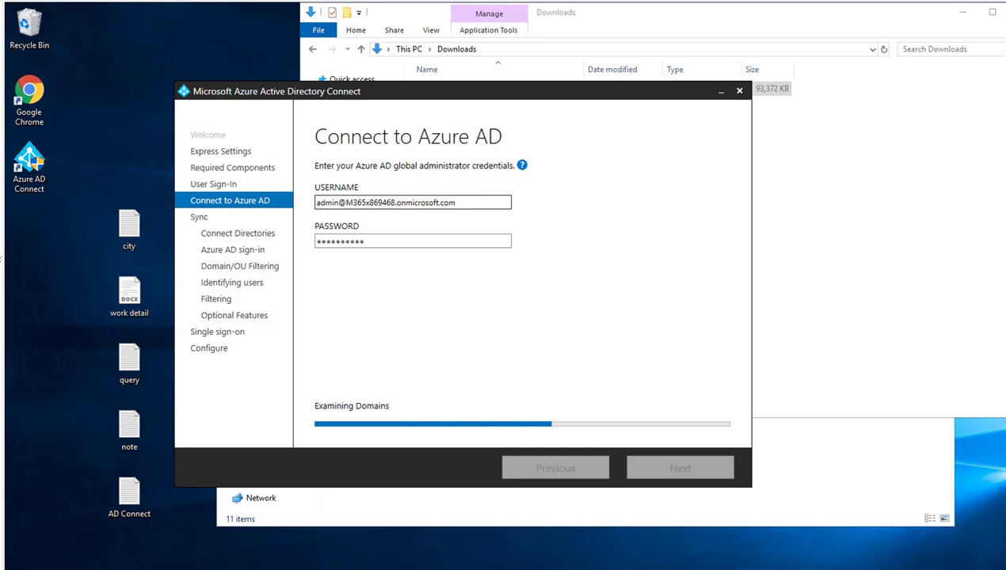
Step: Proceed past credential verification to the Connect your directories page
left_click(681, 467)
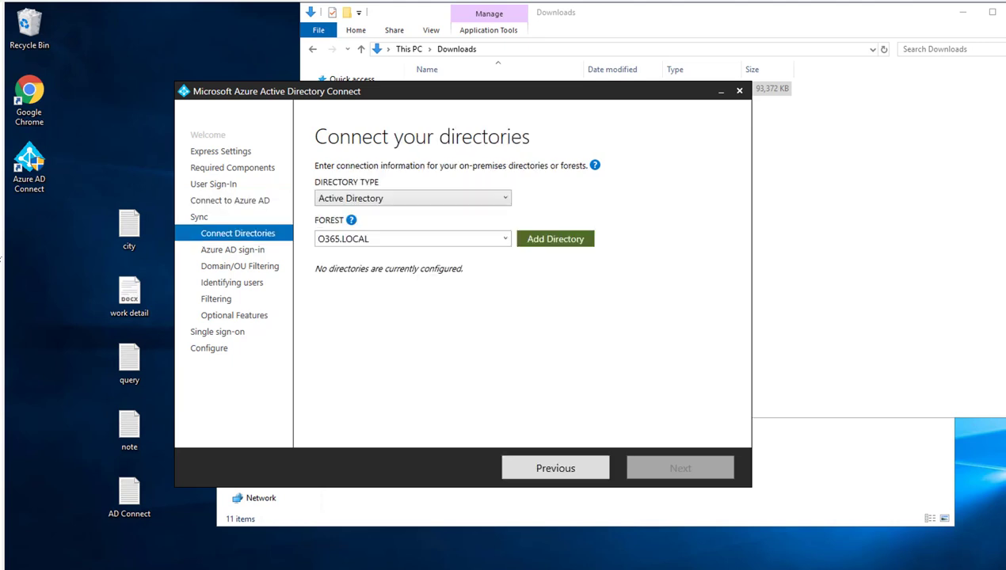
mouse_move(360, 173)
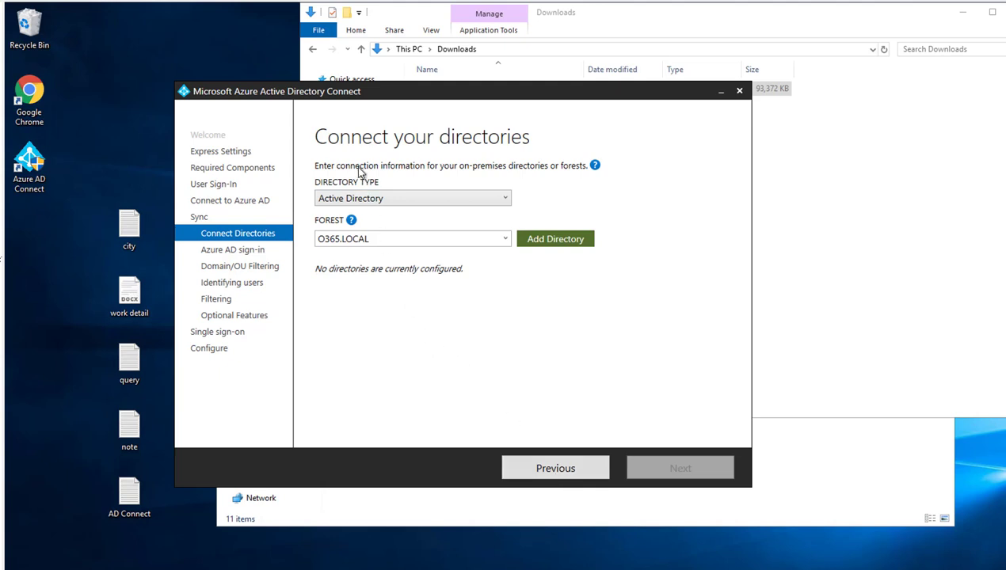
mouse_move(346, 182)
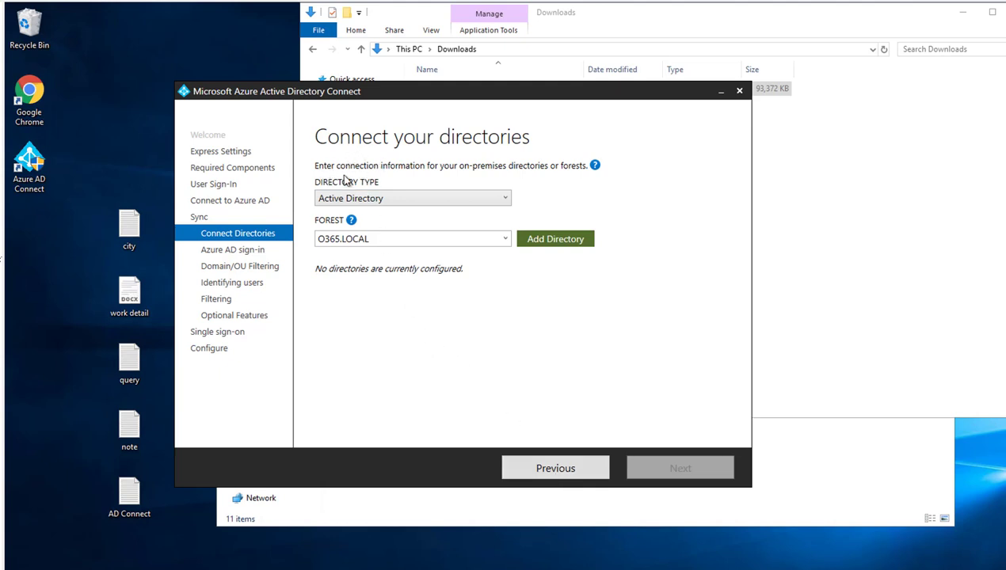
mouse_move(427, 271)
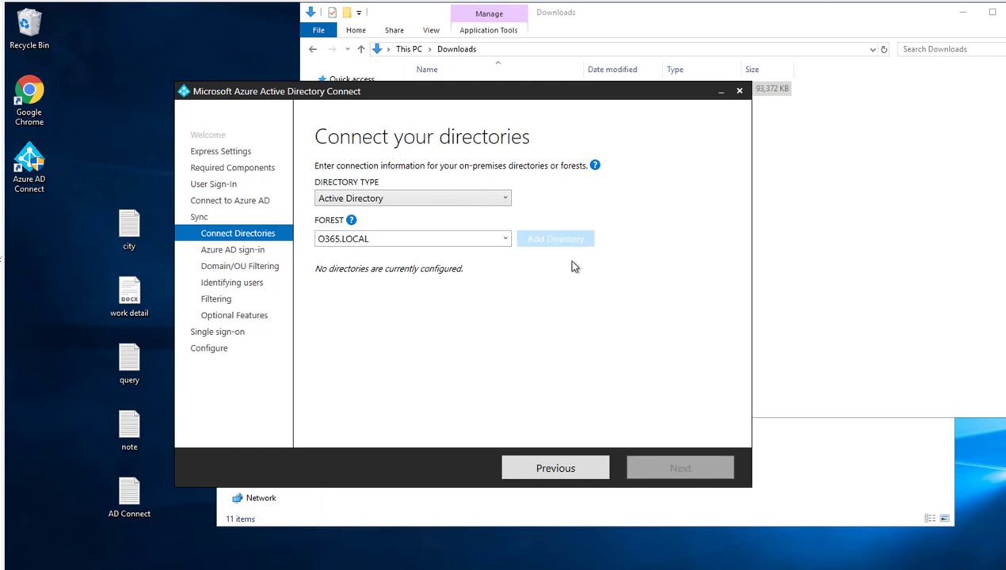
Step: Keep O365.LOCAL as the forest and add it as a directory
left_click(412, 238)
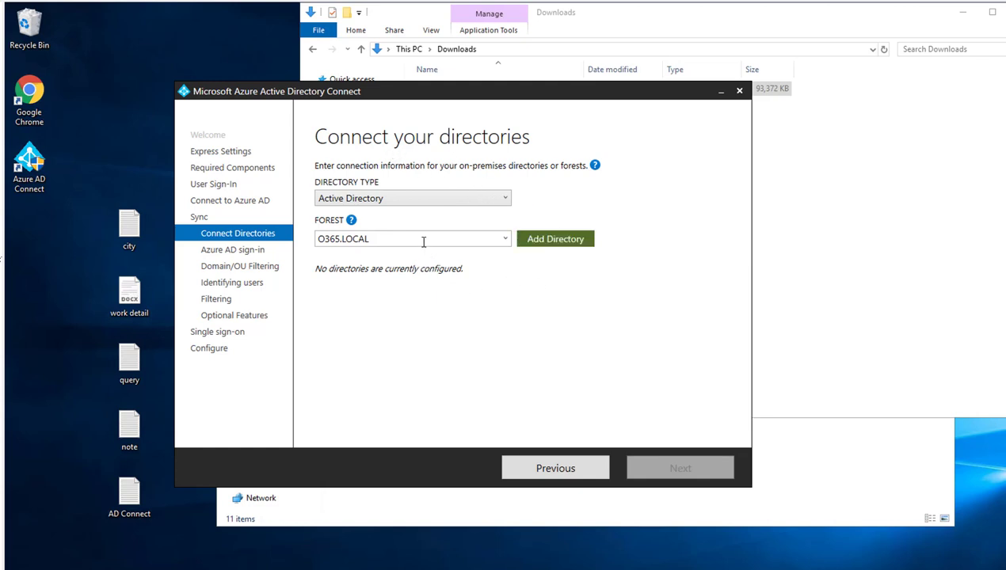
left_click(504, 238)
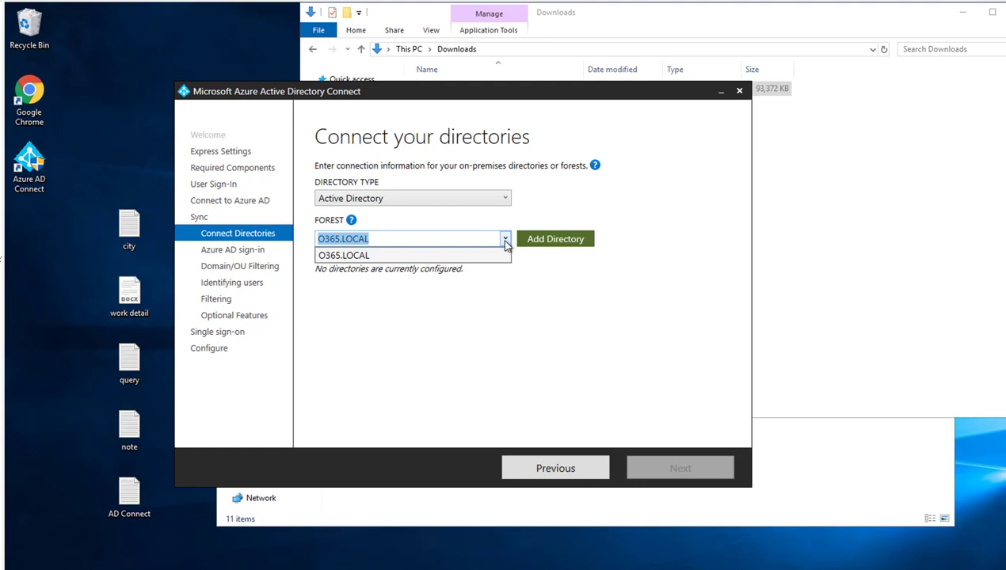
left_click(342, 255)
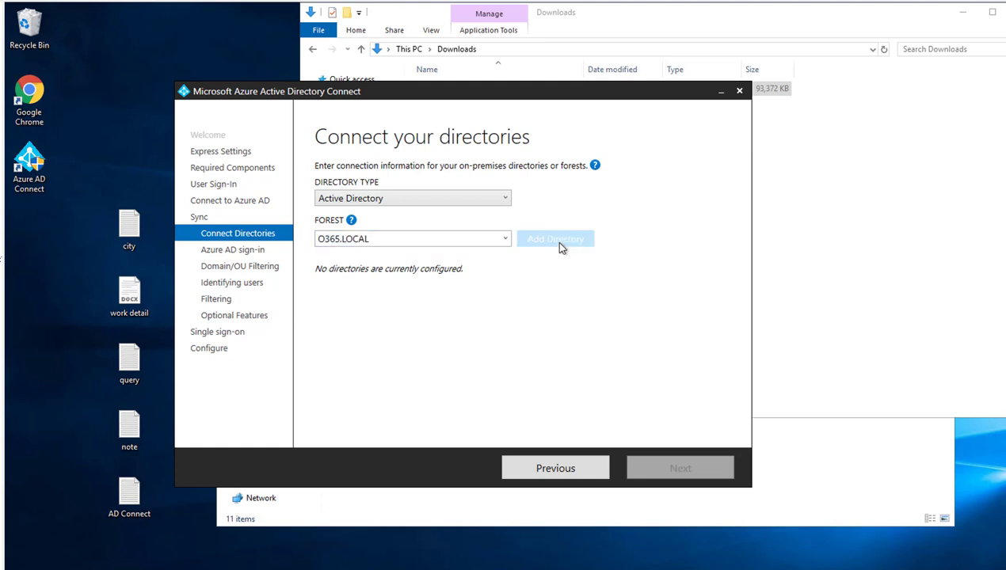
left_click(556, 238)
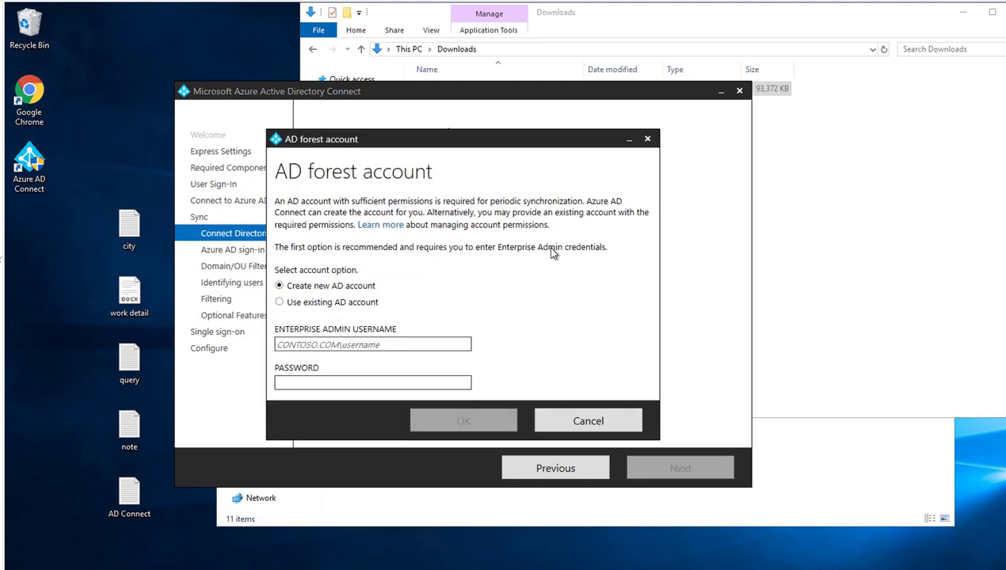
mouse_move(307, 307)
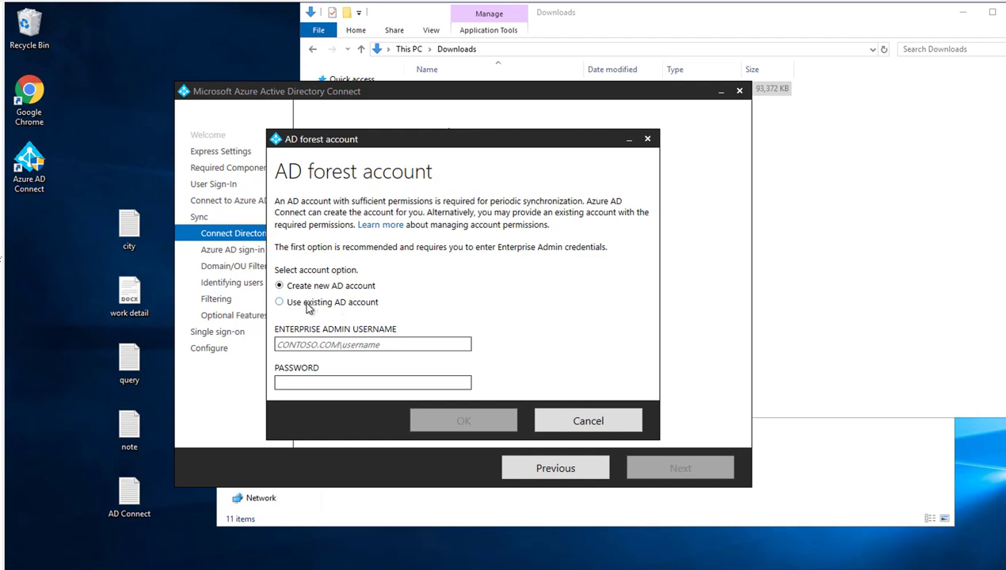
mouse_move(363, 292)
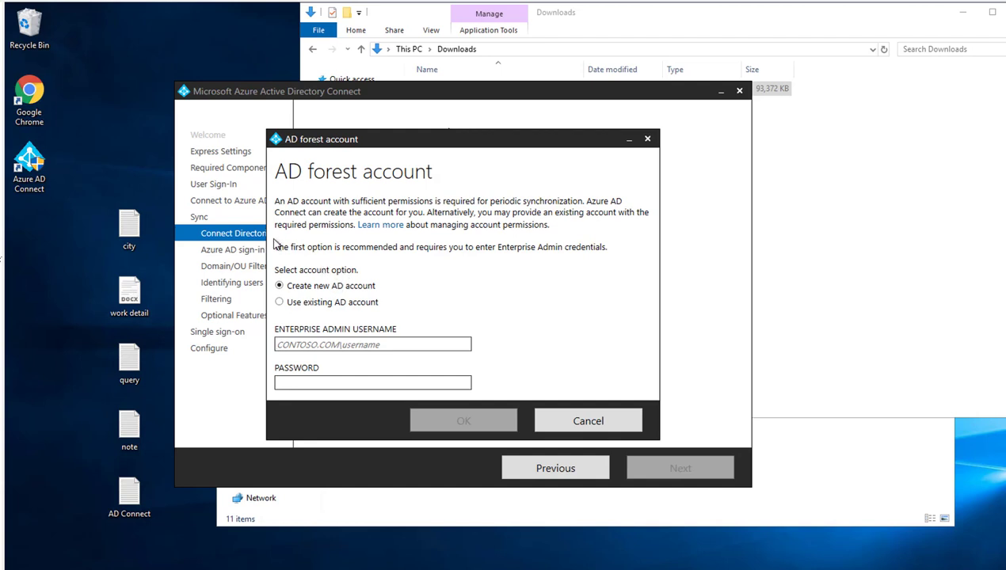
mouse_move(402, 247)
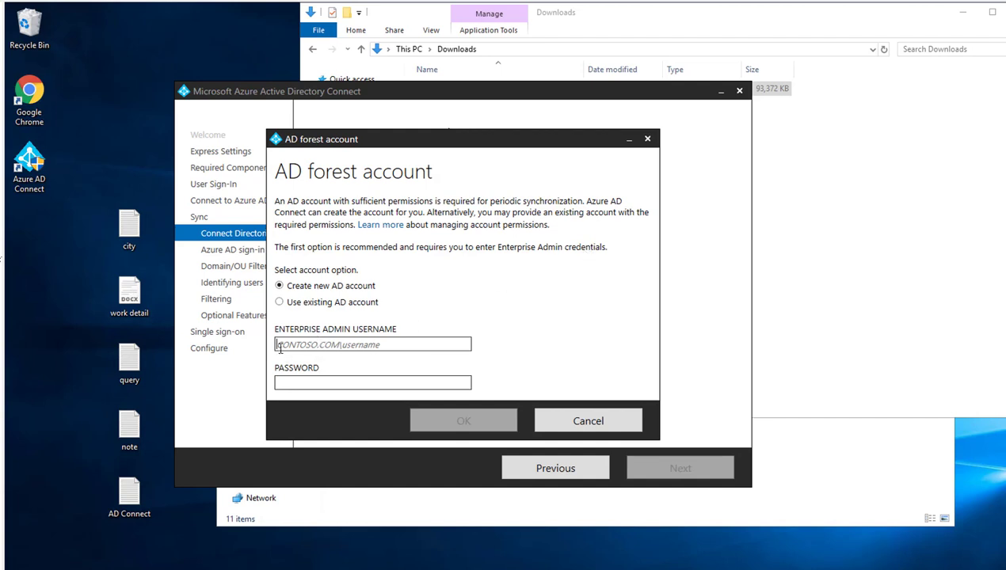
Step: Enter the o365\carsson account and password, use the existing AD account, and confirm
type("o365")
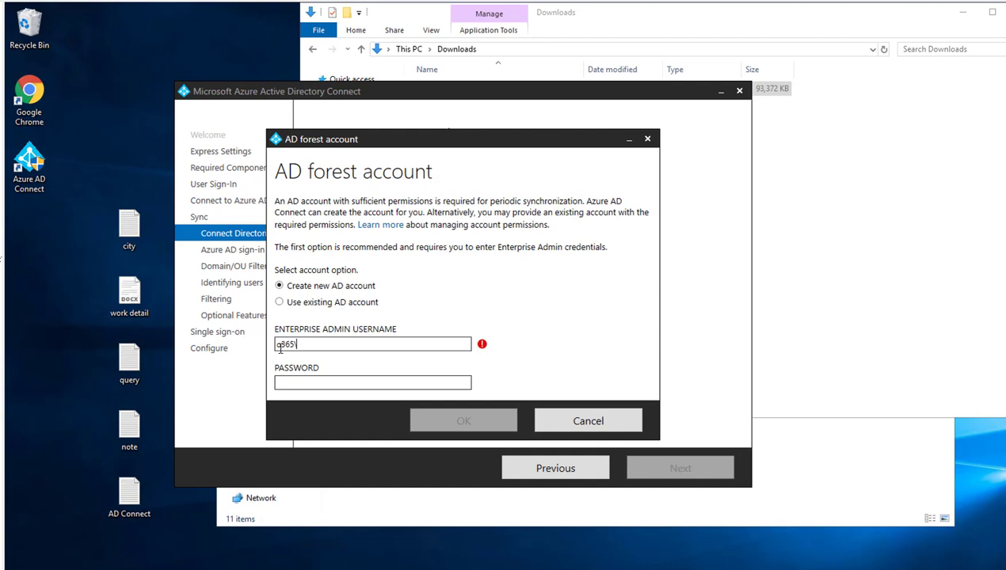
type("\\cars")
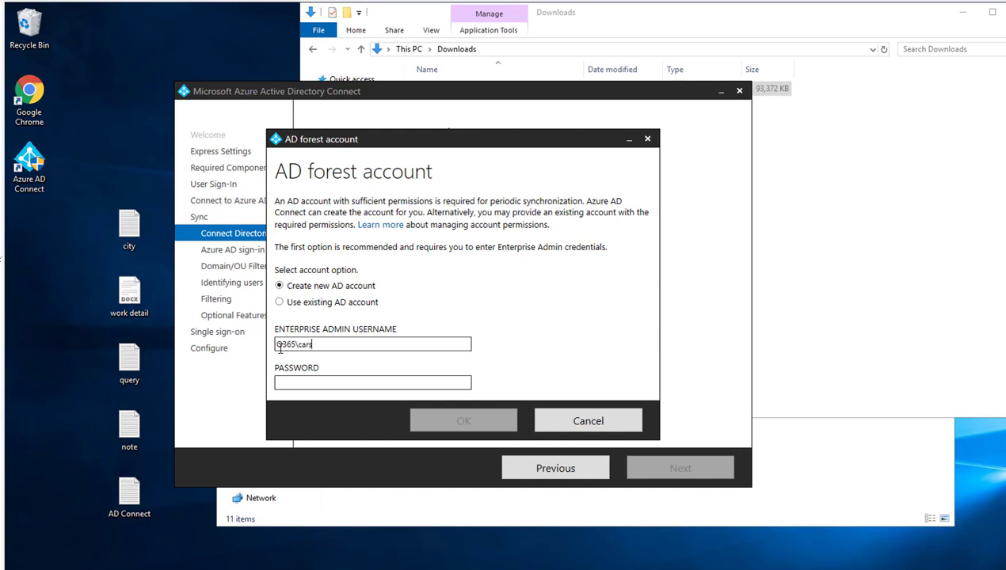
type("son")
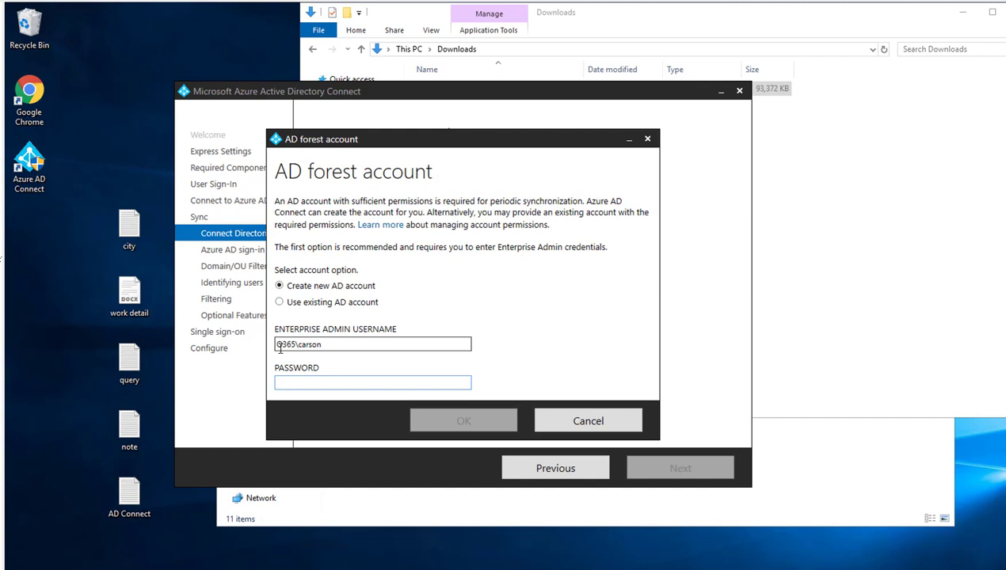
type("•••••")
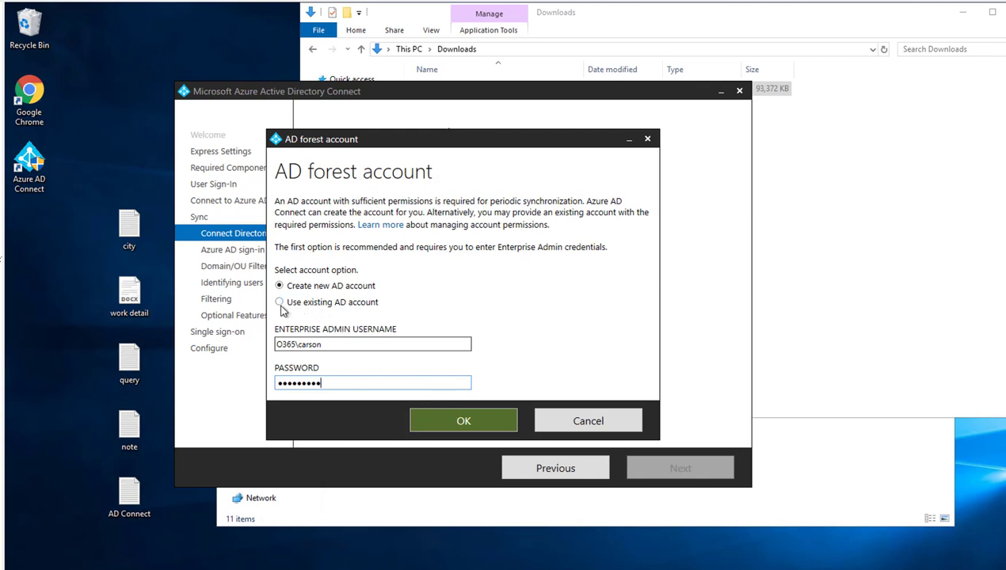
left_click(279, 302)
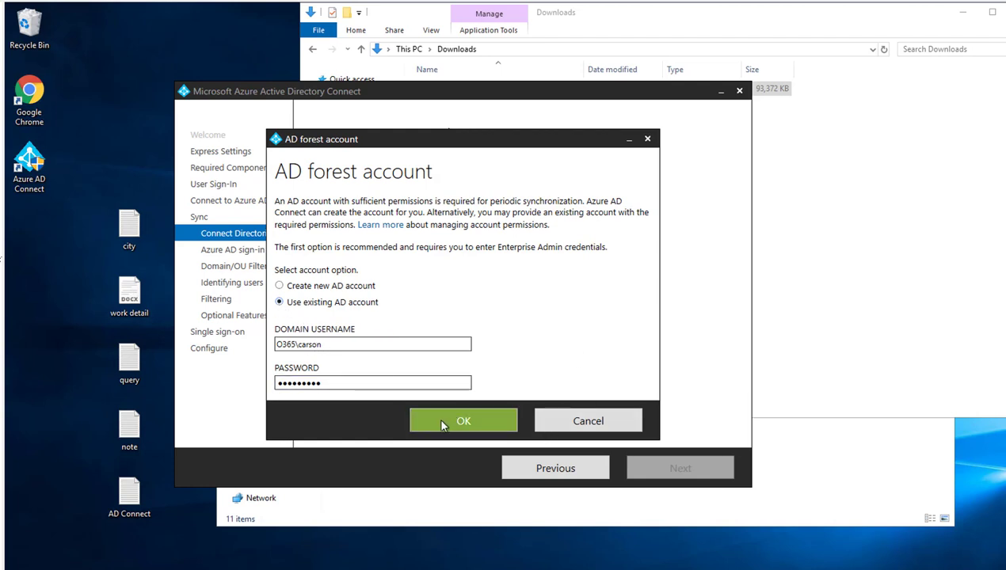
left_click(463, 420)
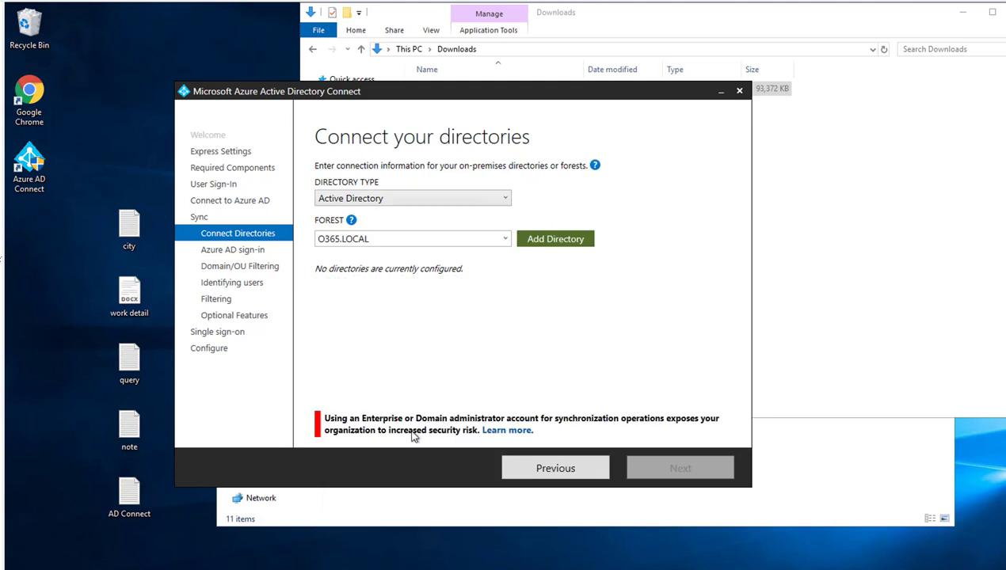
mouse_move(583, 467)
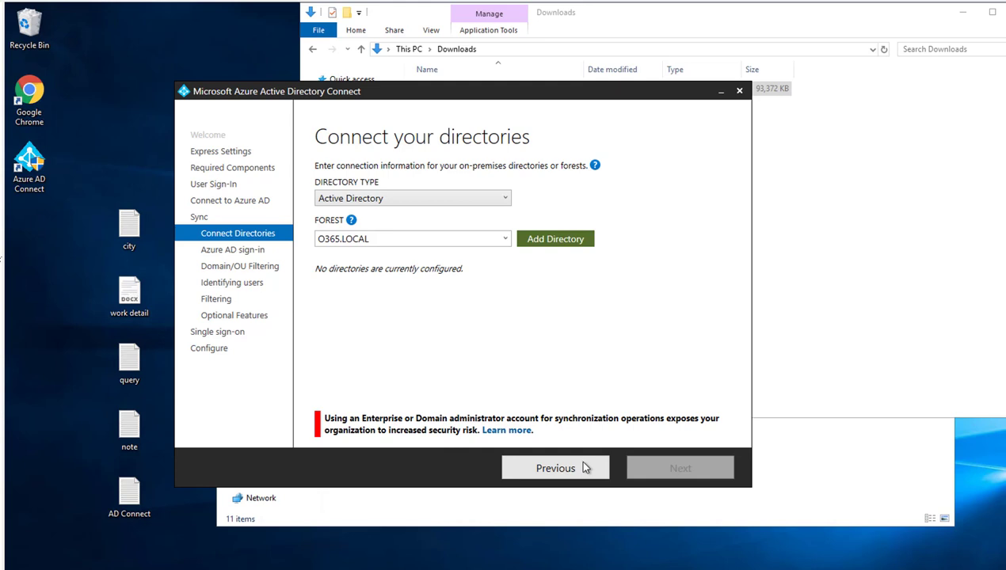
mouse_move(520, 469)
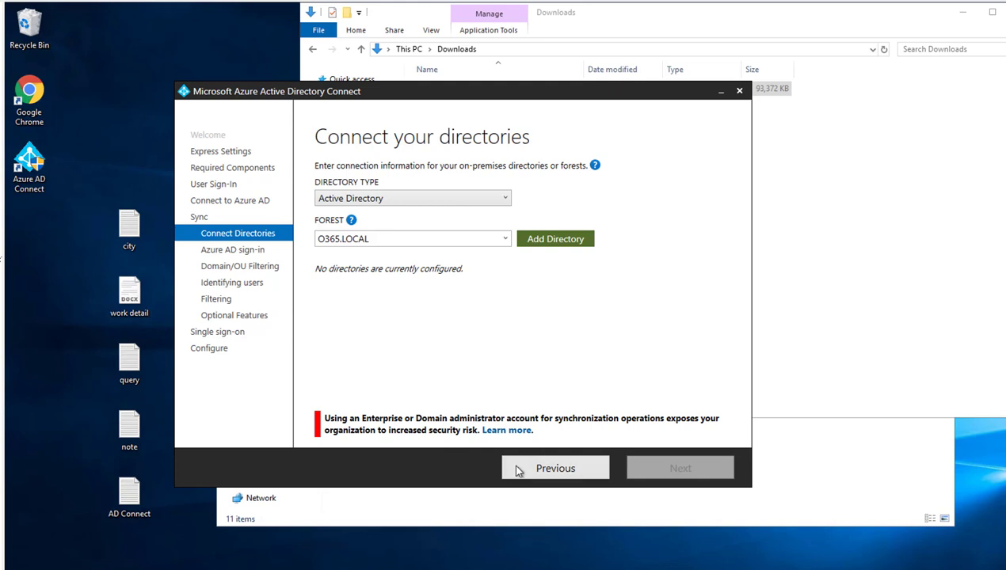
mouse_move(554, 266)
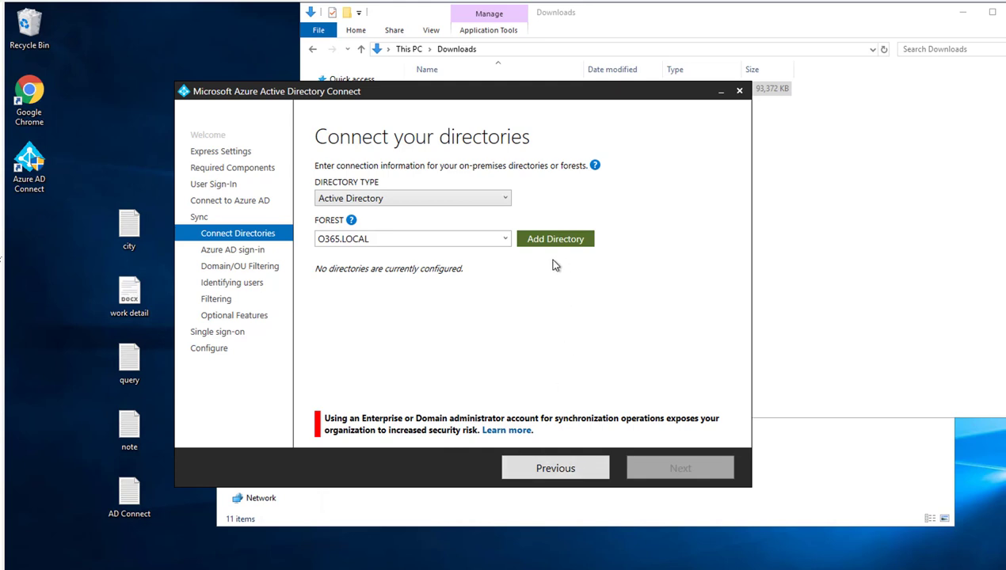
Step: Re-add O365.LOCAL with Create new AD account using the enterprise admin password
left_click(554, 237)
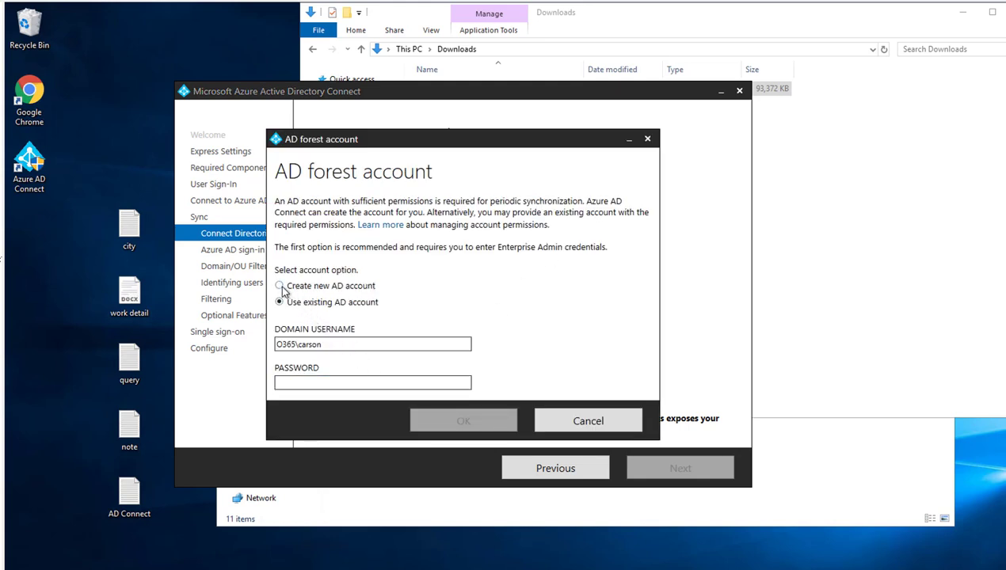
left_click(278, 285)
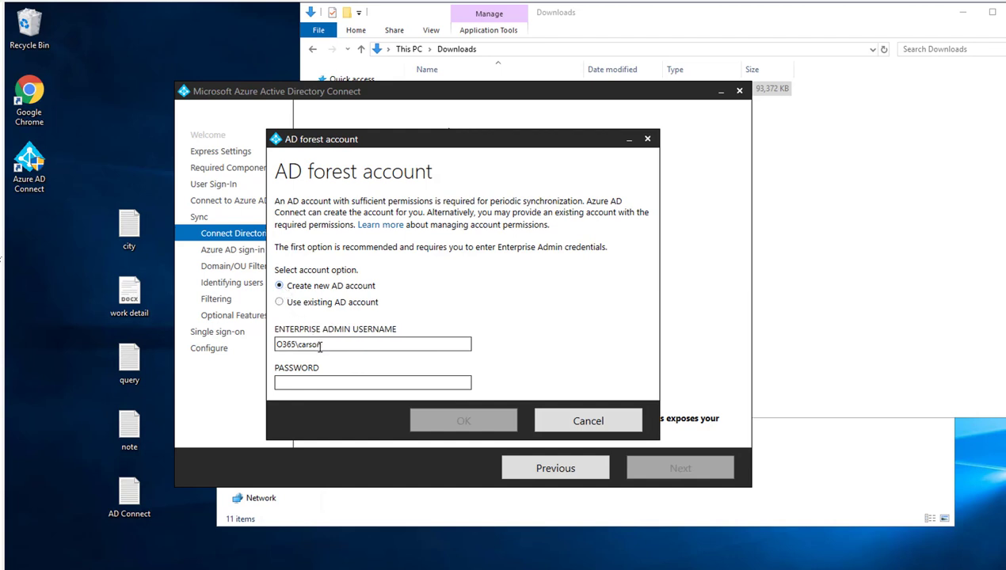
left_click(372, 381)
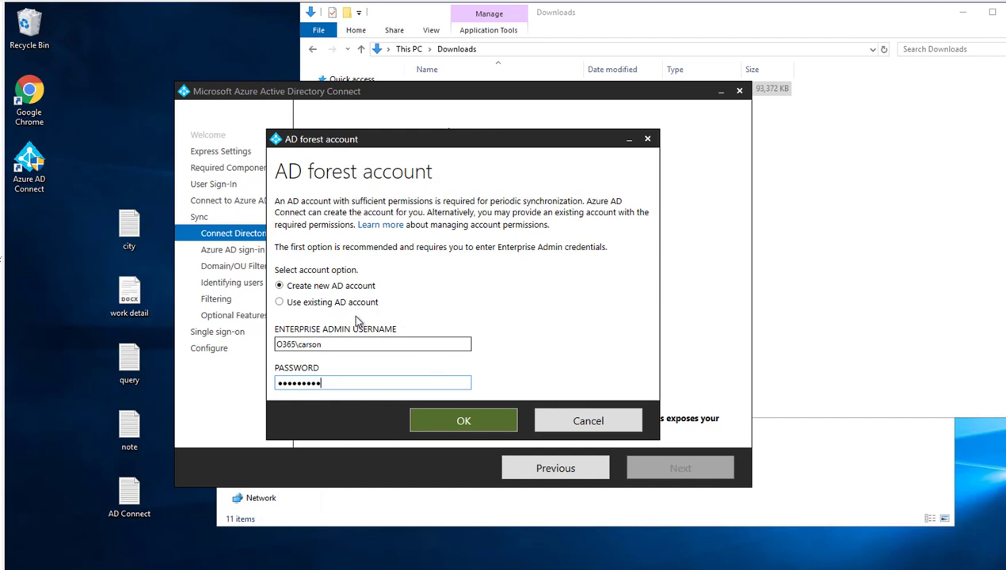
mouse_move(447, 426)
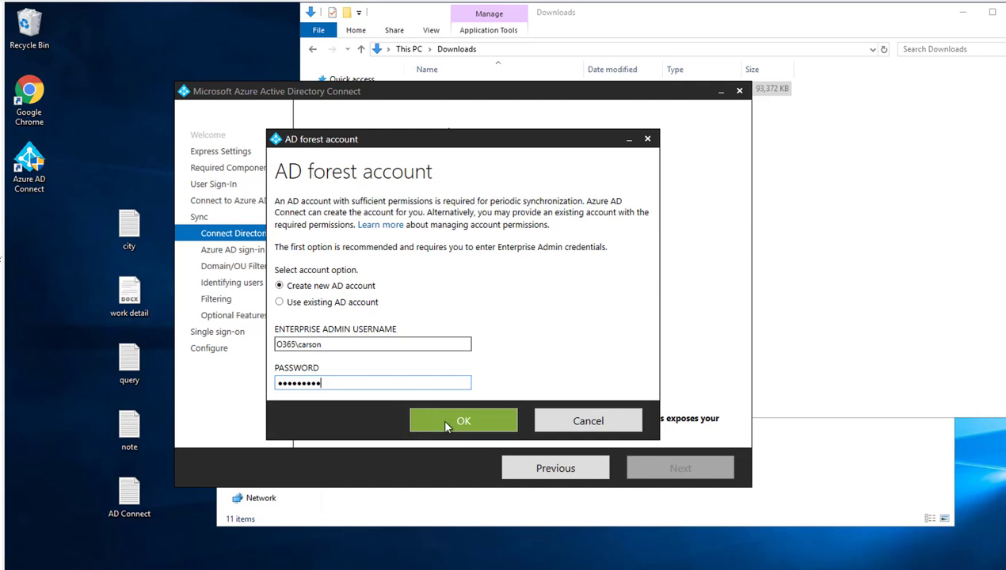
left_click(463, 420)
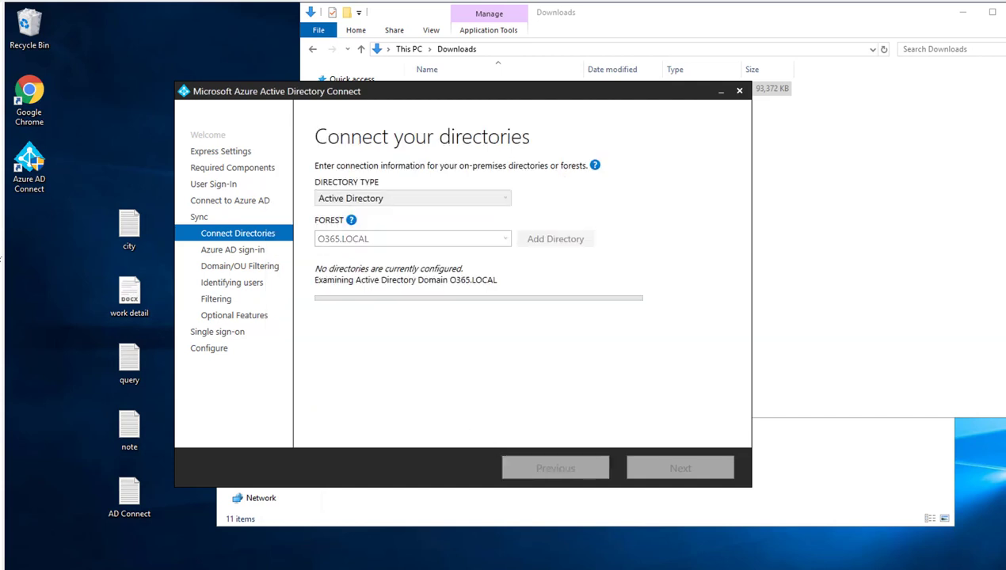
Step: Confirm O365.LOCAL appears under Configured Directories and continue setup
left_click(554, 238)
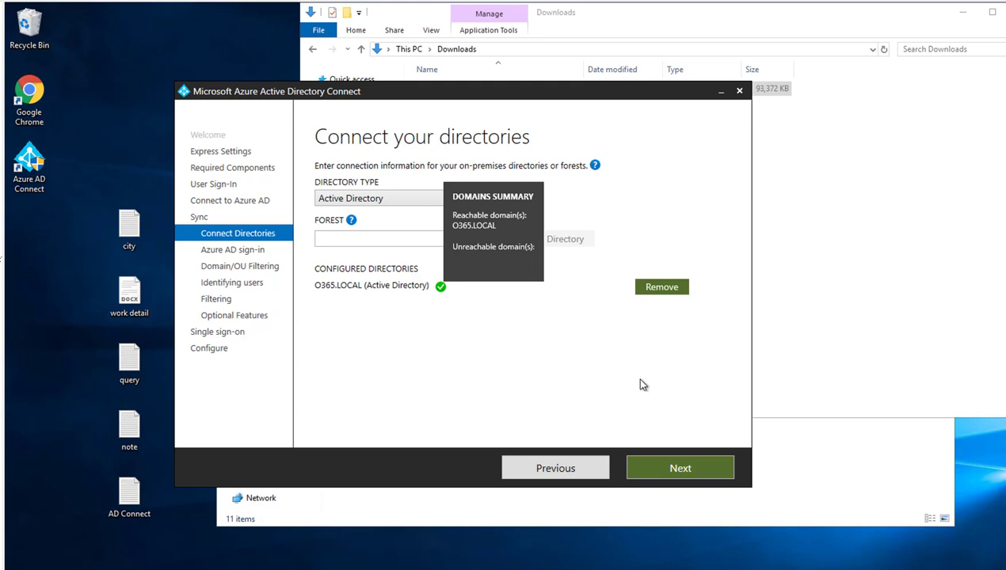
left_click(679, 468)
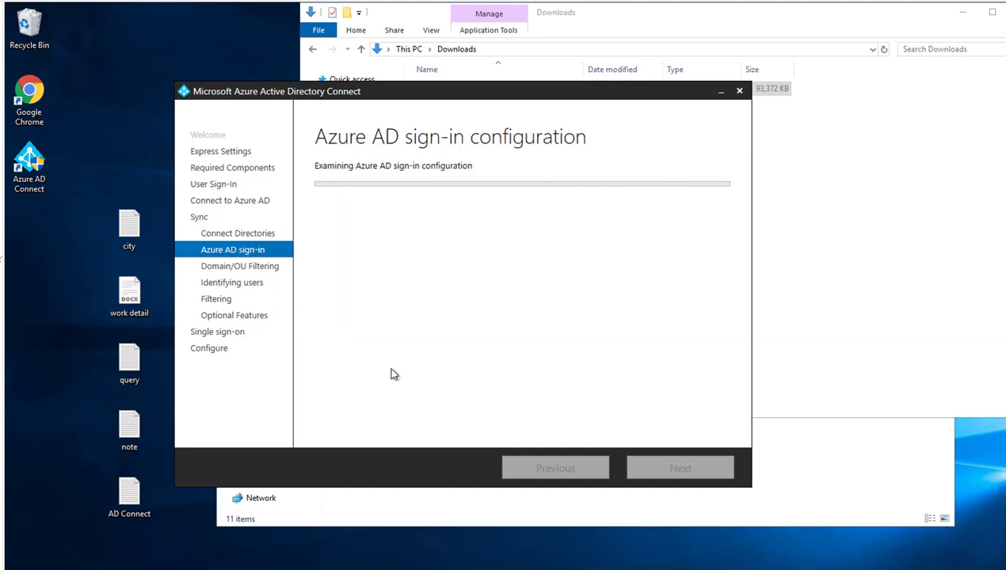
mouse_move(405, 344)
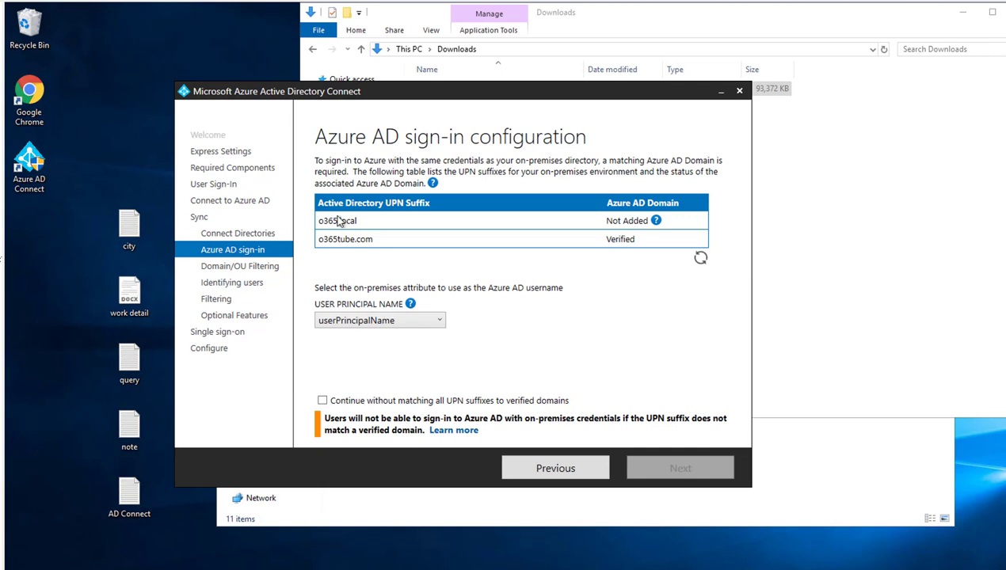
mouse_move(342, 237)
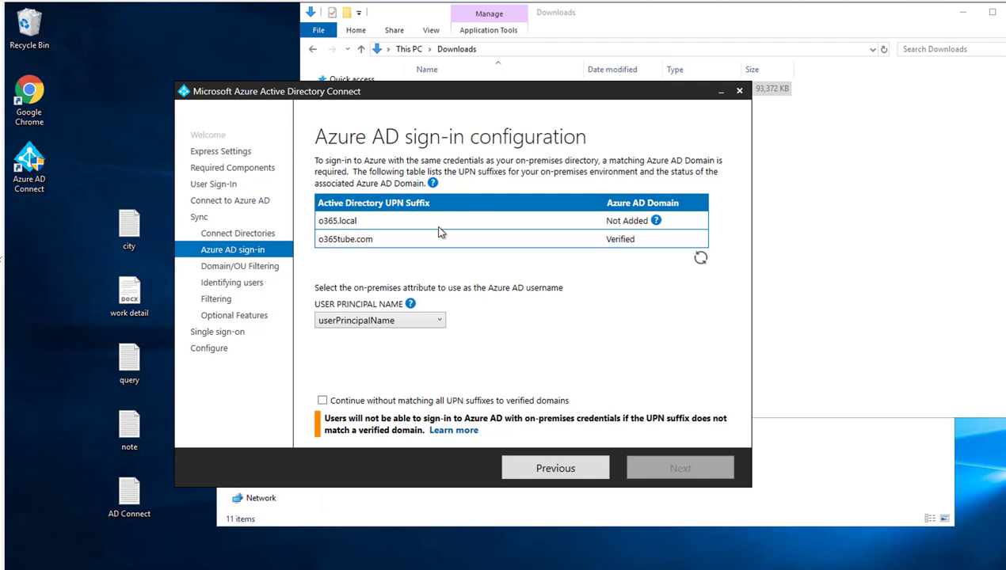
mouse_move(559, 241)
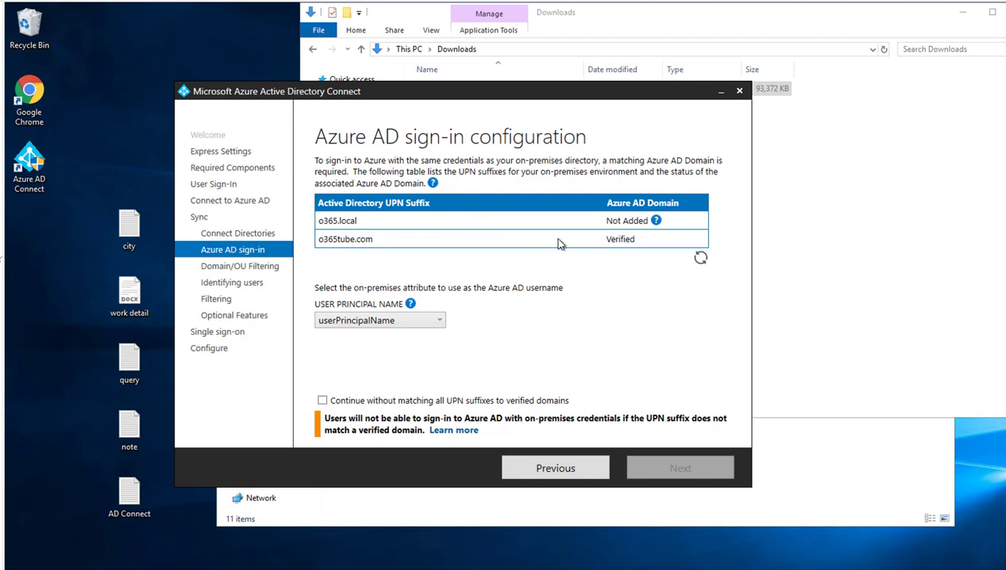
mouse_move(375, 240)
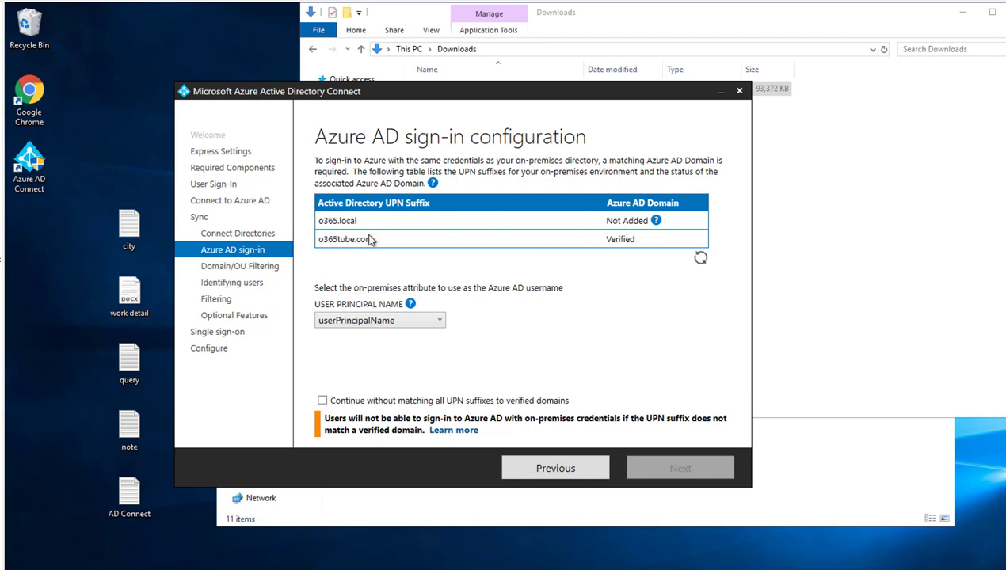
mouse_move(510, 250)
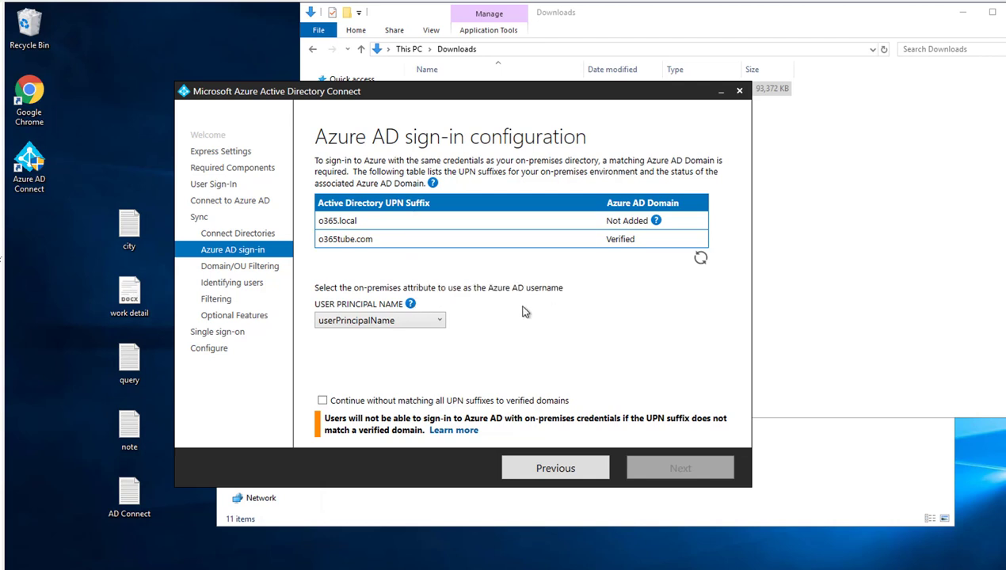
mouse_move(541, 293)
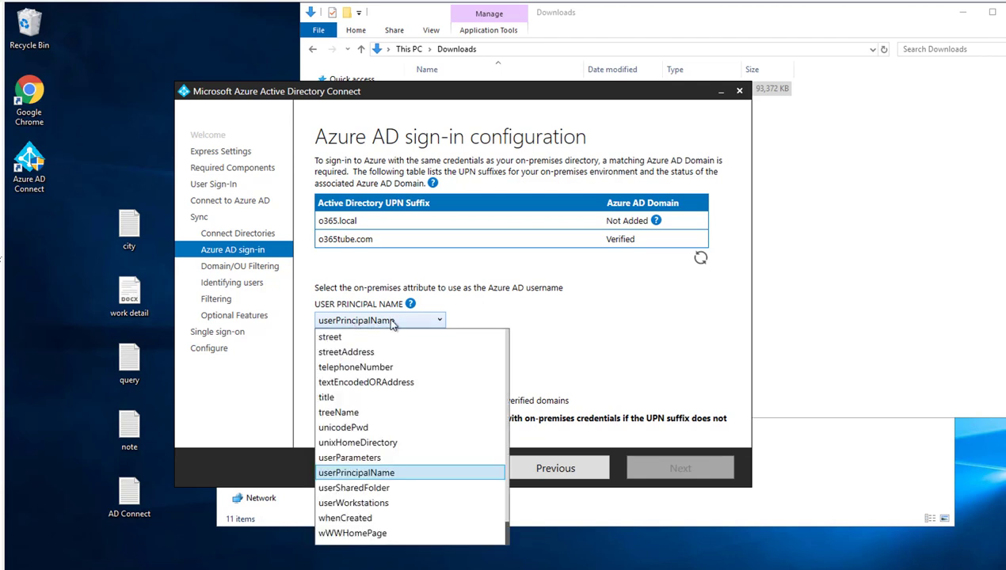
Step: Keep userPrincipalName as sign-in attribute, continue without matching all UPN suffixes, and proceed
left_click(353, 472)
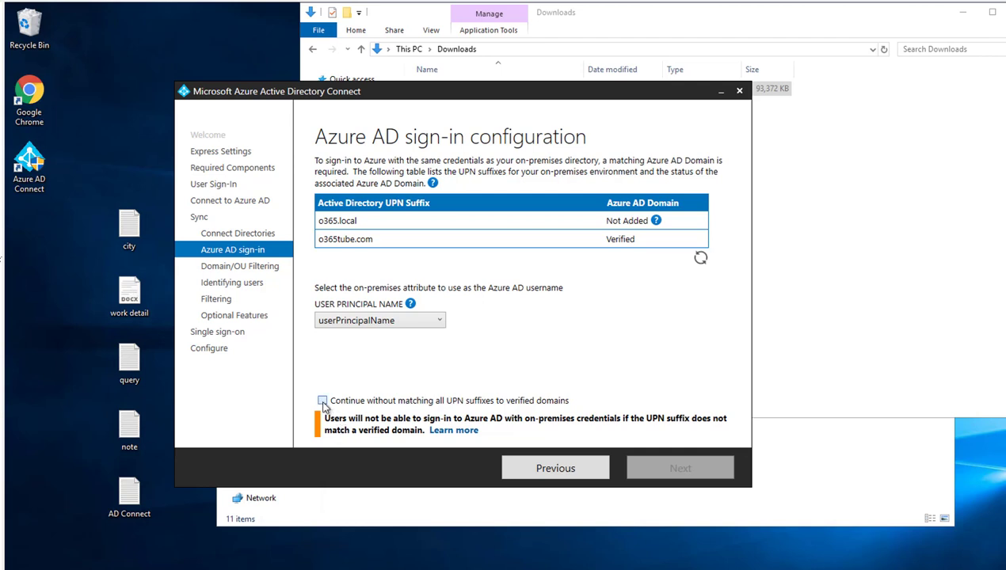
left_click(320, 400)
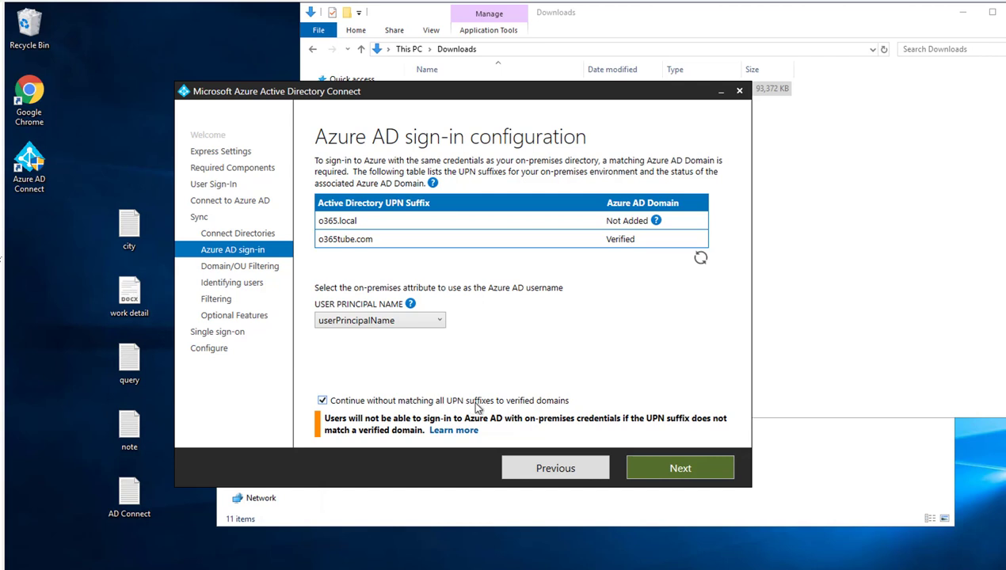
mouse_move(656, 475)
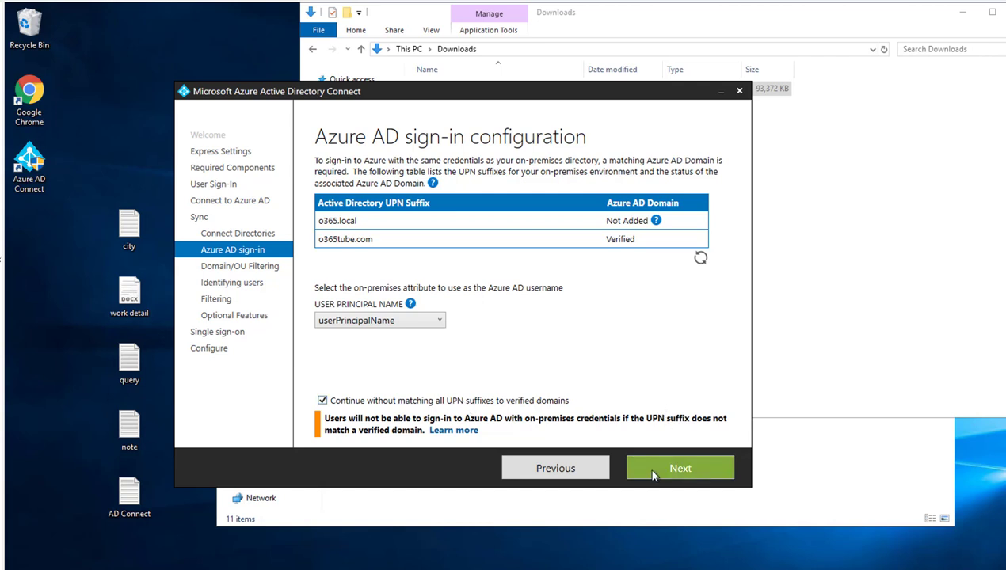
left_click(681, 467)
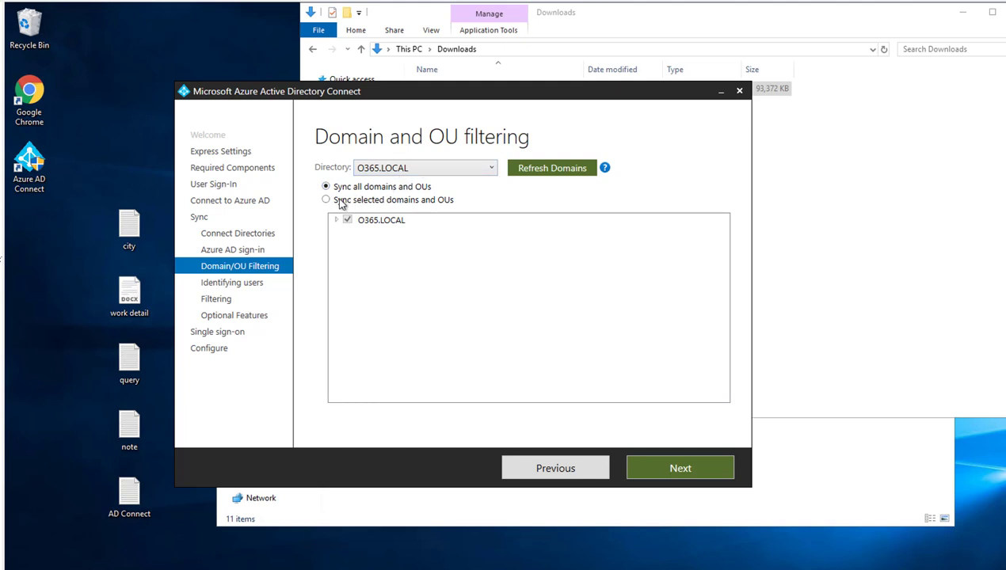
Step: Sync only the O365 OU under O365.LOCAL and continue to user identification
left_click(324, 199)
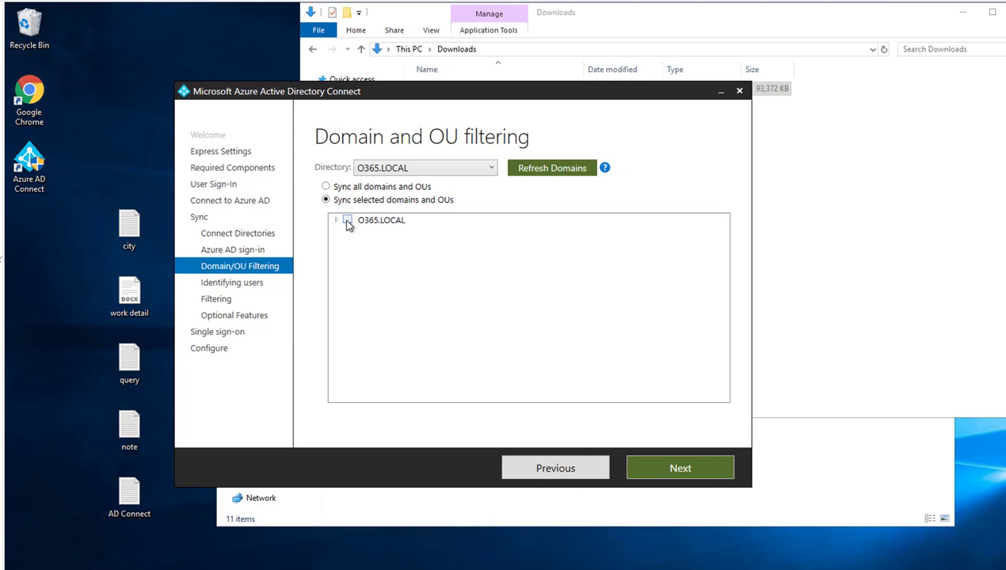
left_click(335, 220)
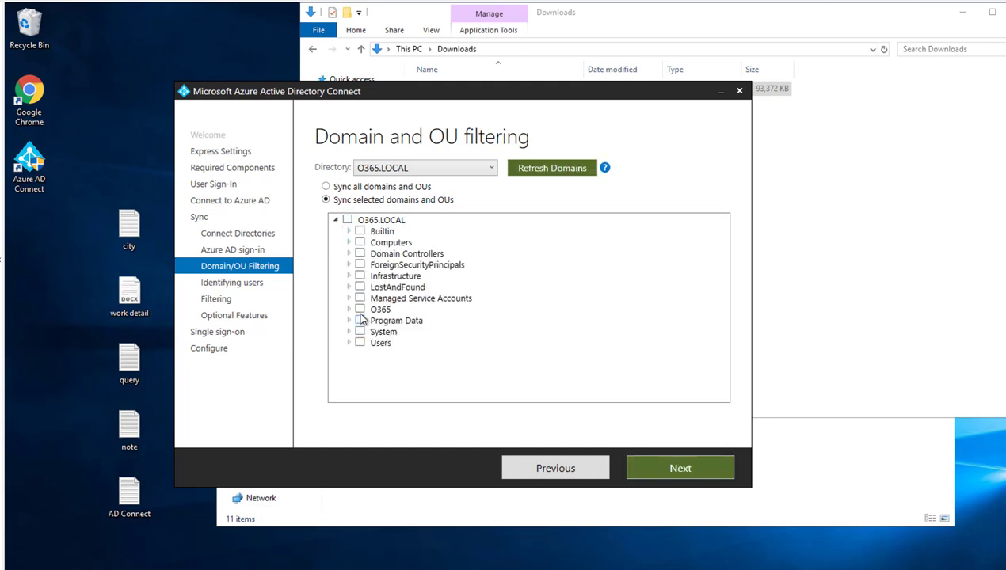
left_click(359, 309)
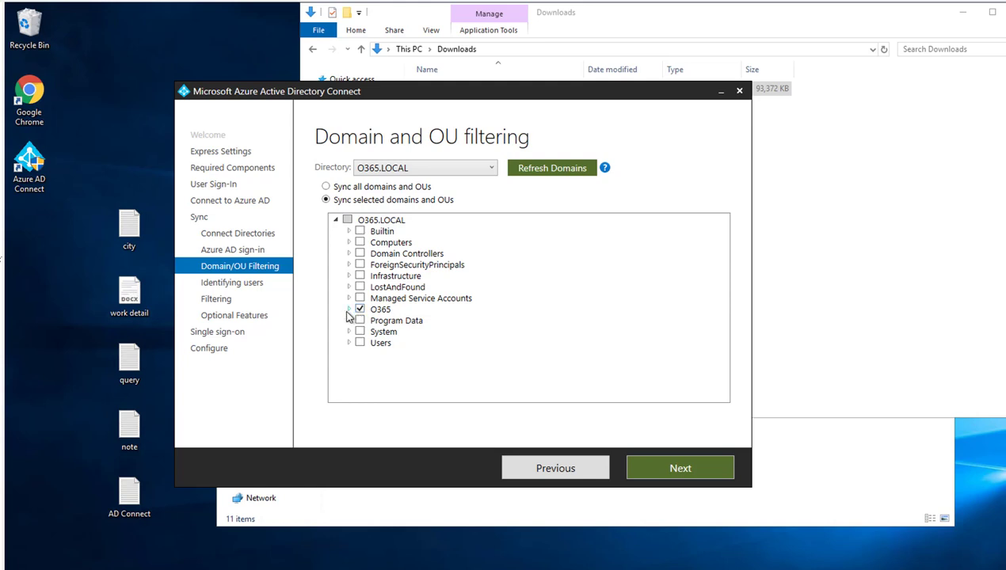
left_click(348, 307)
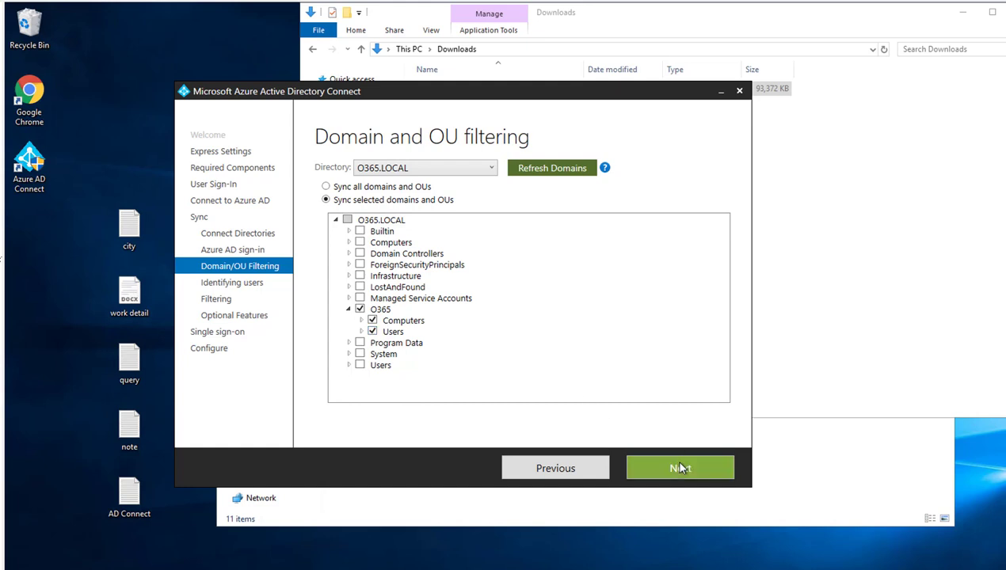
left_click(681, 467)
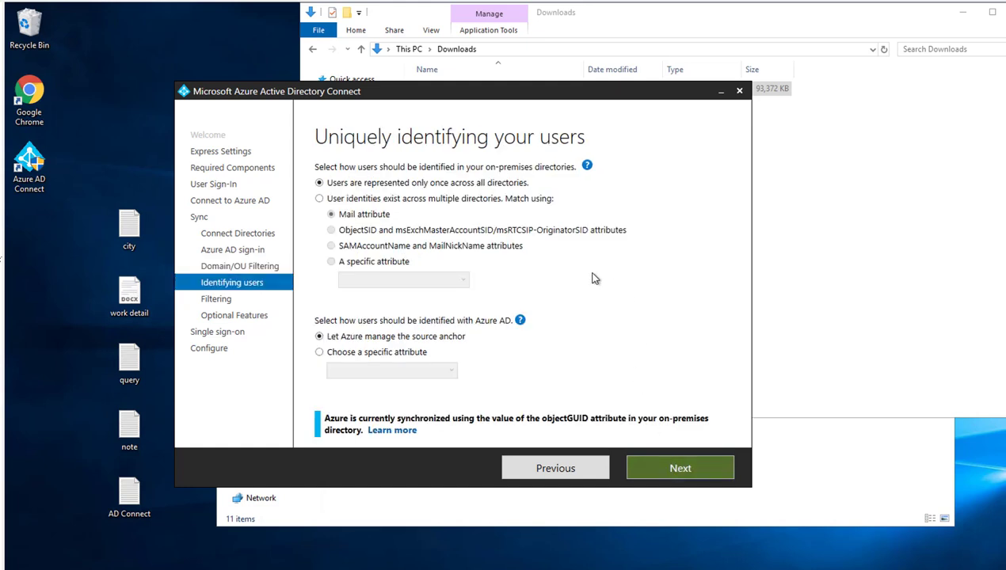
mouse_move(372, 148)
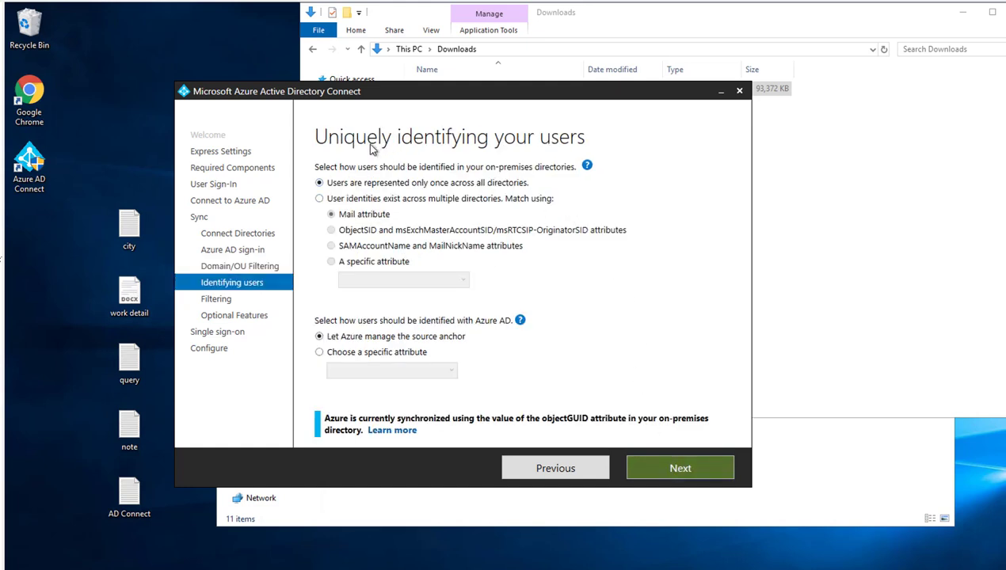
mouse_move(358, 200)
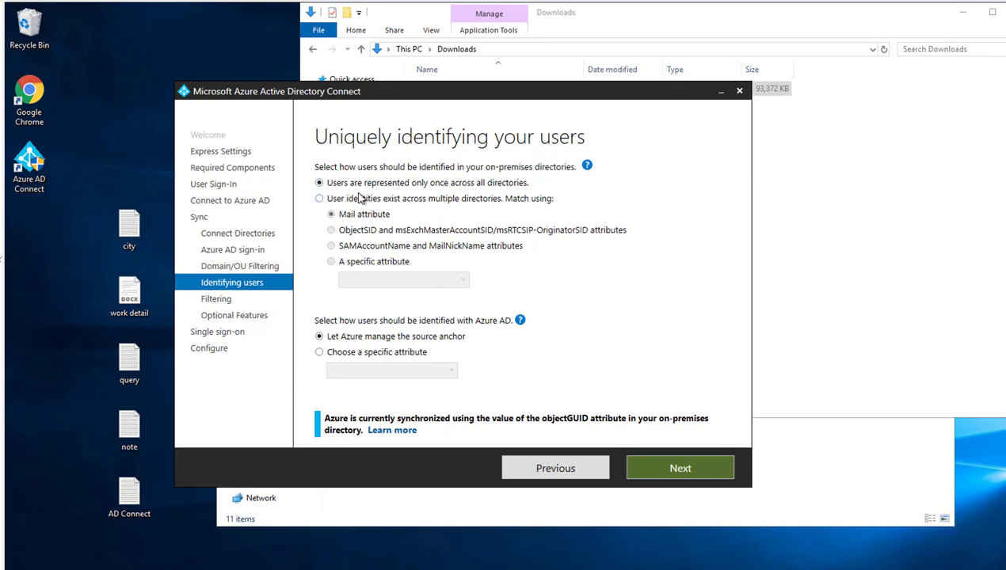
mouse_move(491, 405)
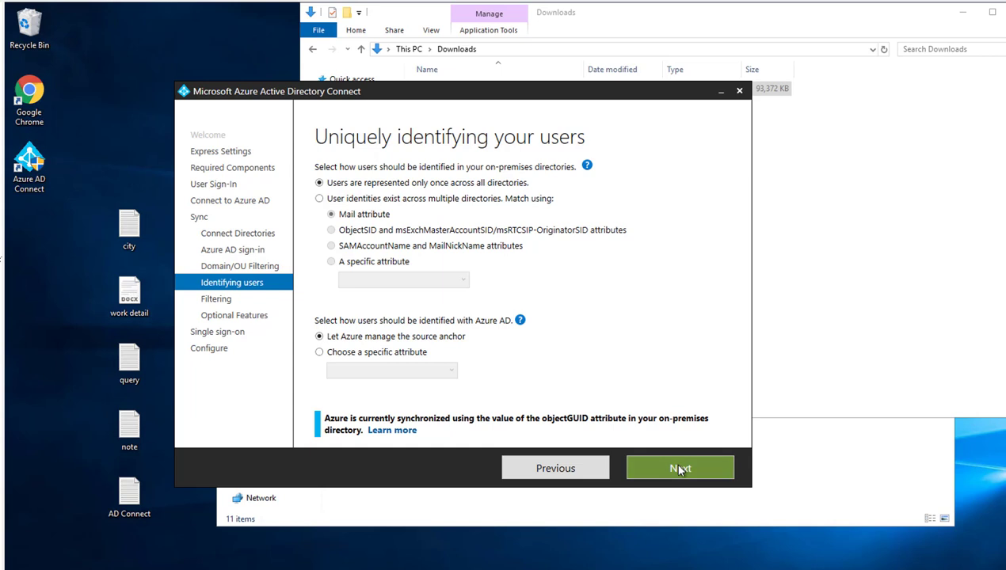
Step: Accept 'Users are represented only once' with Azure-managed source anchor and continue to filtering
left_click(681, 467)
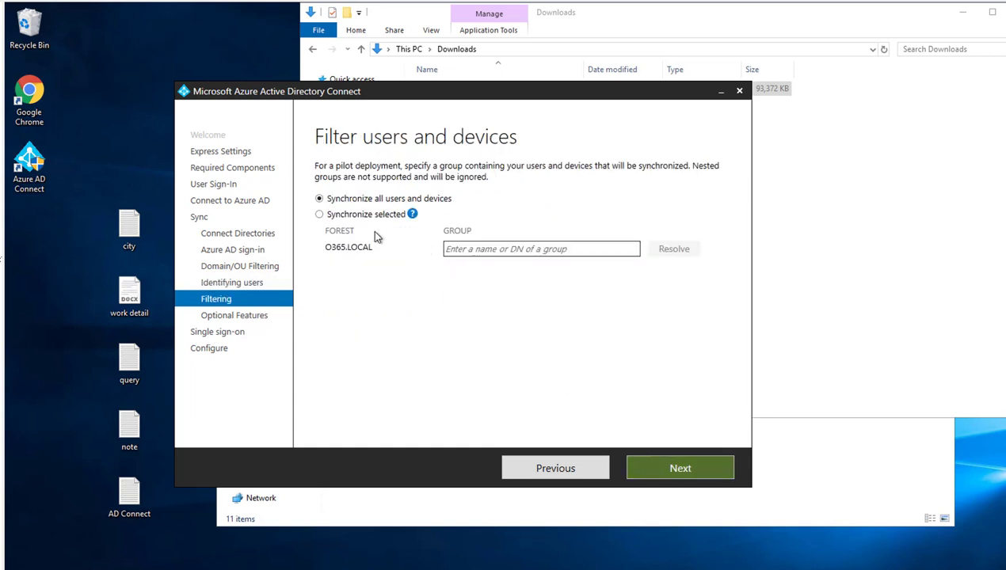
mouse_move(411, 214)
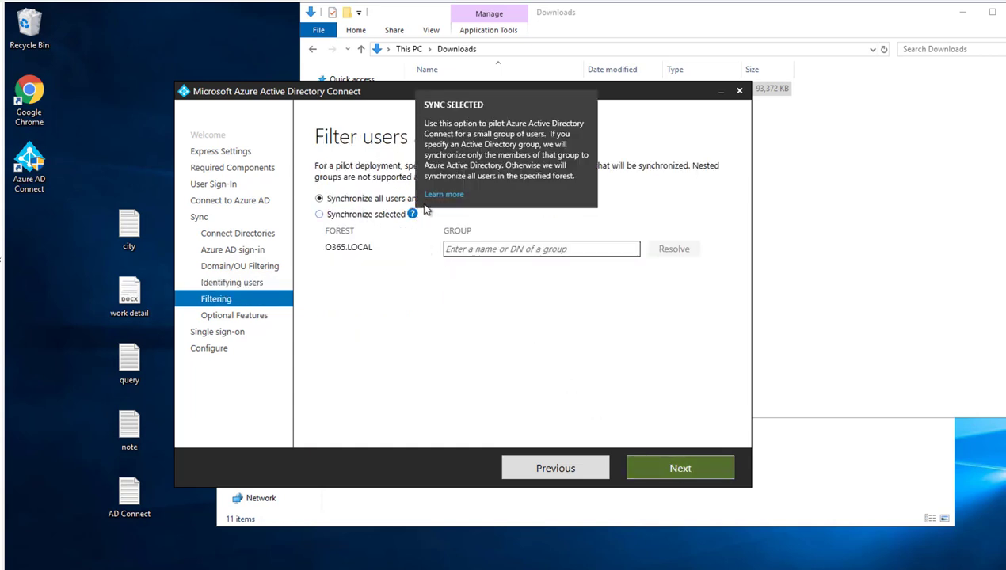
mouse_move(546, 375)
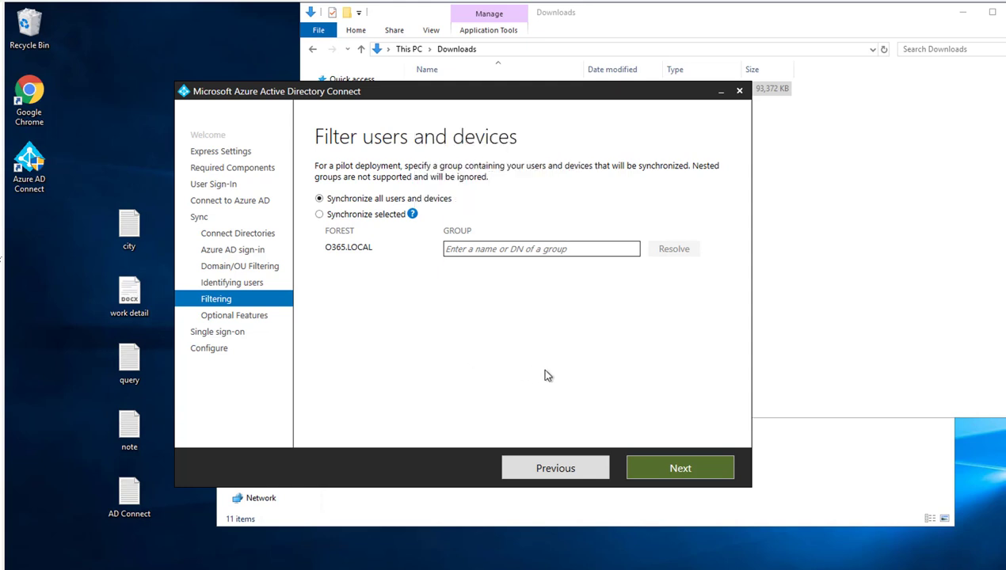
mouse_move(674, 468)
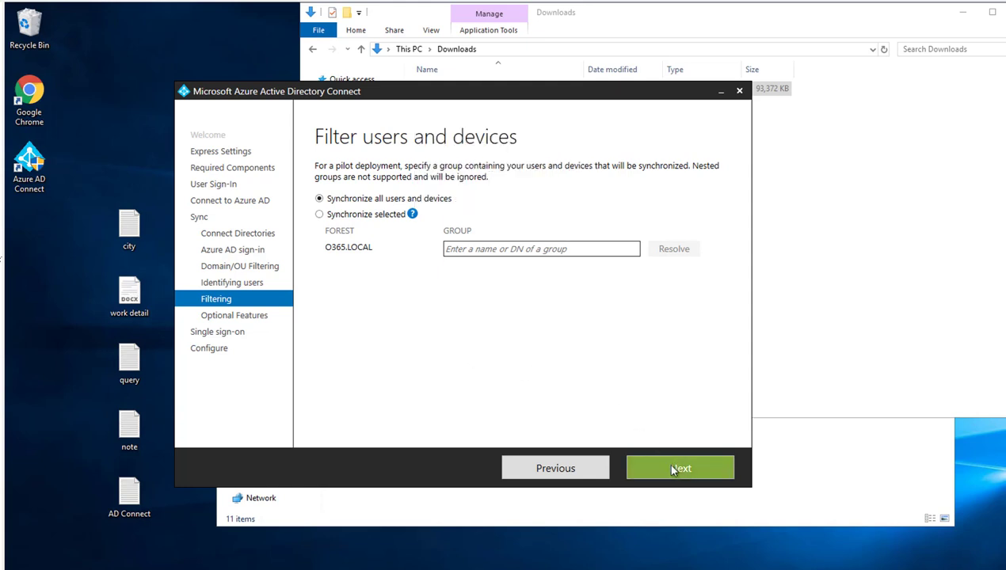
mouse_move(616, 405)
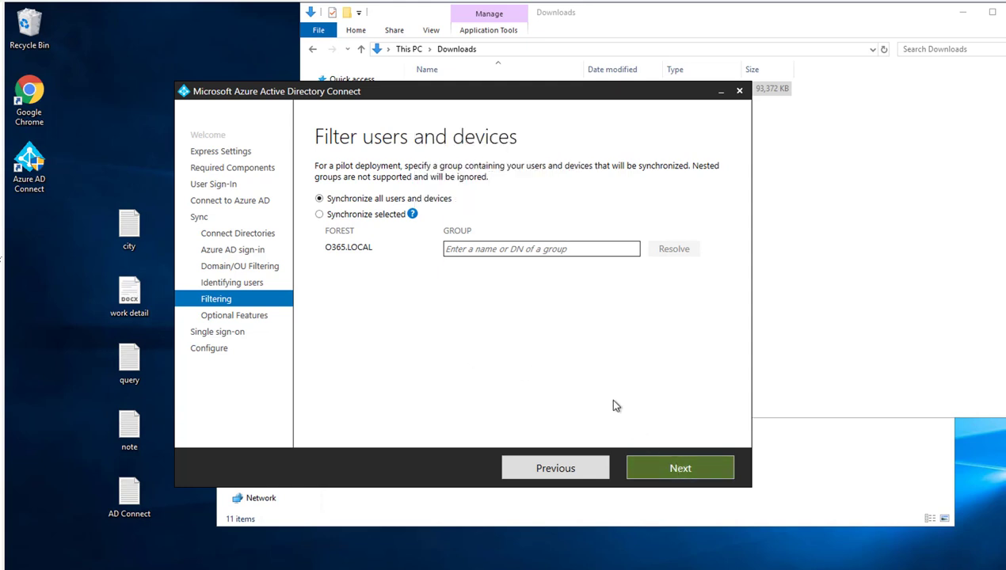
mouse_move(599, 382)
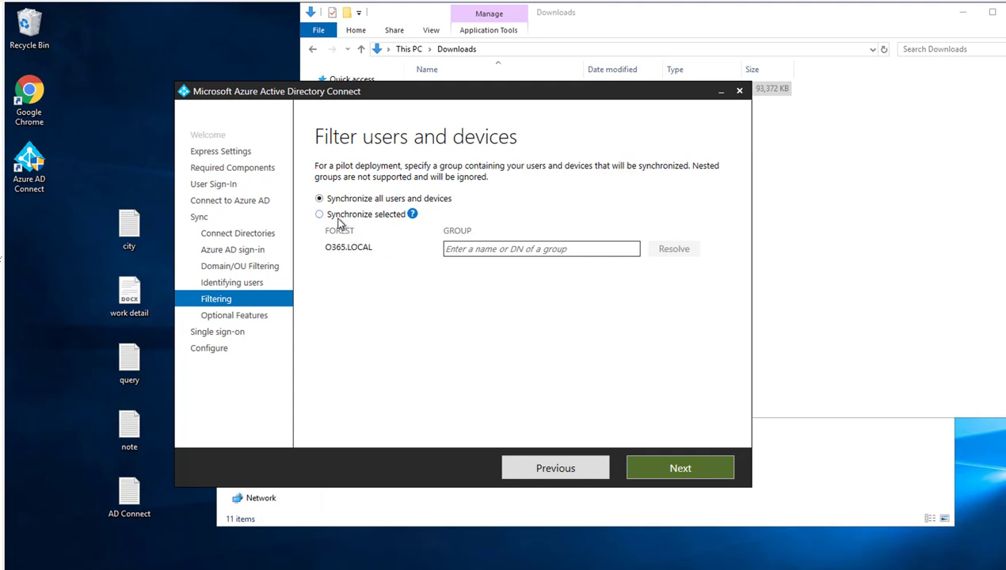
mouse_move(412, 215)
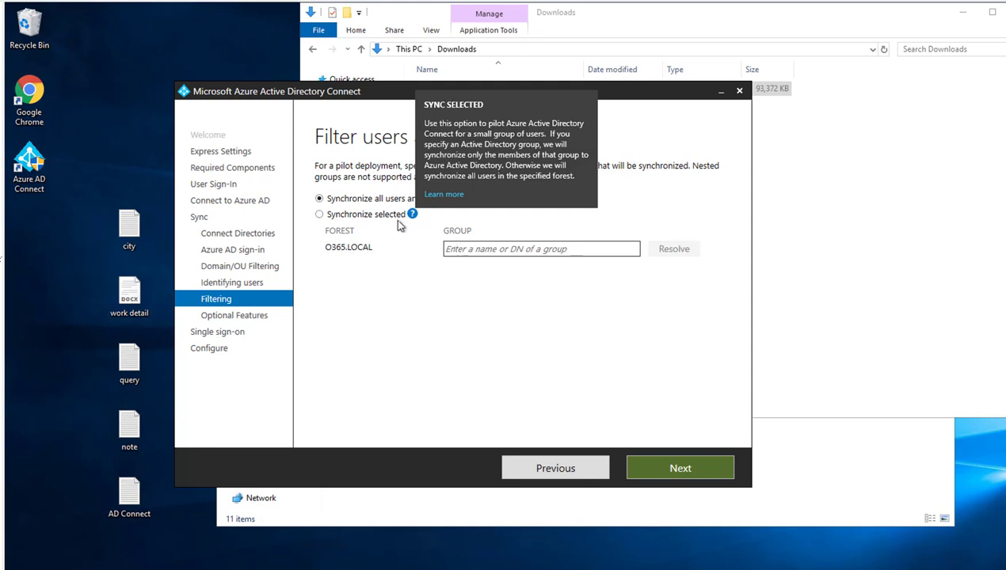
left_click(318, 215)
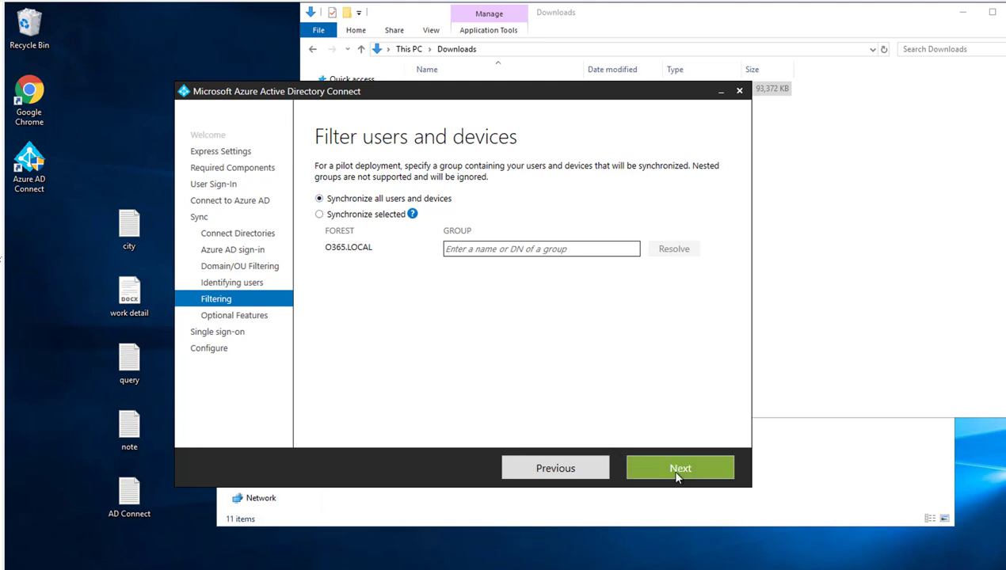
Step: Enable Password writeback alongside Password hash synchronization on Optional features
left_click(679, 467)
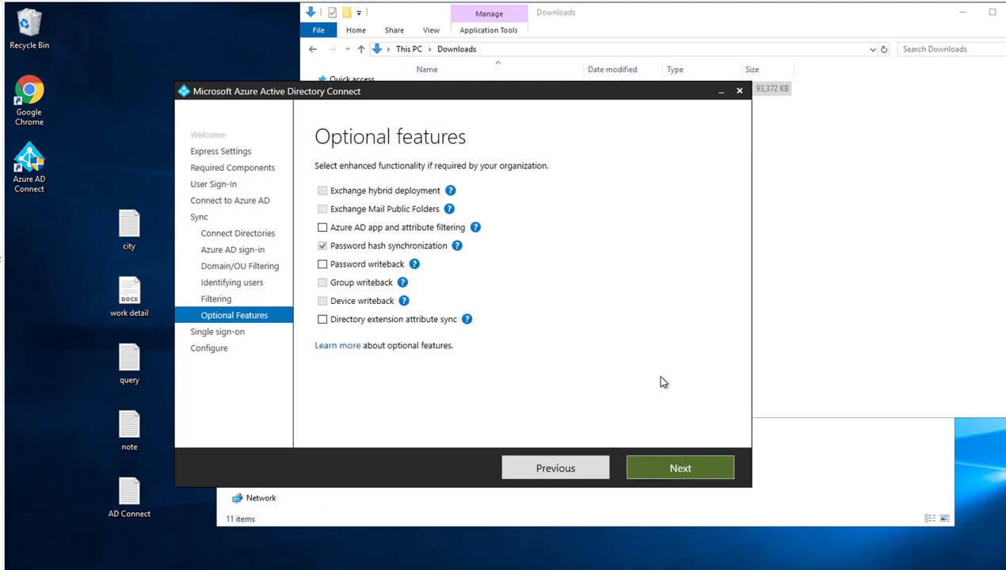
mouse_move(356, 257)
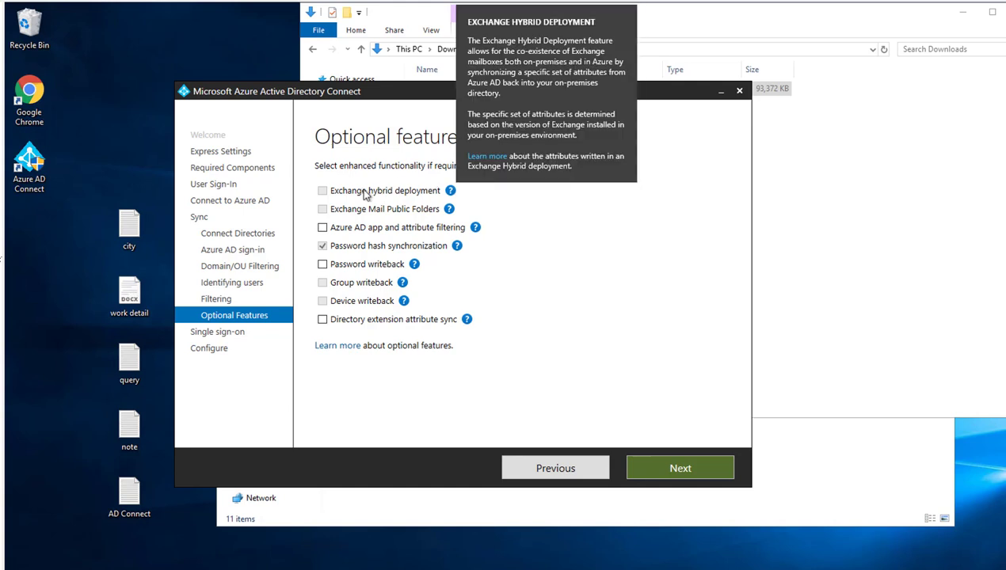
mouse_move(322, 202)
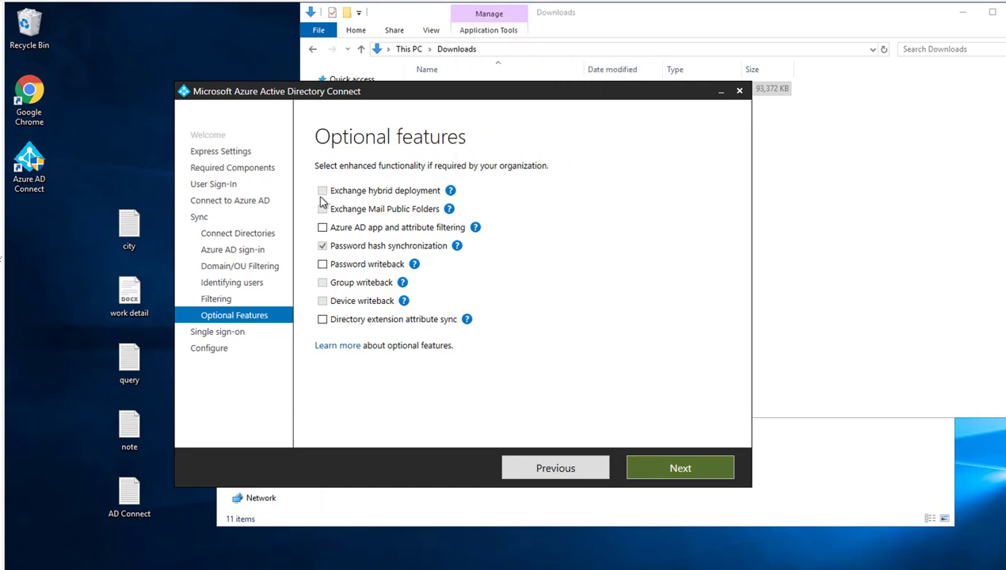
mouse_move(403, 215)
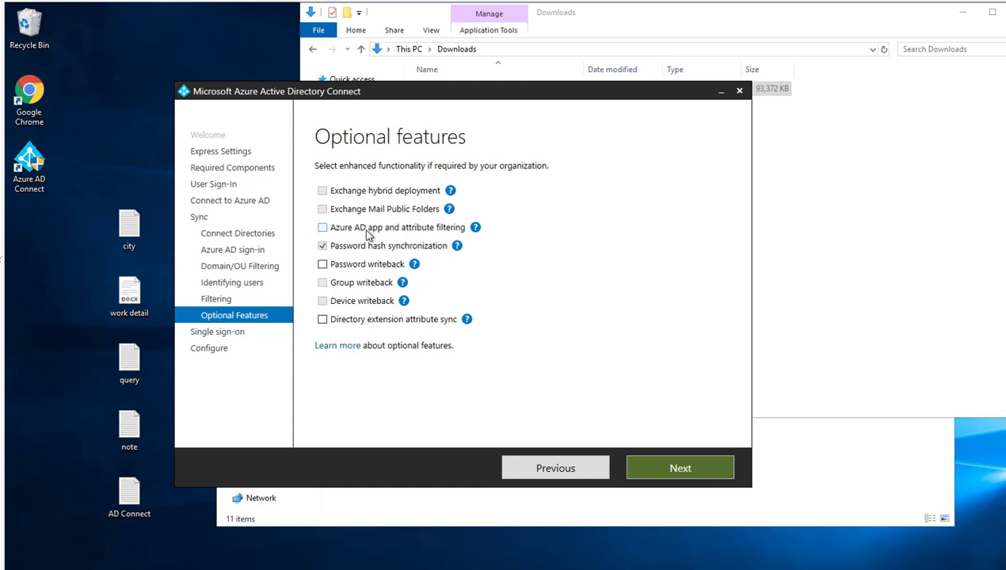
mouse_move(404, 231)
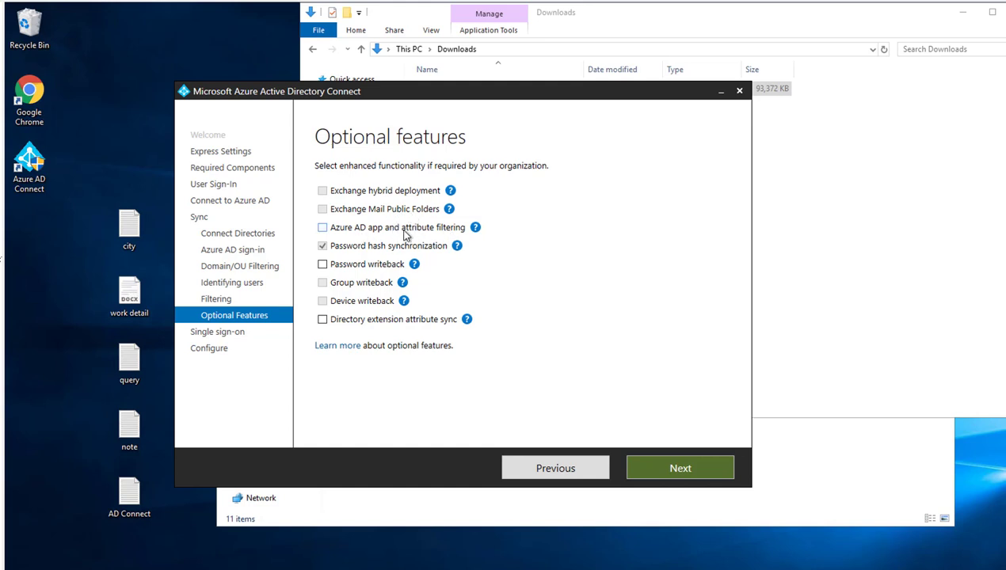
mouse_move(465, 232)
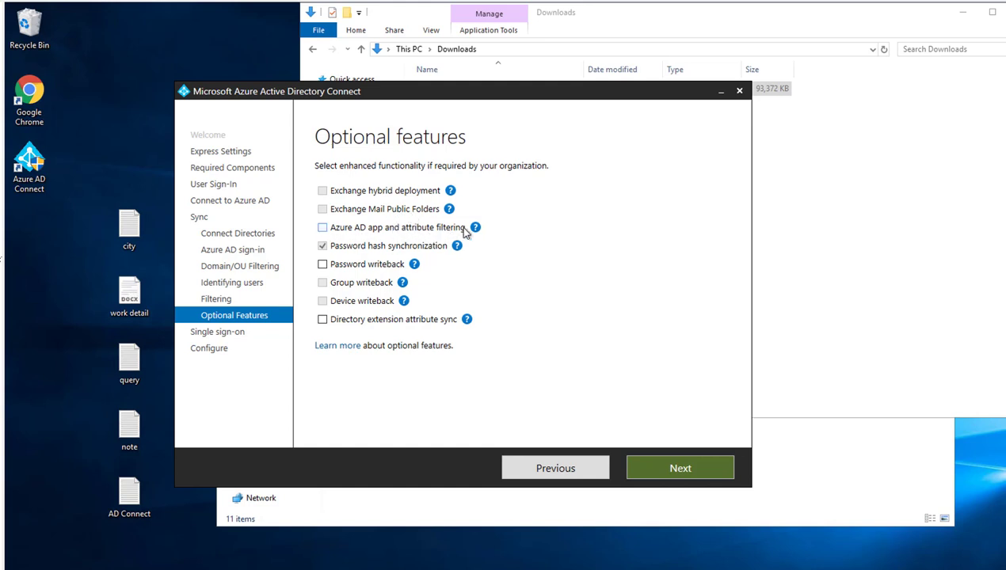
mouse_move(475, 228)
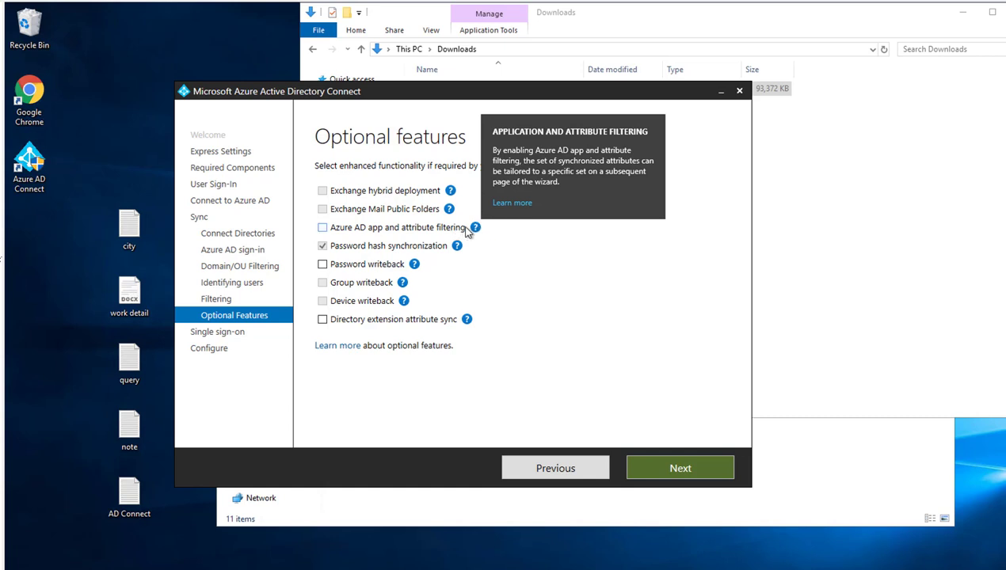
mouse_move(380, 266)
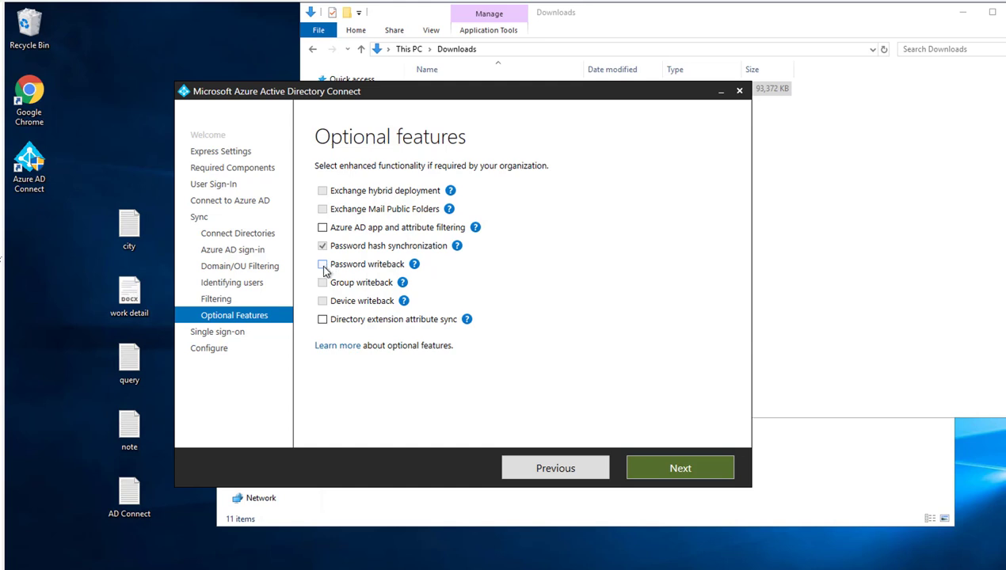
left_click(322, 263)
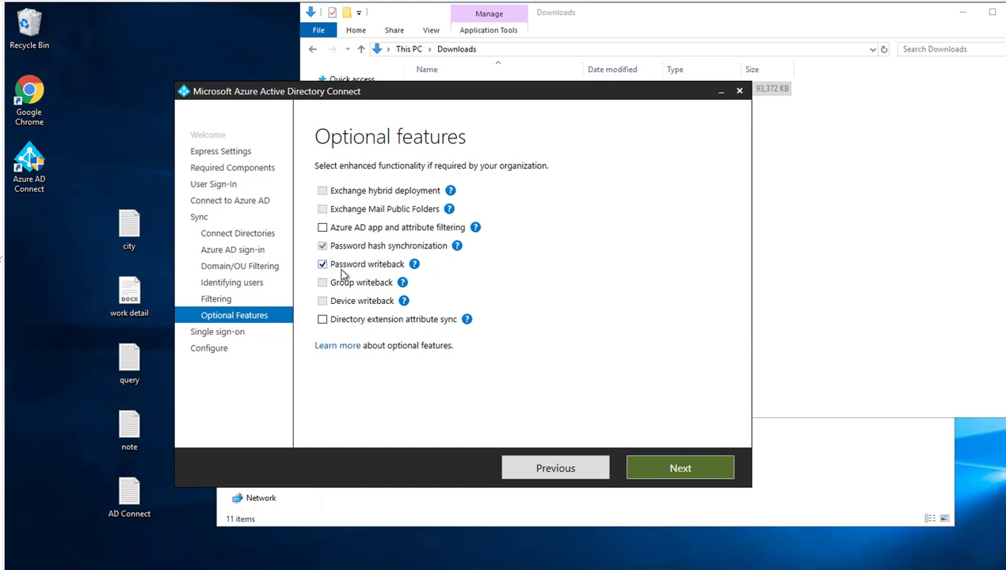
mouse_move(351, 272)
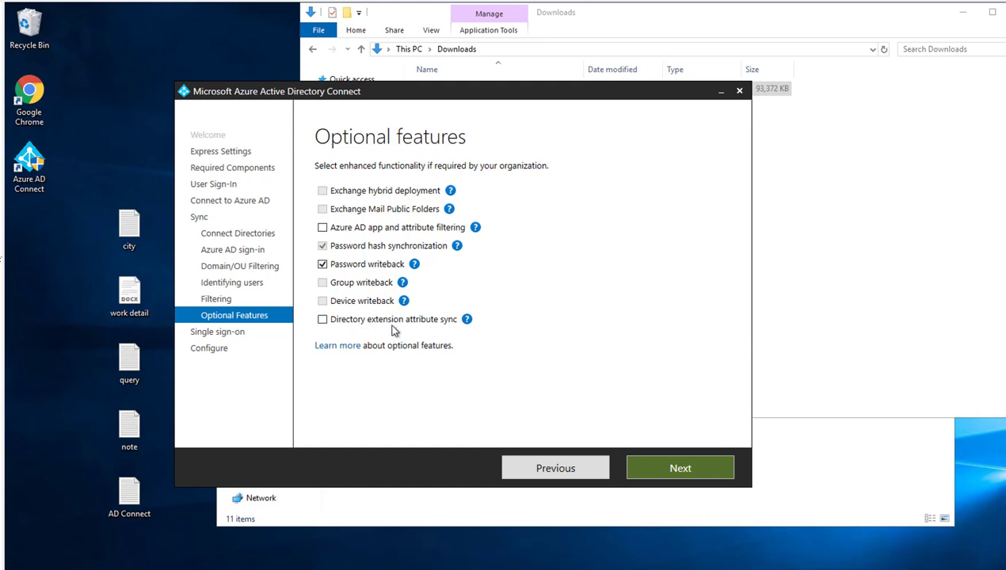
mouse_move(466, 320)
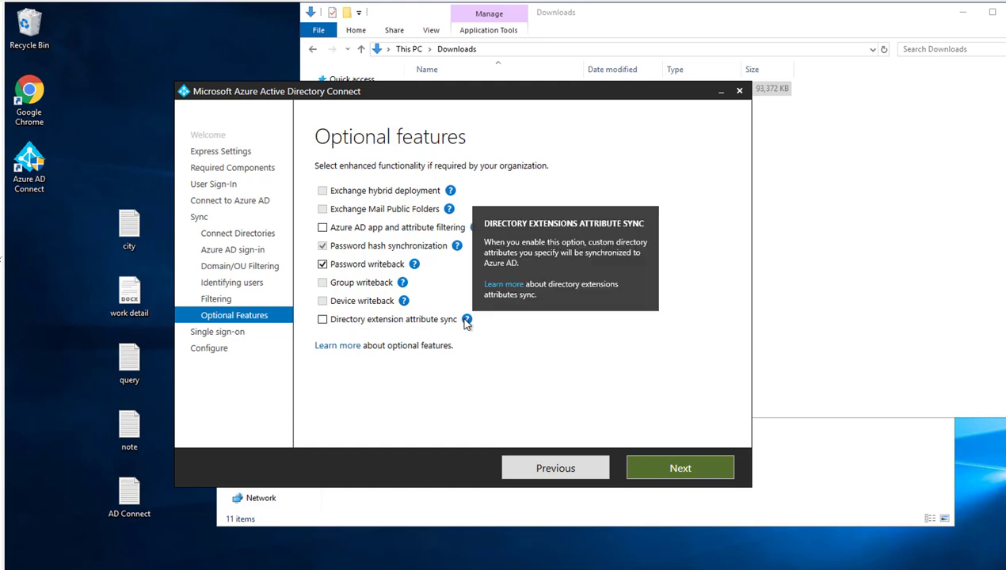
mouse_move(361, 333)
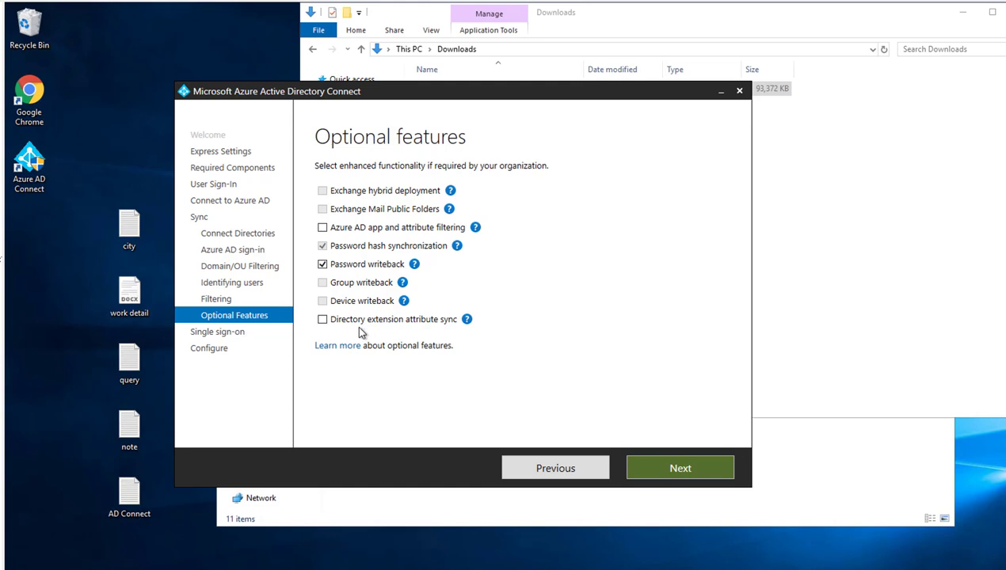
mouse_move(372, 326)
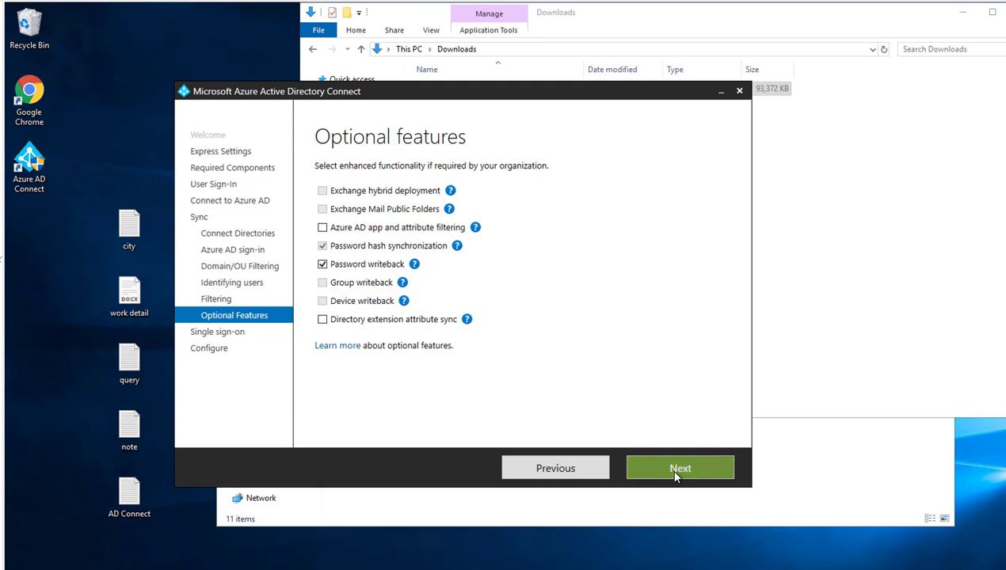
mouse_move(469, 441)
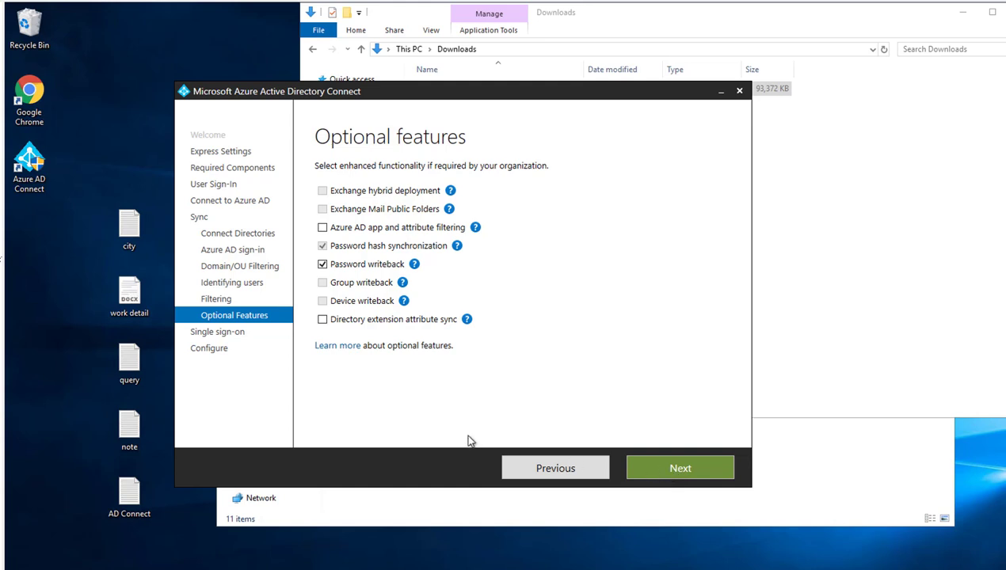
mouse_move(681, 467)
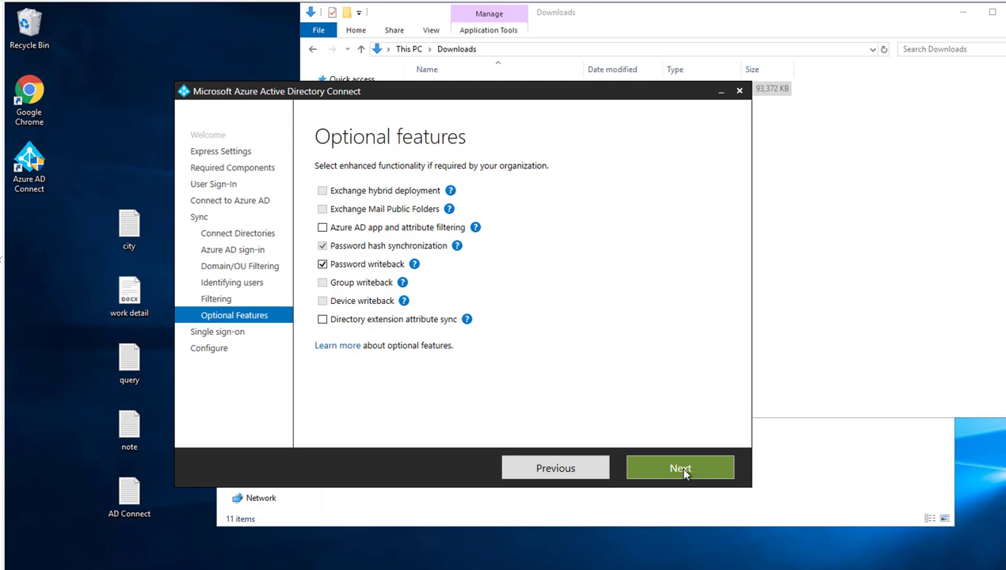
mouse_move(485, 396)
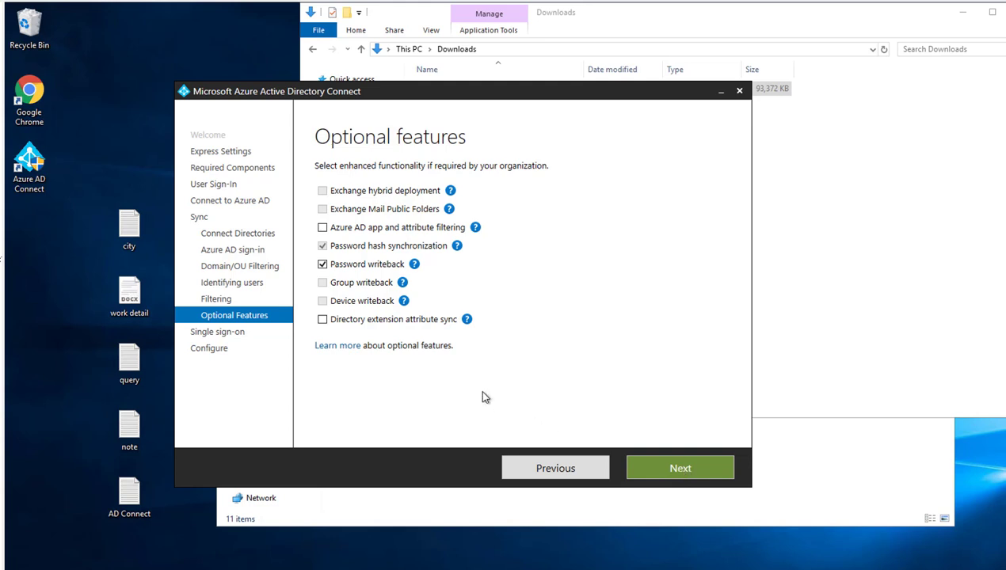
Step: Install the configuration keeping 'Start the synchronization process' checked
left_click(679, 467)
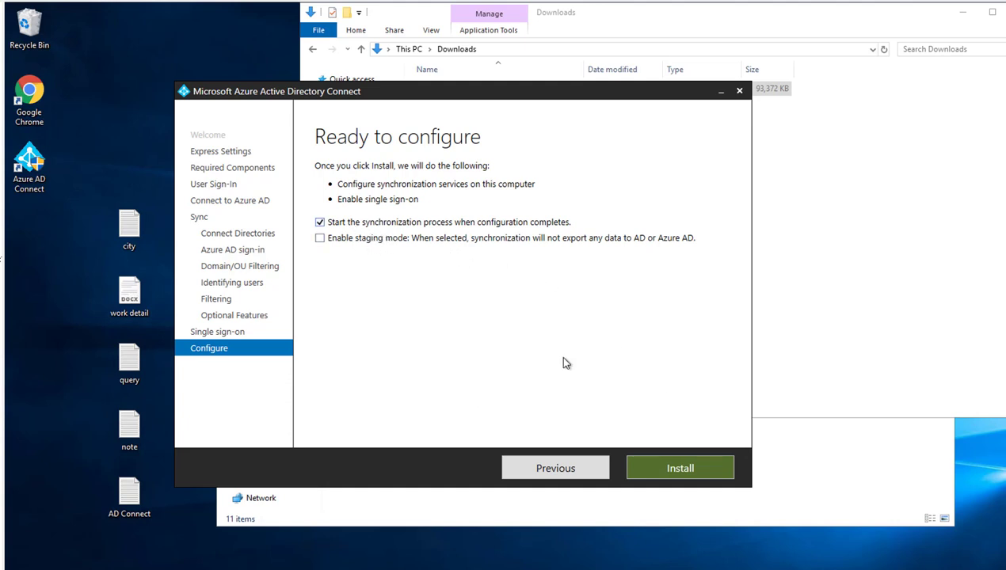
mouse_move(529, 239)
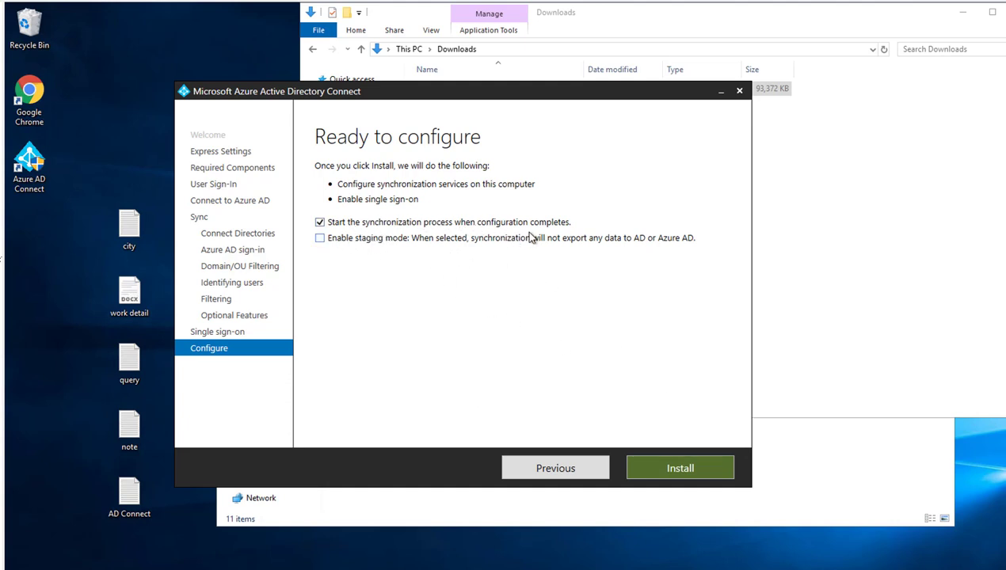
left_click(679, 467)
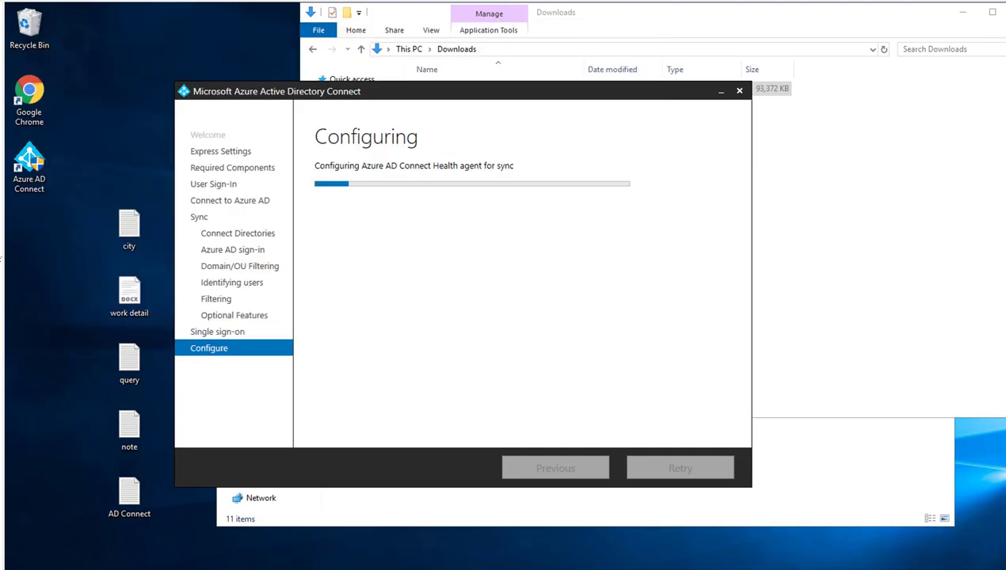
mouse_move(434, 333)
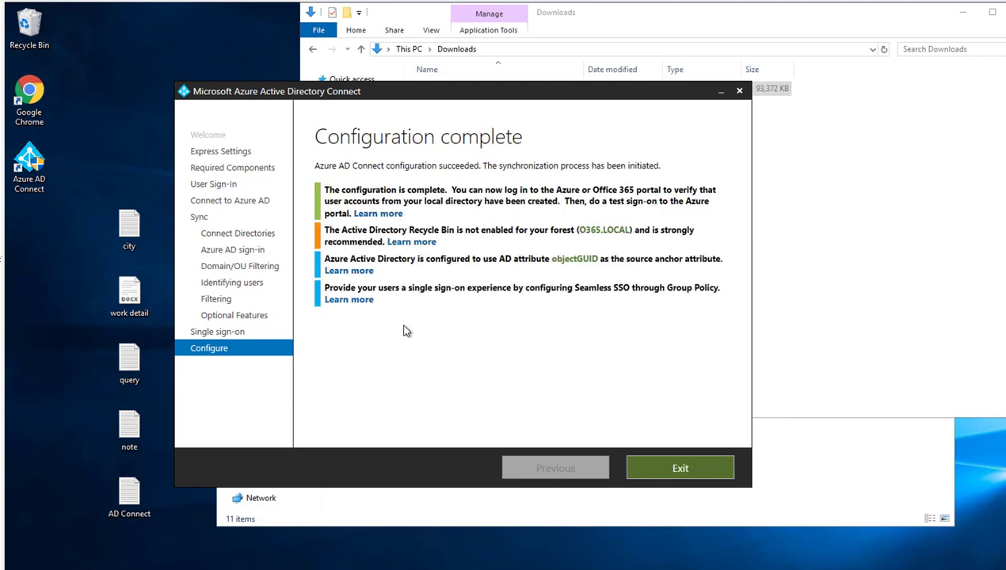
mouse_move(484, 396)
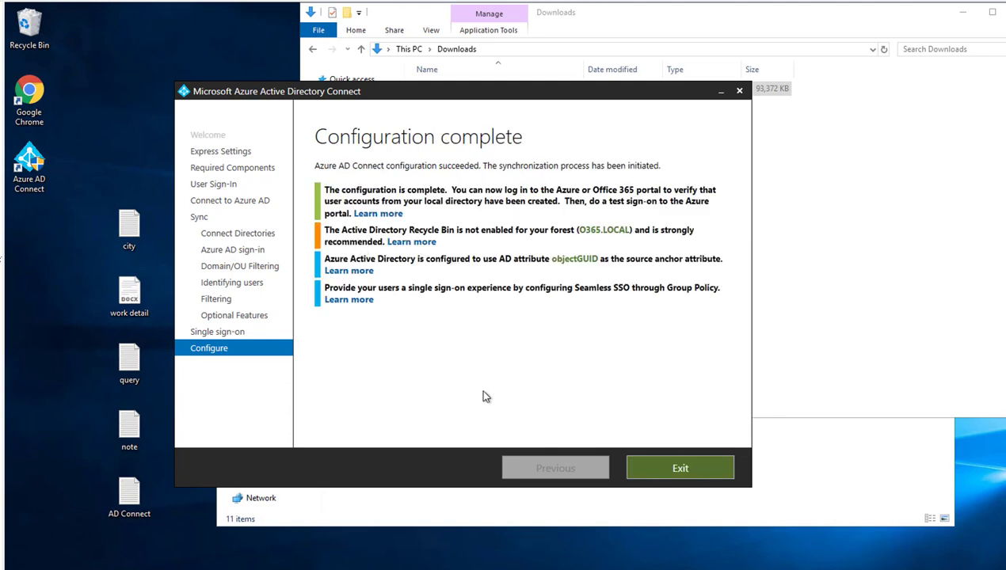
mouse_move(456, 334)
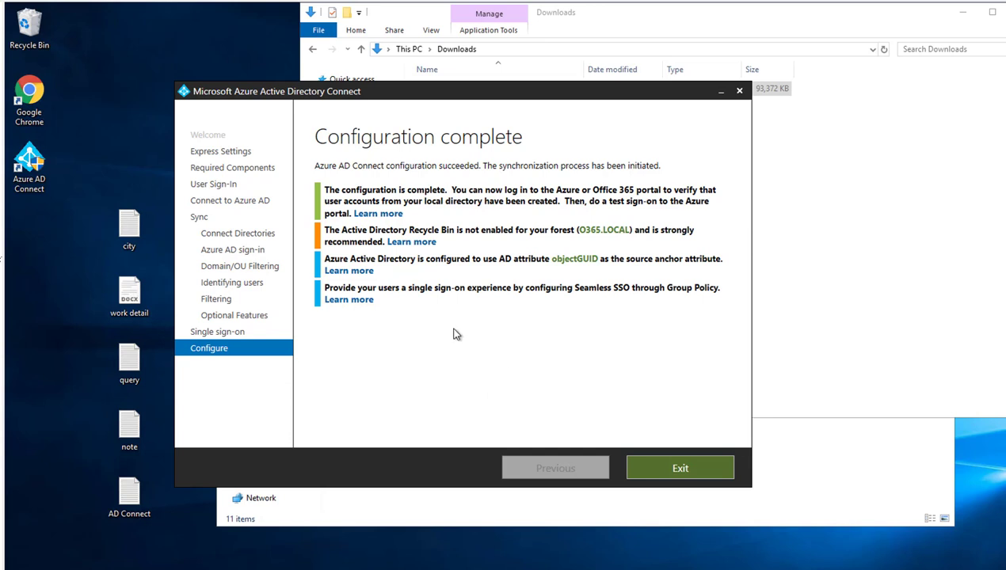
Step: Exit the completed wizard and show Active users in the Microsoft 365 admin center
left_click(680, 467)
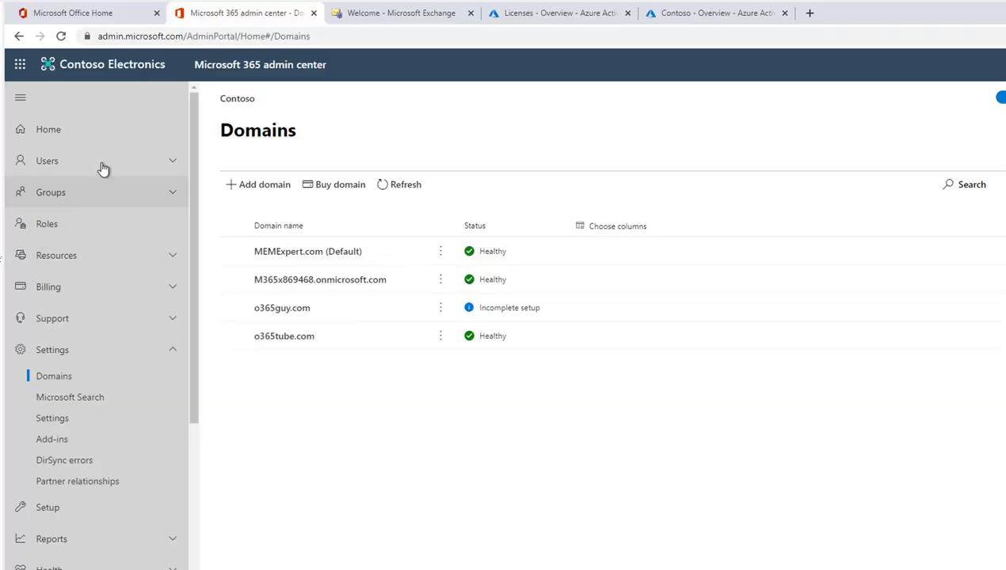
left_click(46, 160)
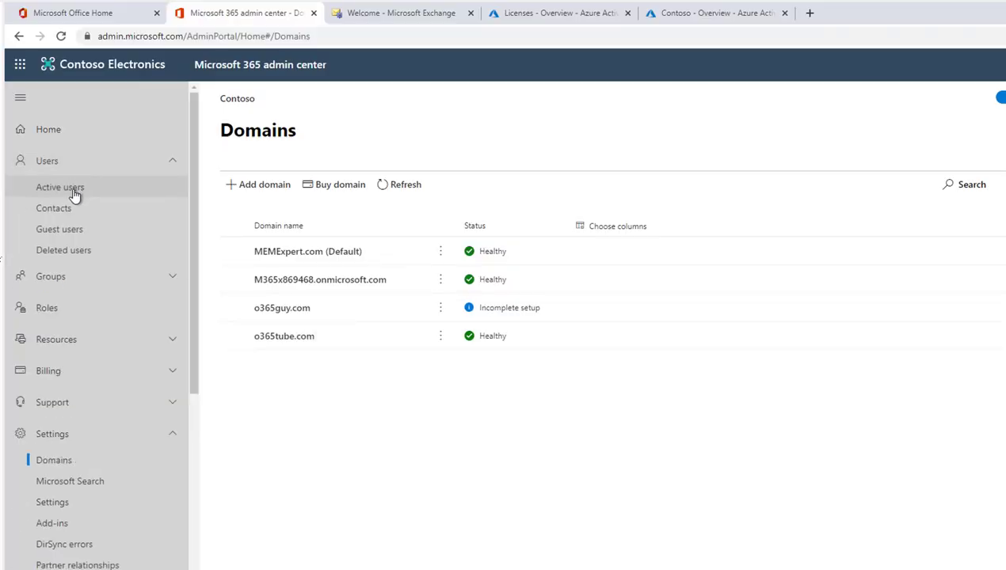
left_click(60, 186)
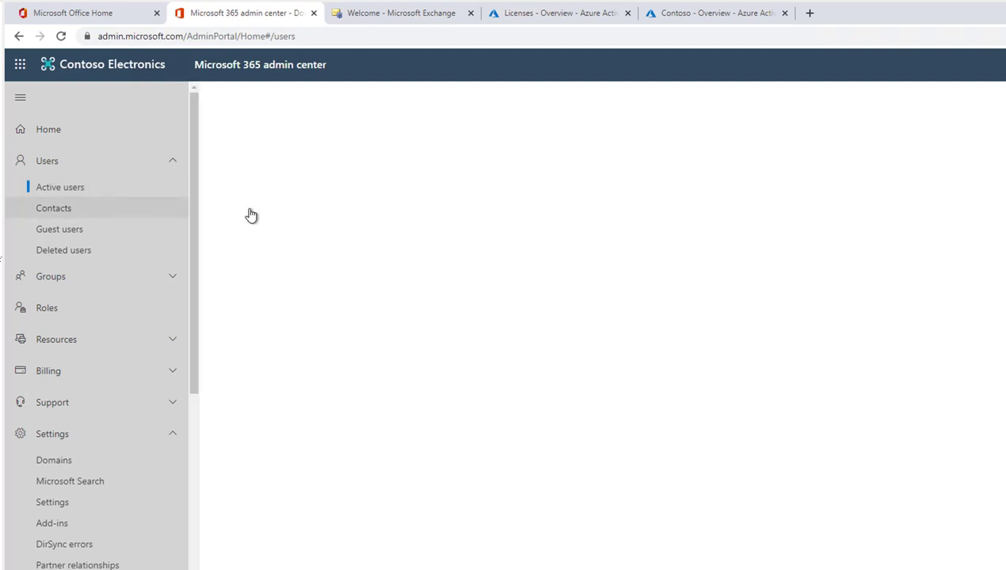
left_click(60, 187)
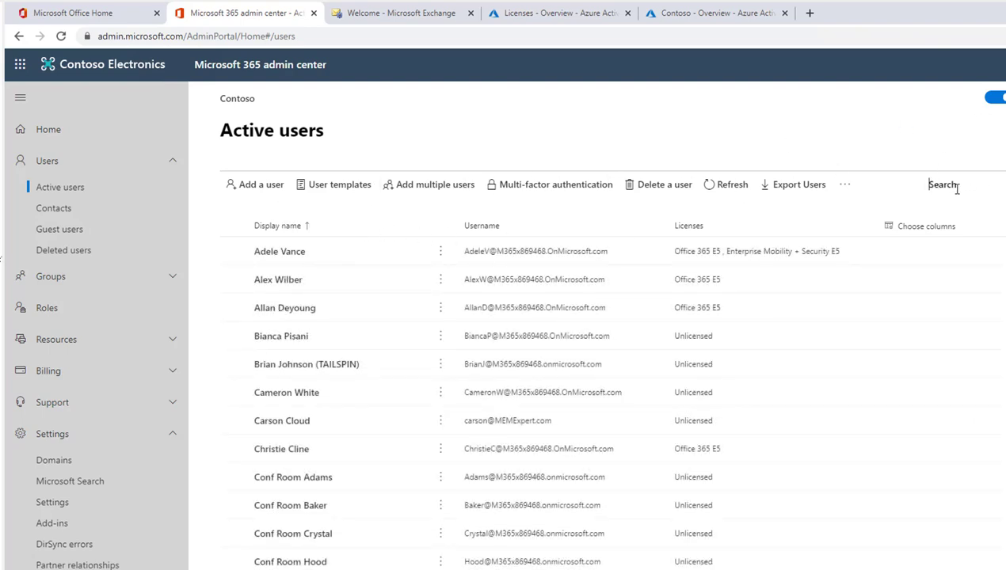
type("adam")
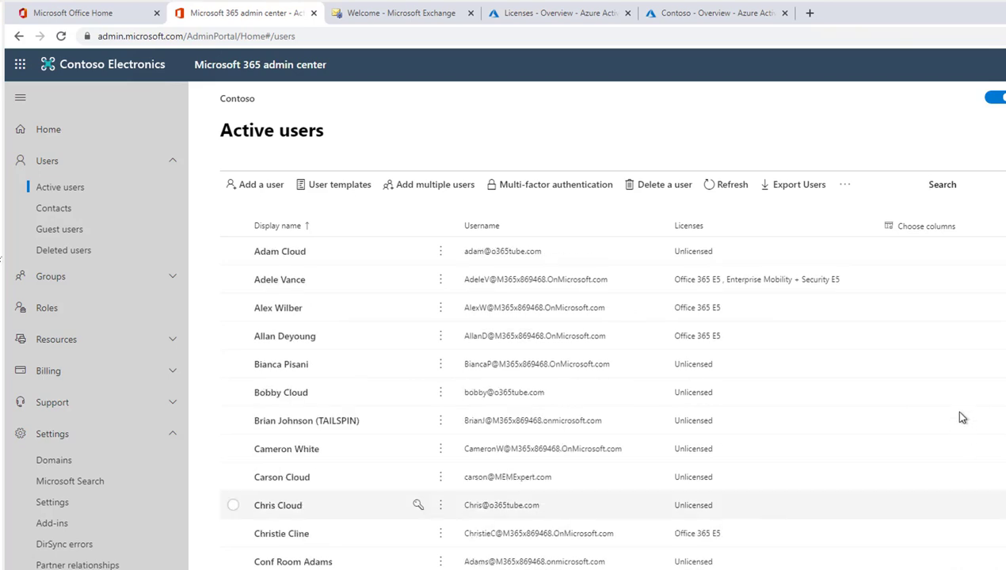
mouse_move(274, 261)
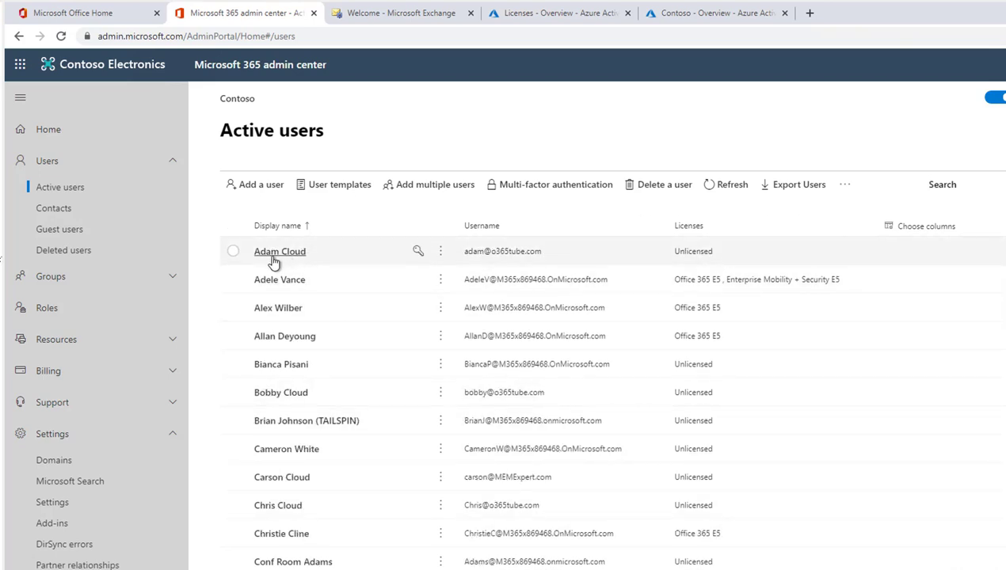
mouse_move(270, 261)
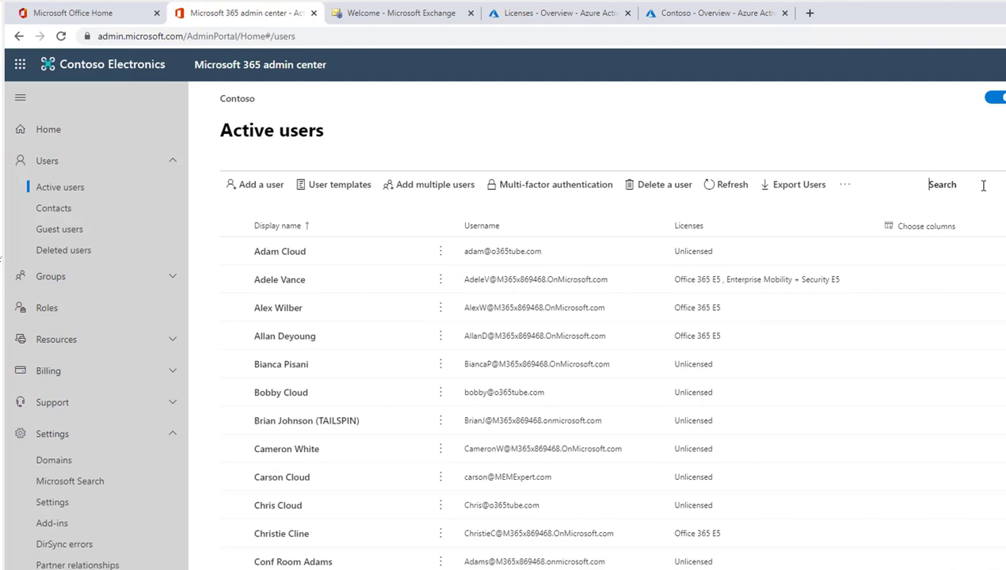
type("bobby")
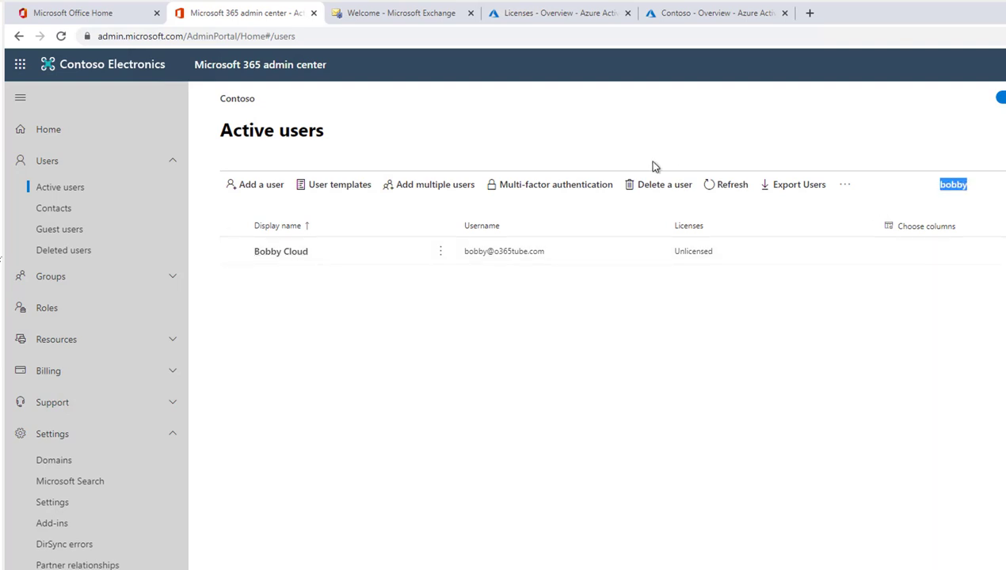
type("Chris")
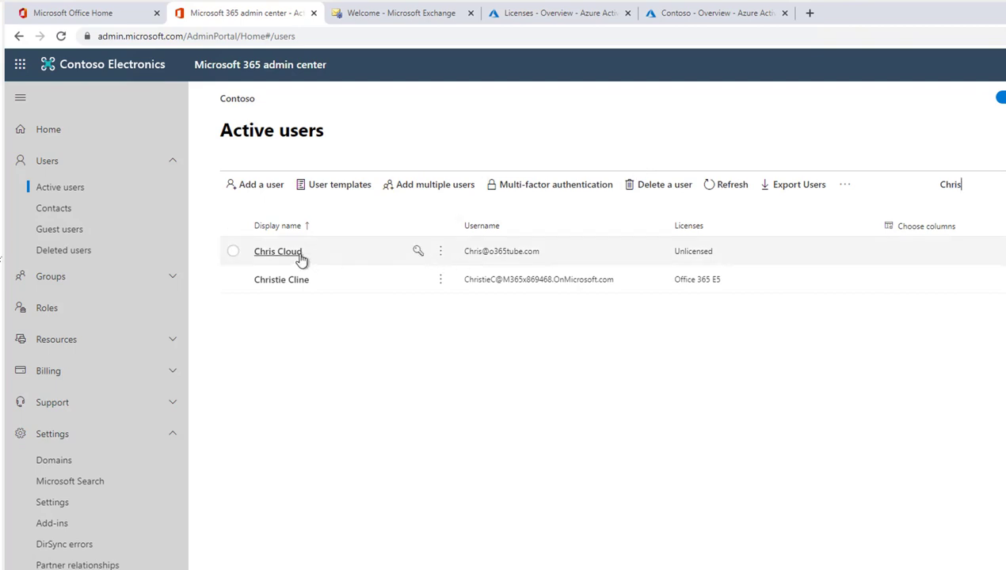
left_click(277, 250)
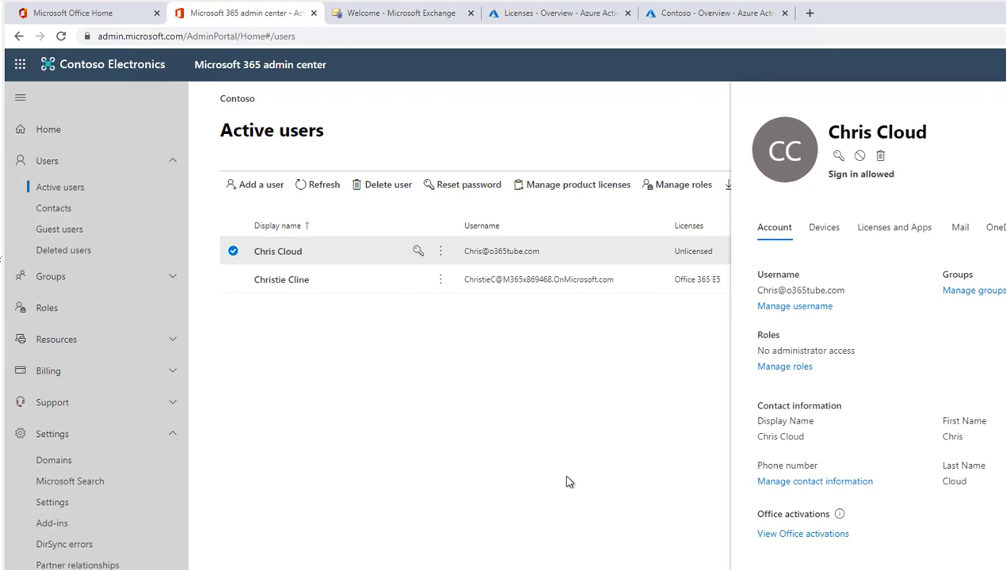
mouse_move(506, 430)
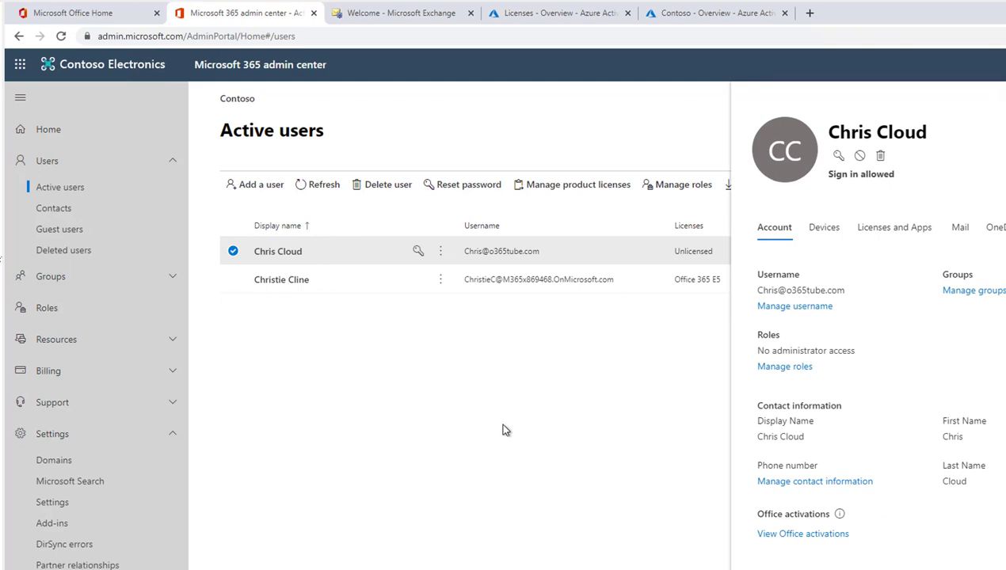
mouse_move(504, 421)
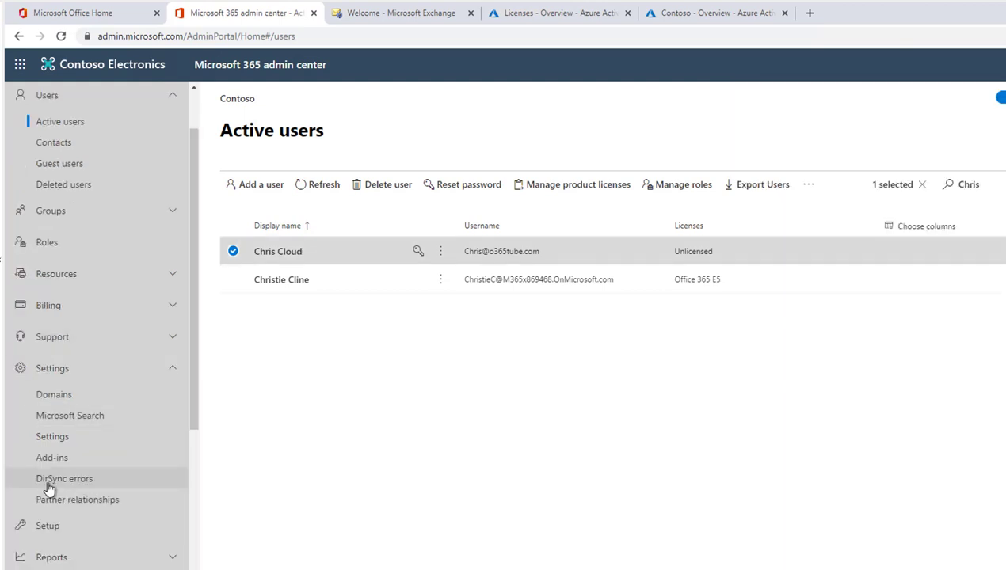
Step: Show the DirSync errors report under Settings, finding no results
left_click(60, 479)
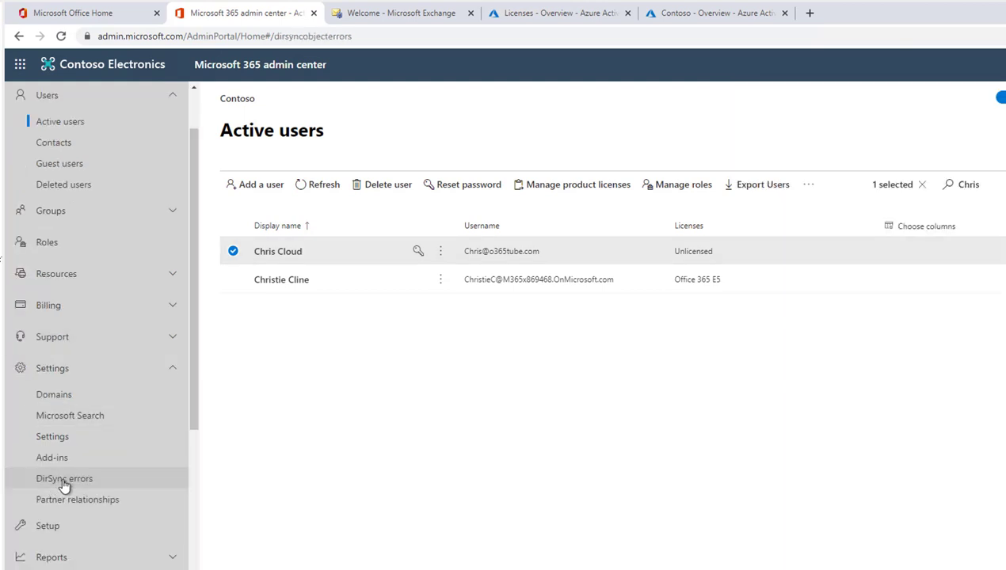
left_click(61, 479)
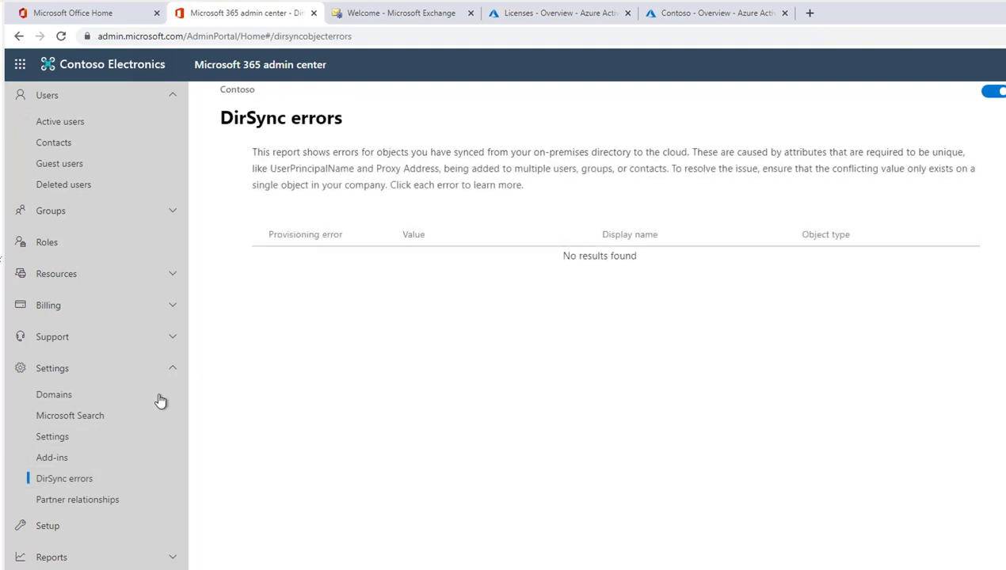